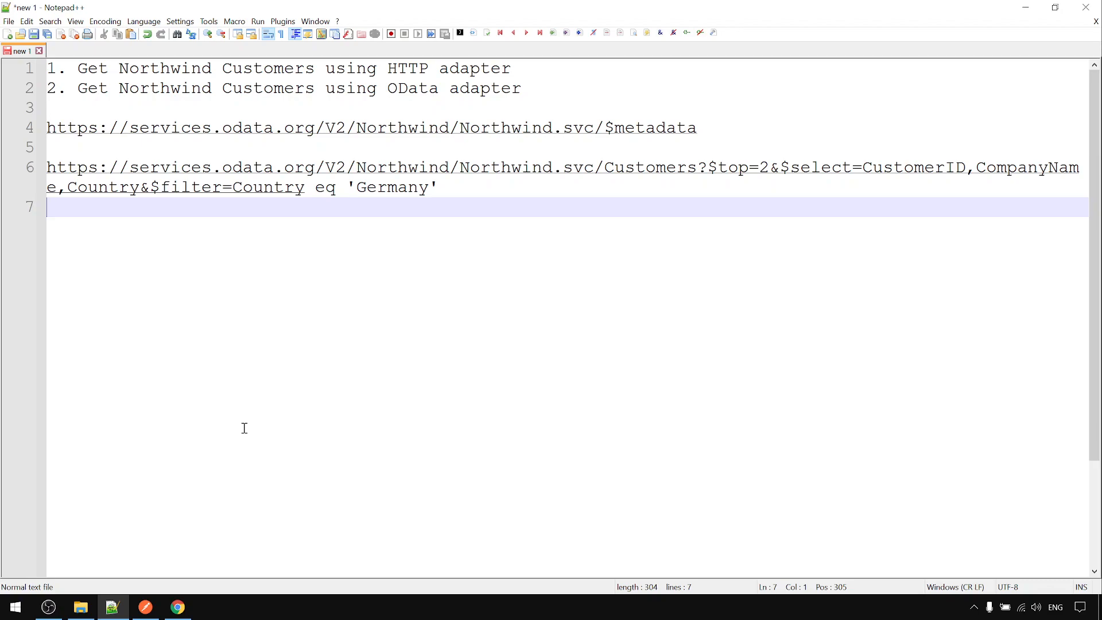
pyautogui.moveTo(300, 456)
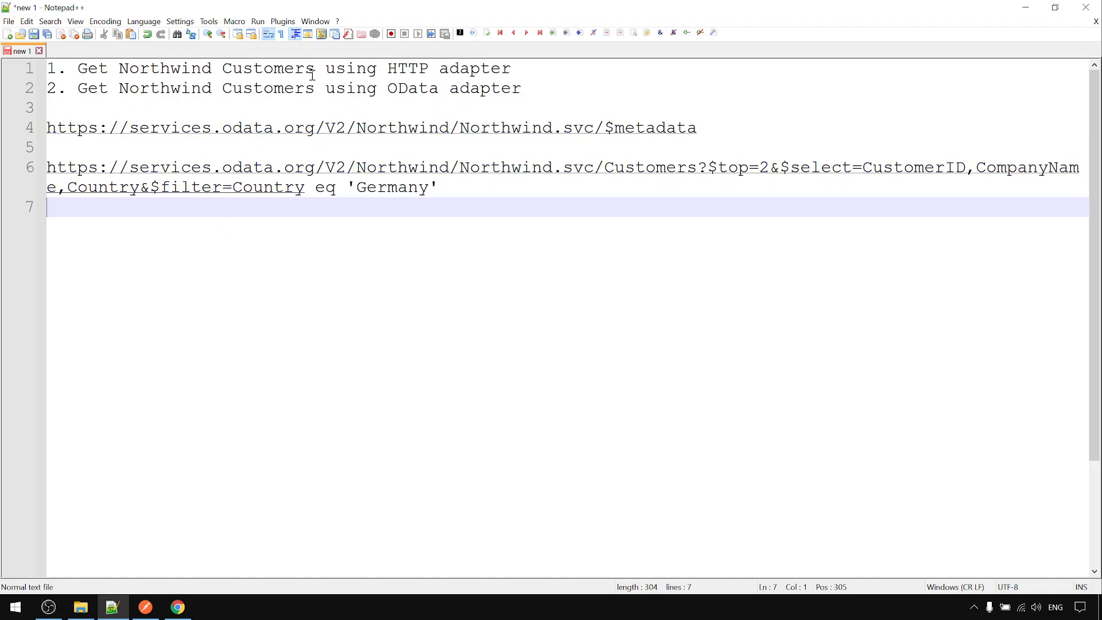
# Review the notes on the HTTP adapter approach and select the filtered Customers query URL
pyautogui.click(408, 68)
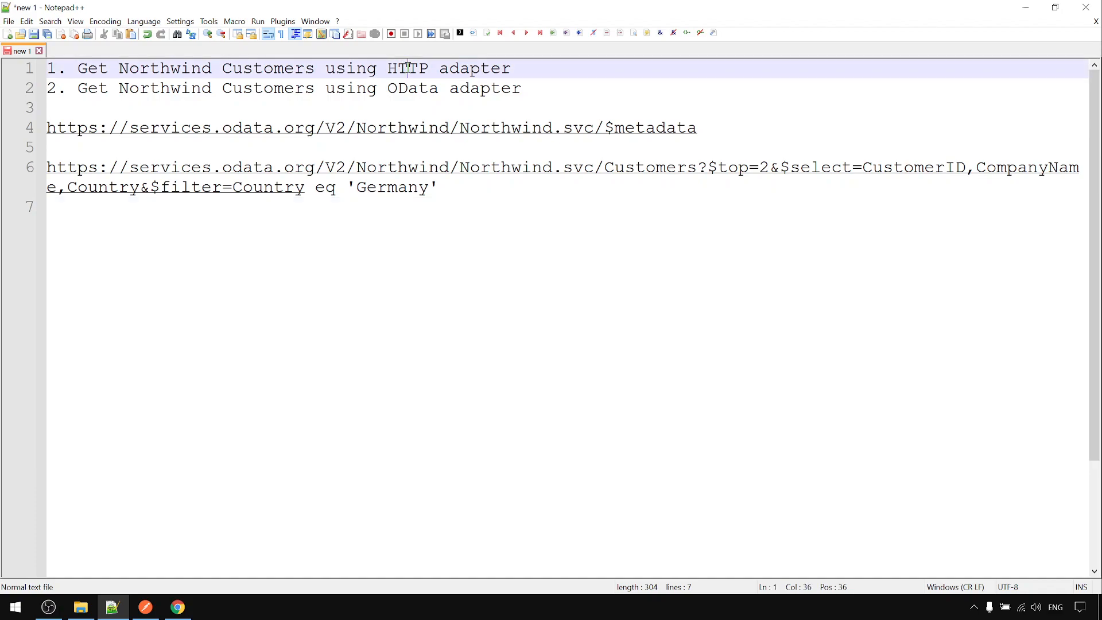
pyautogui.doubleClick(413, 88)
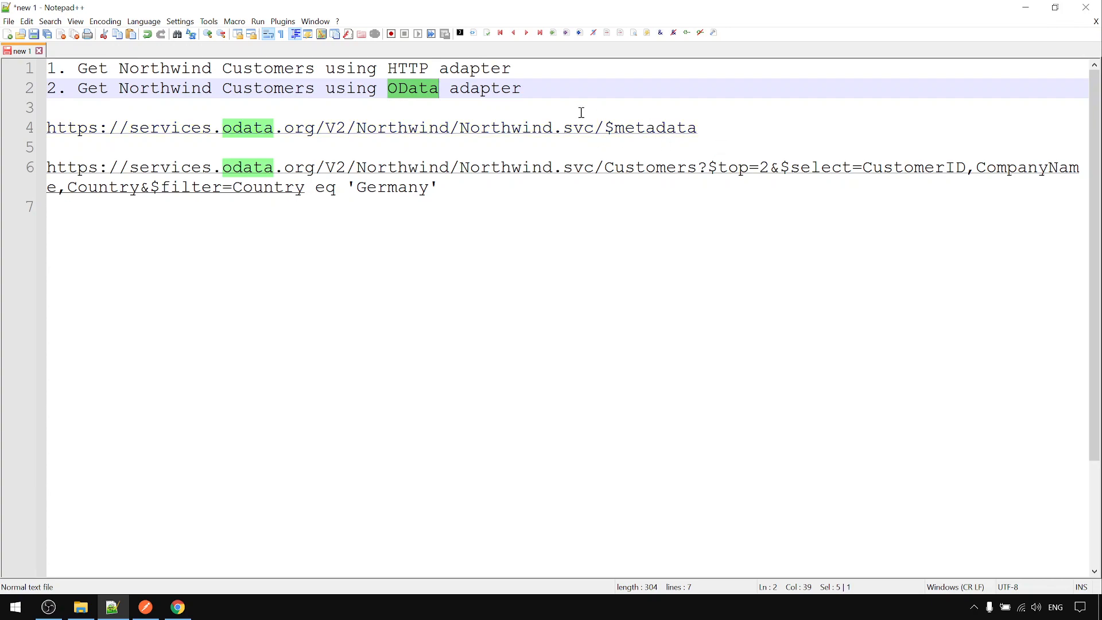
pyautogui.moveTo(565, 108)
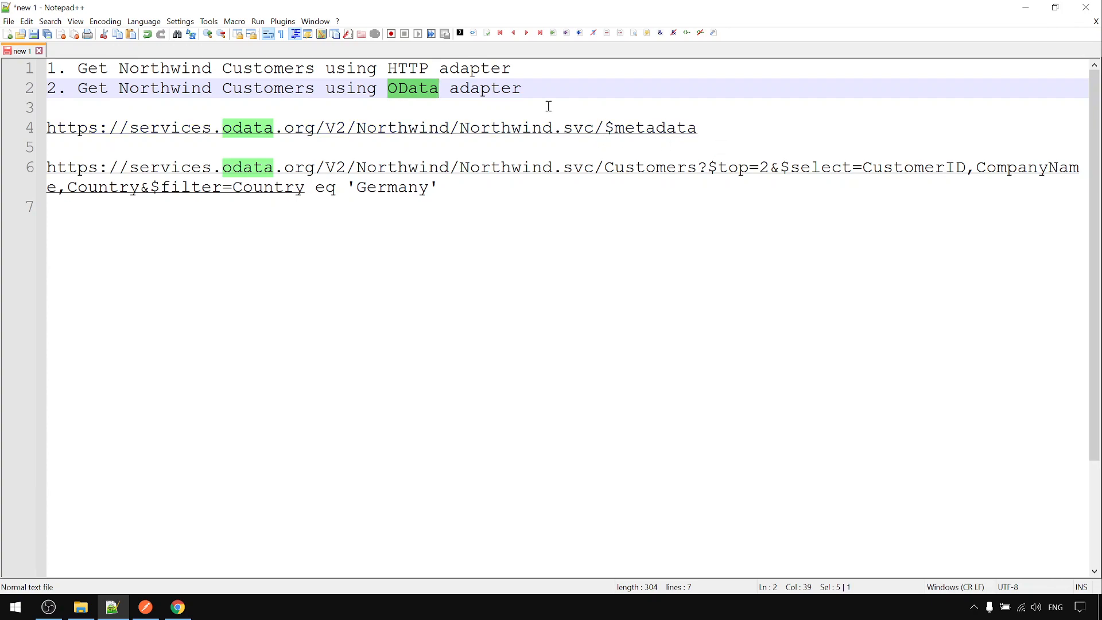
pyautogui.click(709, 128)
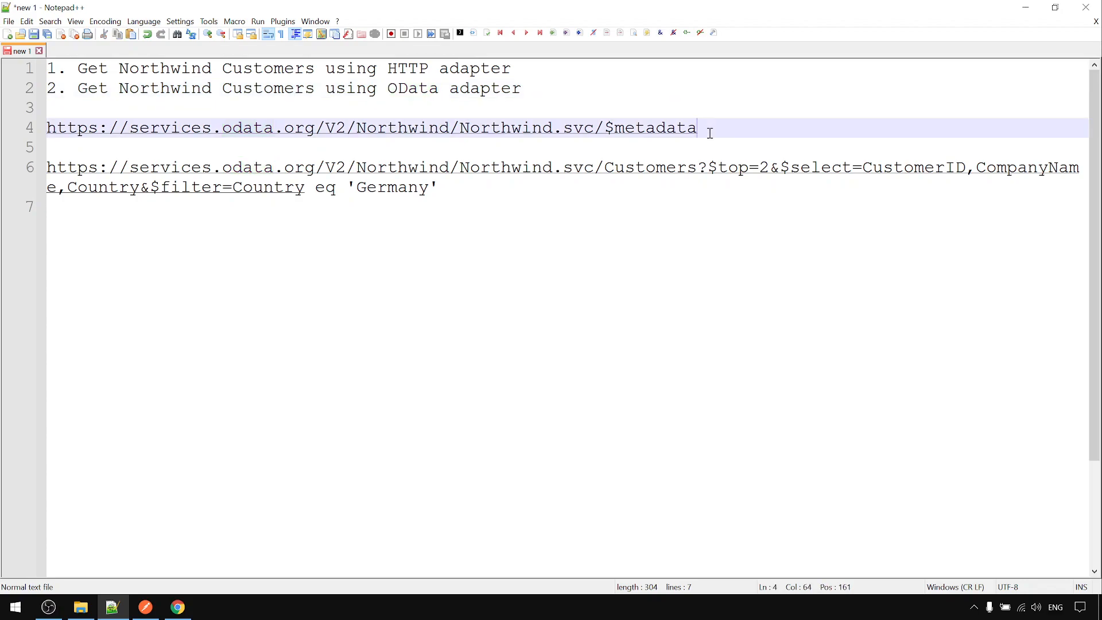
pyautogui.moveTo(45, 107); pyautogui.dragTo(696, 127)
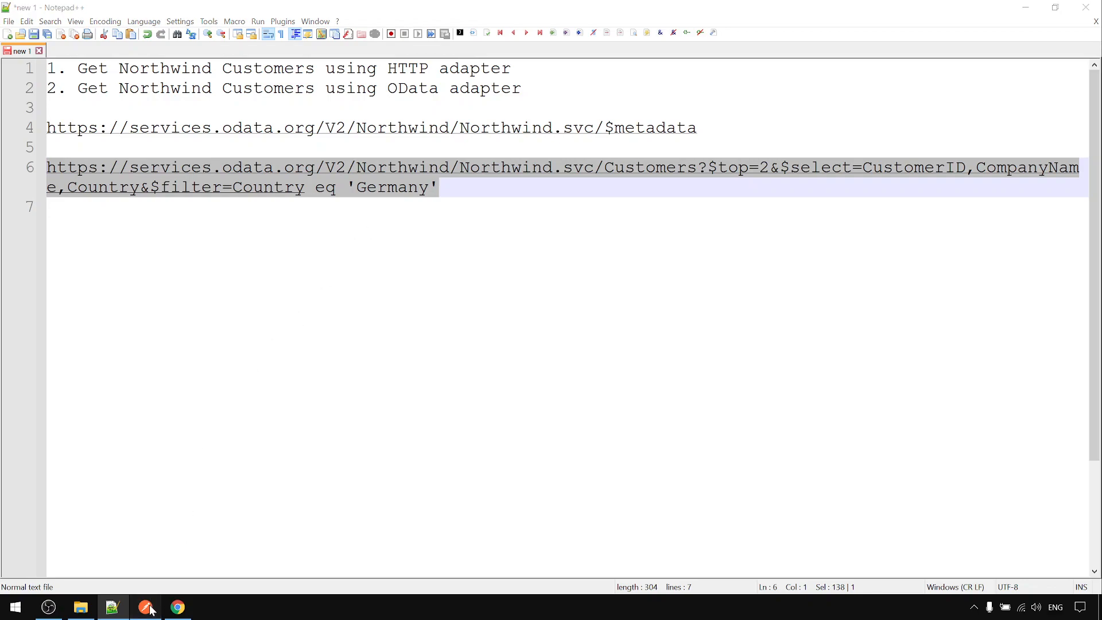
# In Postman, rerun the saved Get Customers request and view the XML list of German customers
pyautogui.click(146, 607)
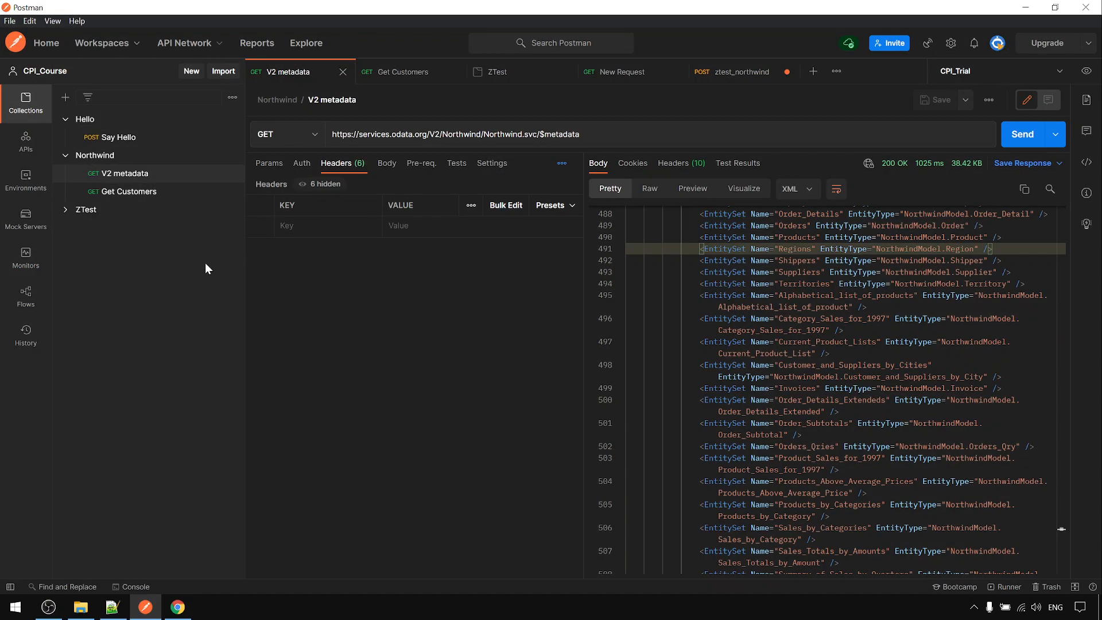
pyautogui.moveTo(188, 191)
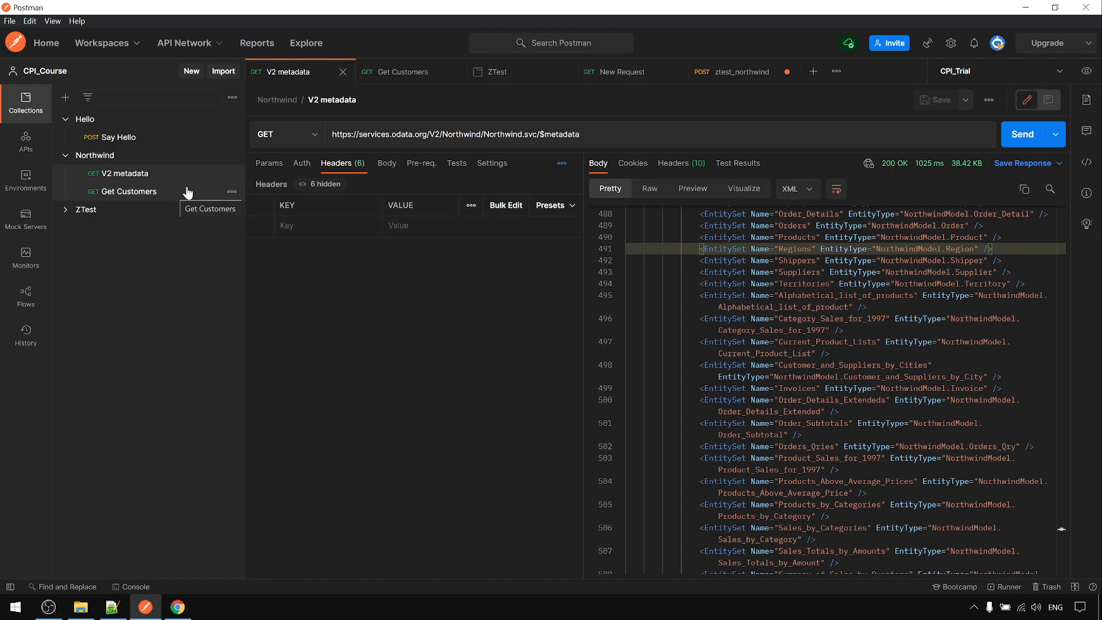
pyautogui.moveTo(530, 238)
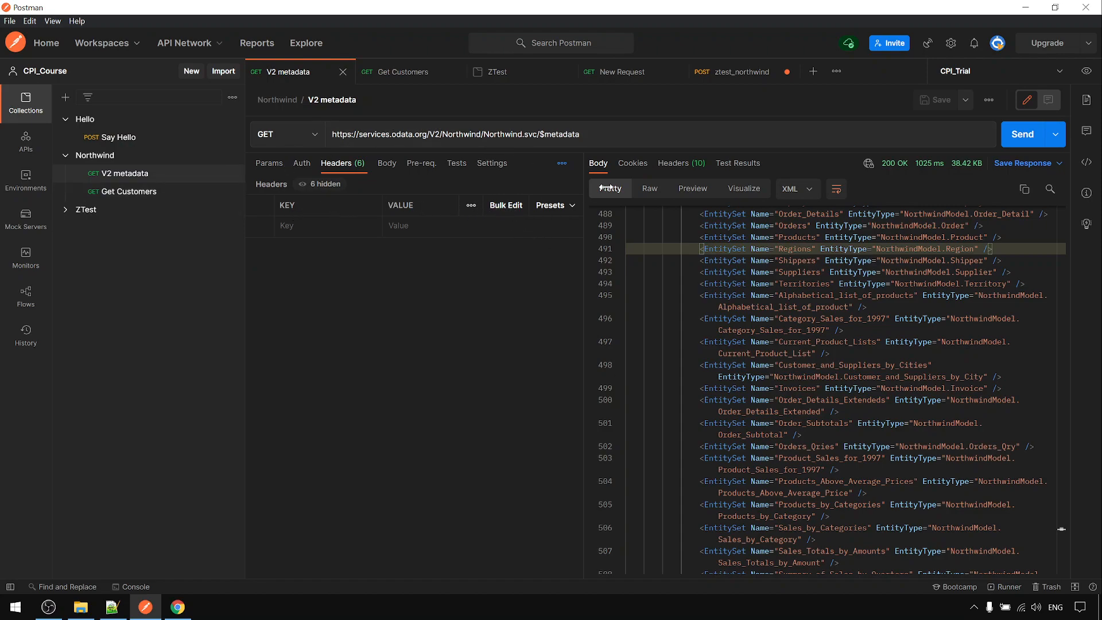
pyautogui.click(1021, 133)
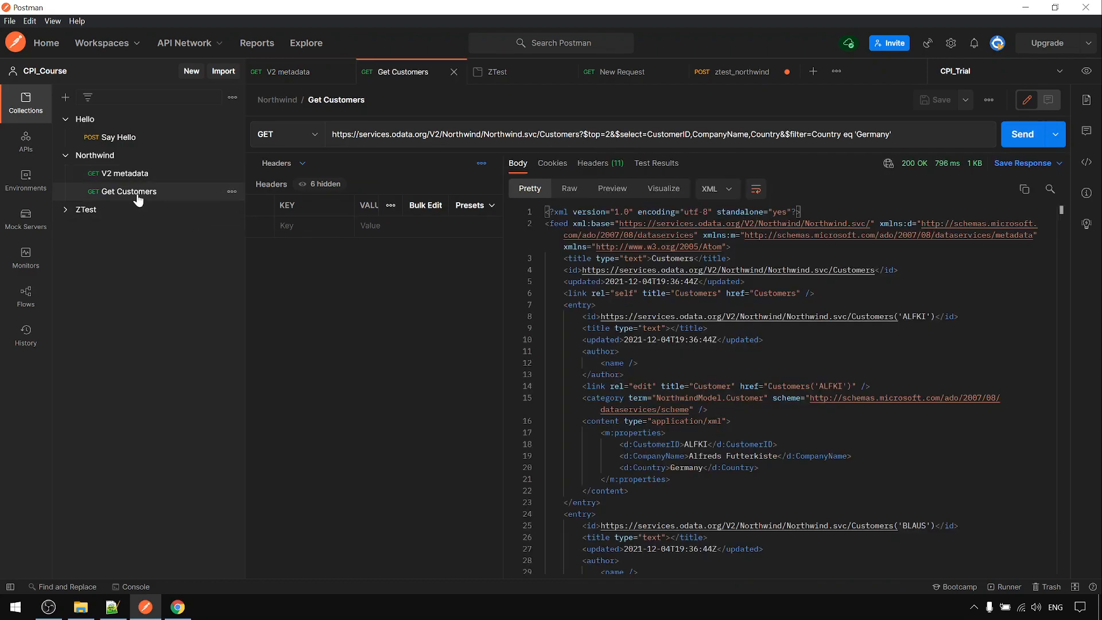
pyautogui.moveTo(1022, 134)
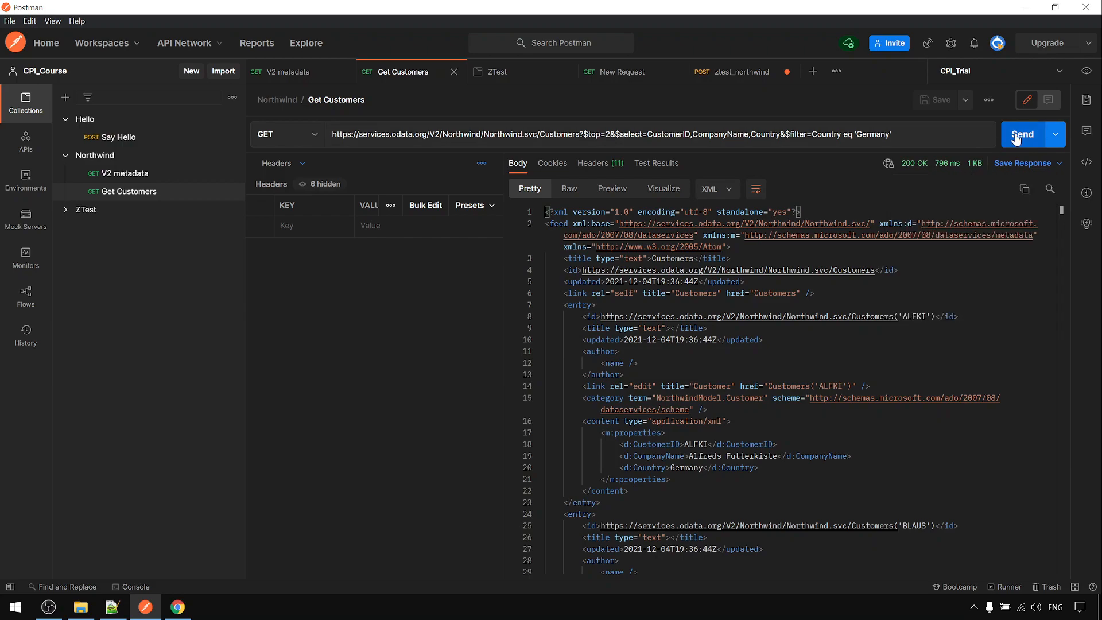
pyautogui.click(1021, 134)
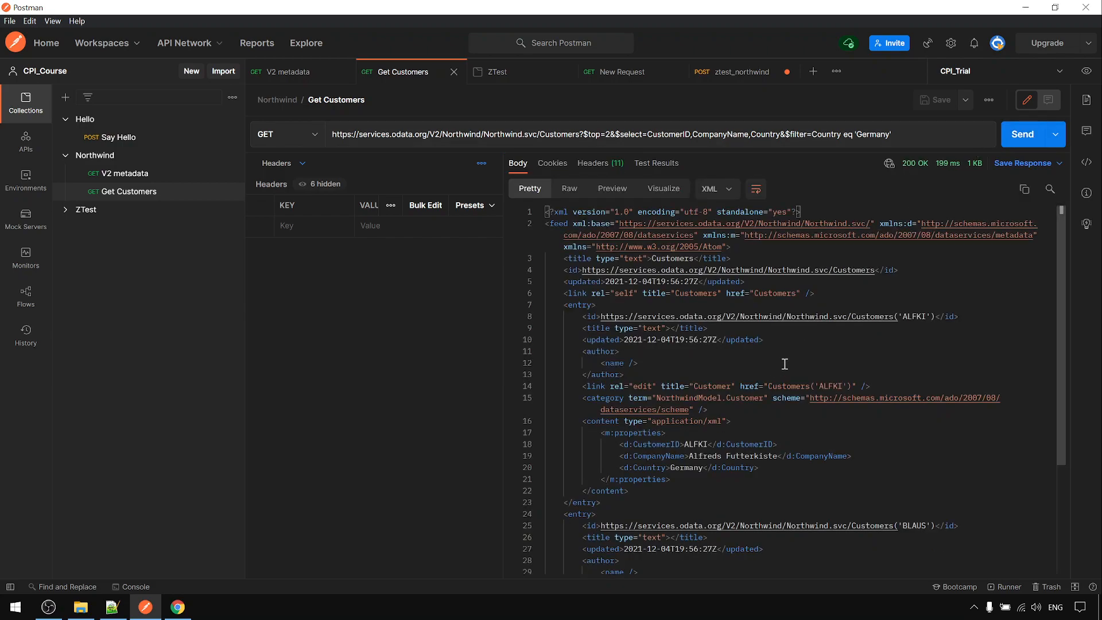
pyautogui.scroll(-3)
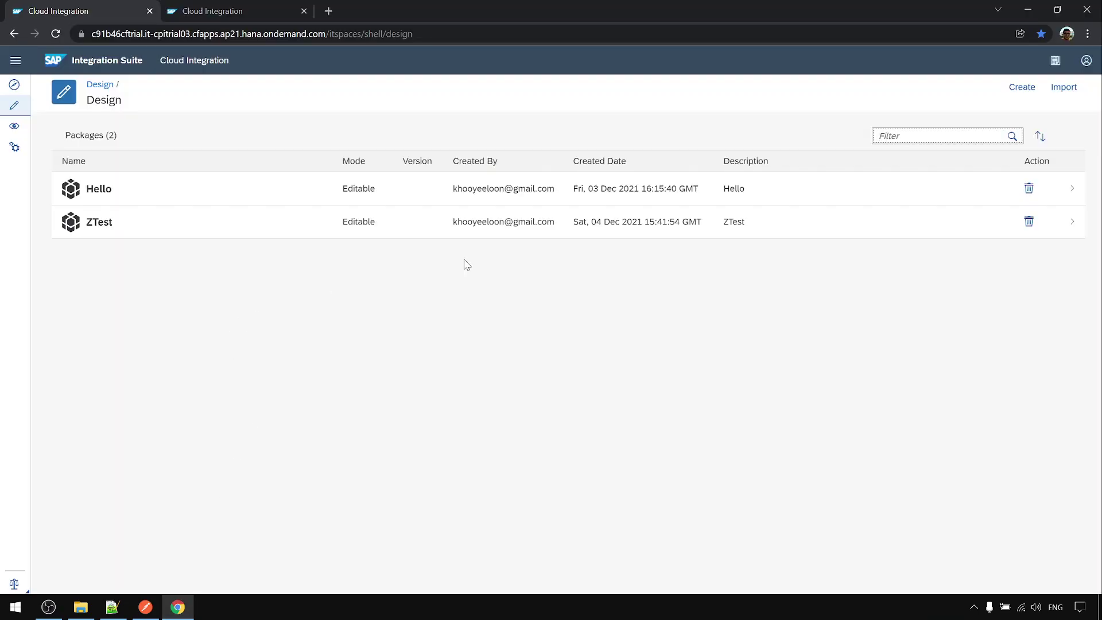
# Create an integration package named Northwind, save it and view its empty artifacts list
pyautogui.click(1021, 87)
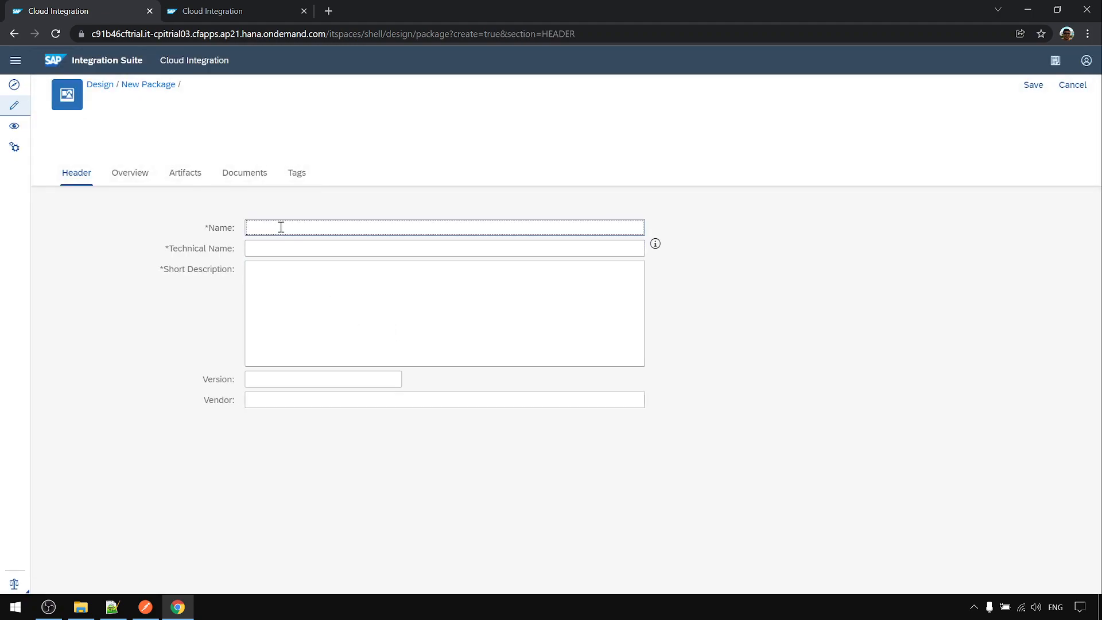
pyautogui.write('Northwin')
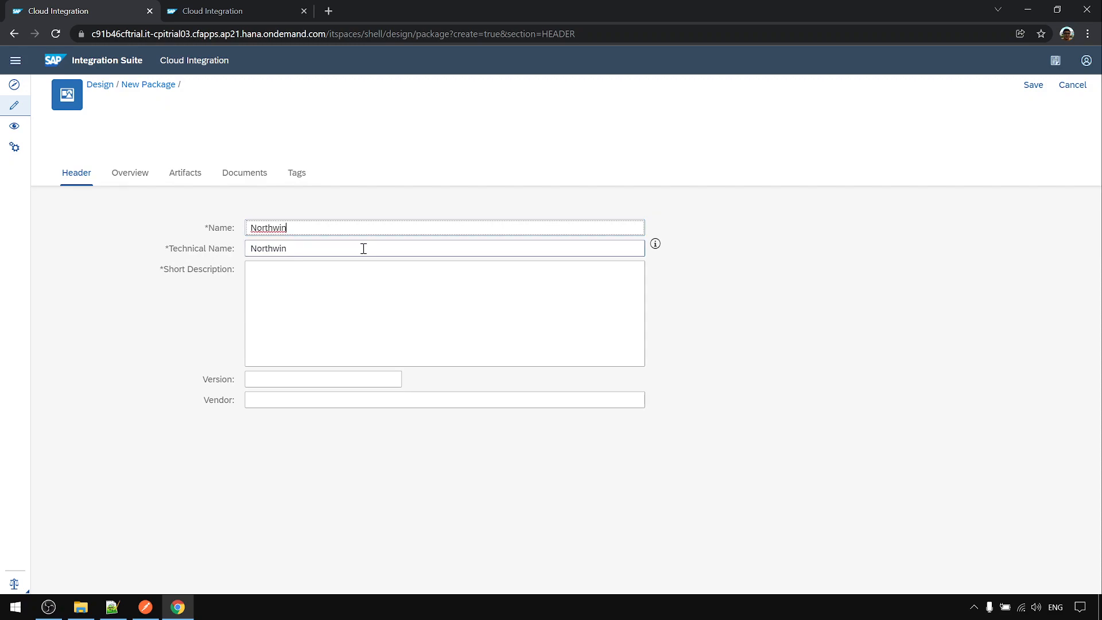
pyautogui.write('Northwind')
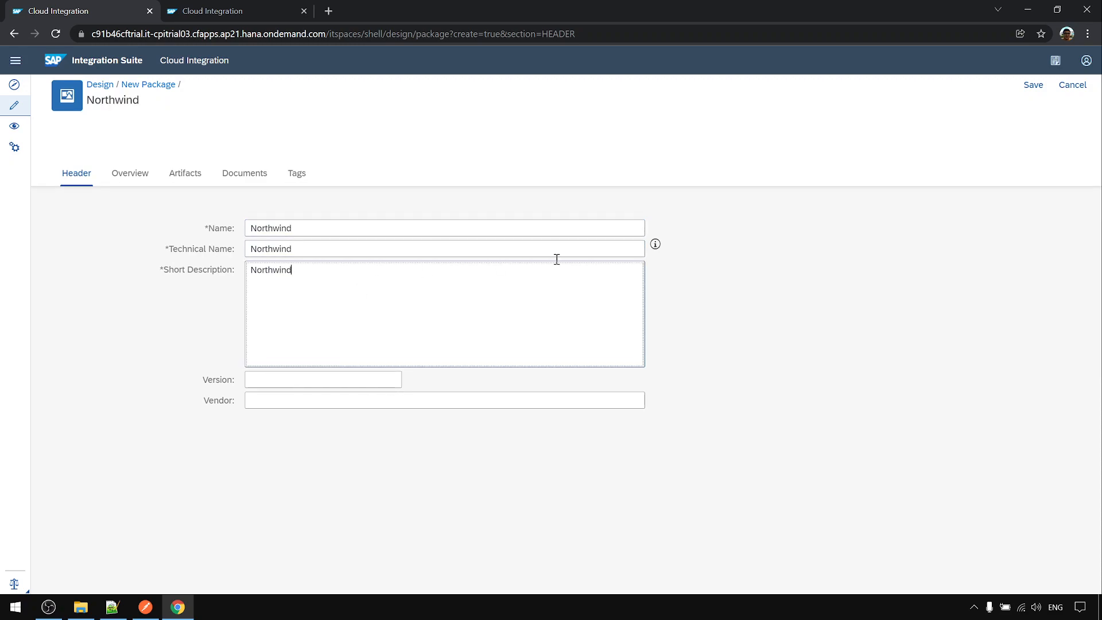
pyautogui.click(1032, 85)
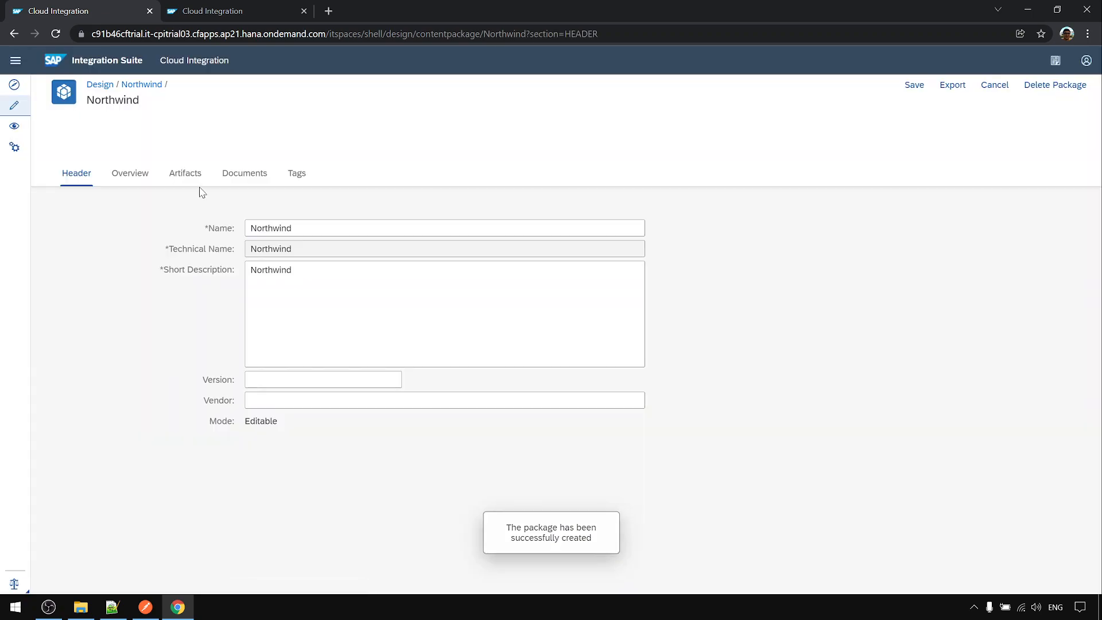
pyautogui.click(185, 172)
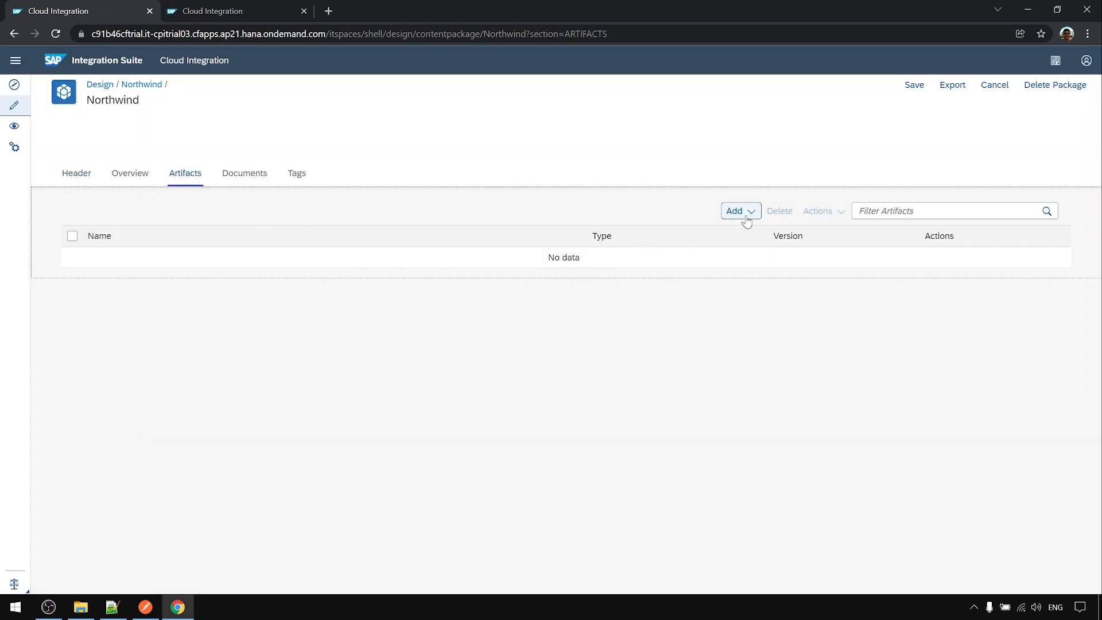
# Add an integration flow named 'Get Customers using HTTP' to the Northwind package
pyautogui.click(739, 211)
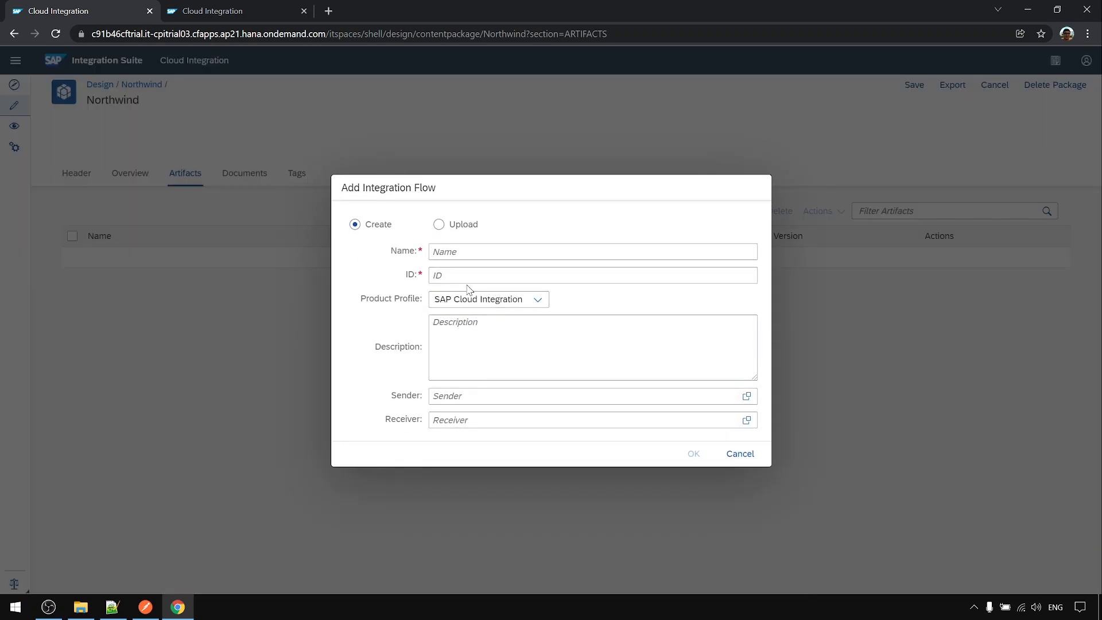
pyautogui.write('Get')
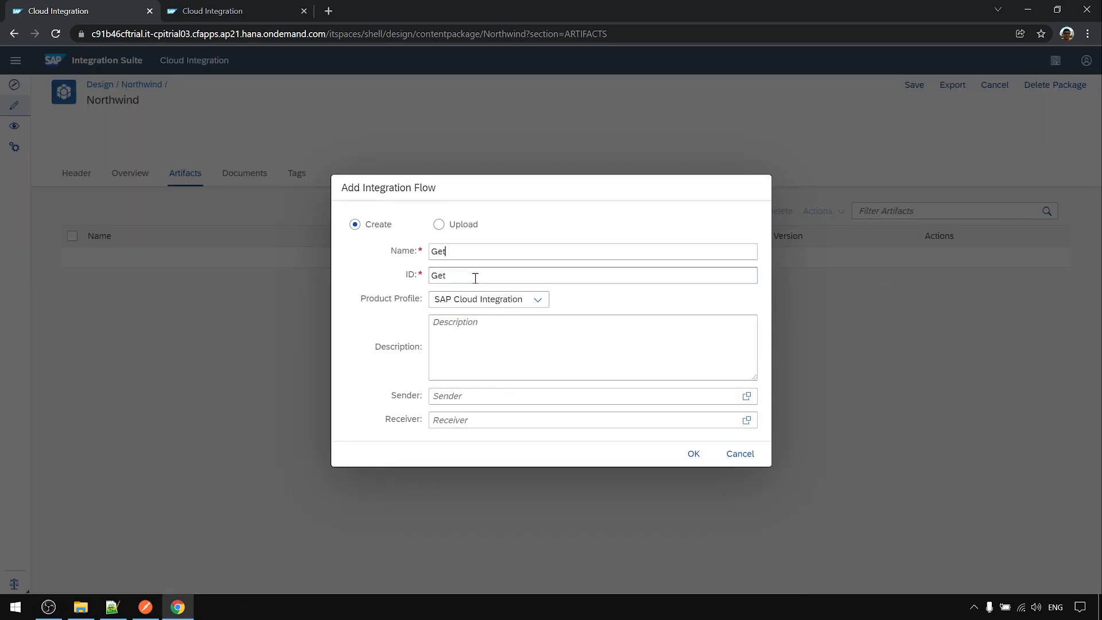
pyautogui.write('Customers')
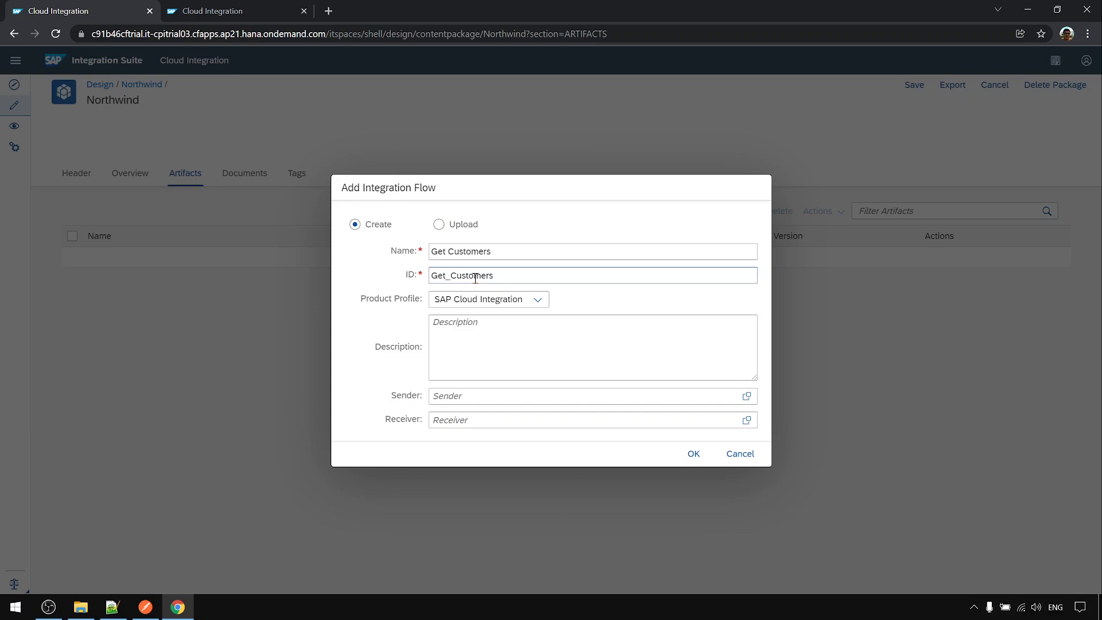
pyautogui.write('using HTTP')
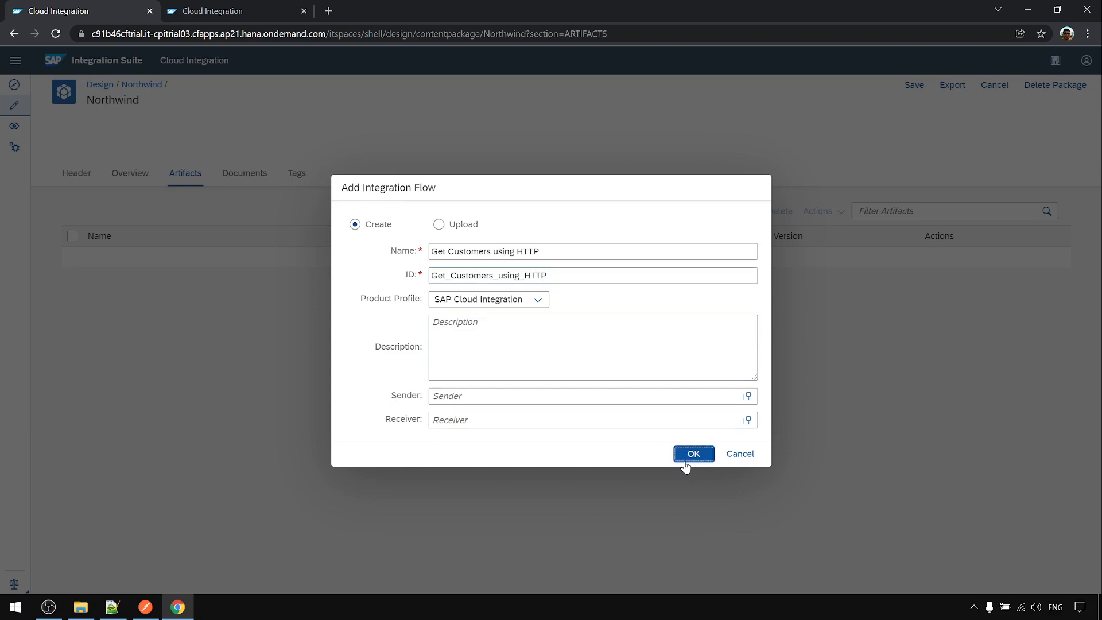
pyautogui.click(693, 453)
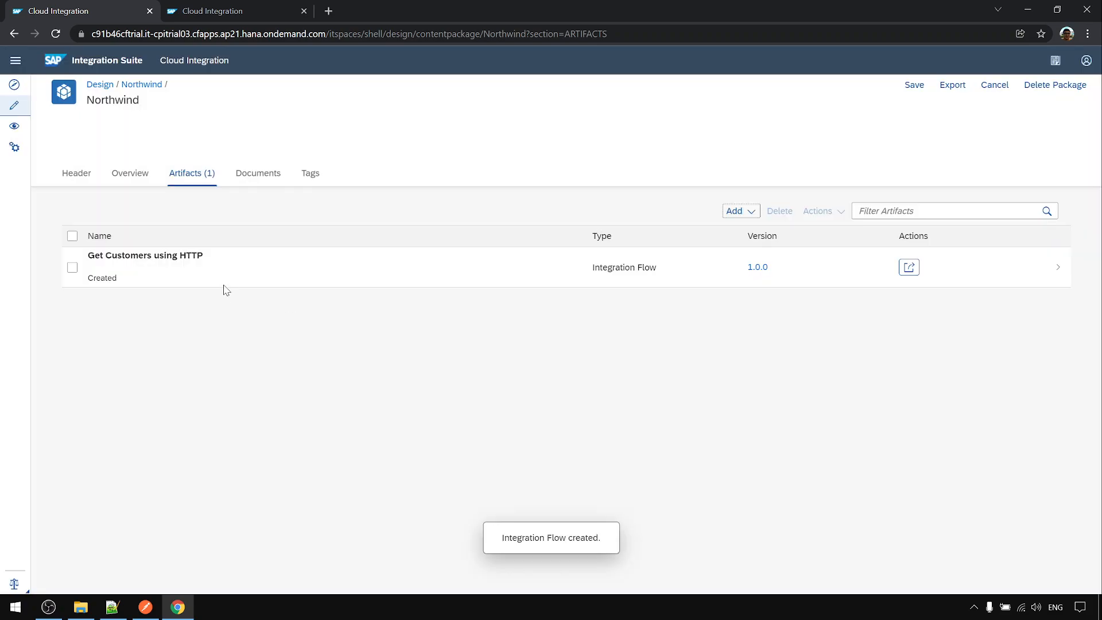
# Connect the sender over HTTPS with address /get_customers_using_http
pyautogui.click(145, 254)
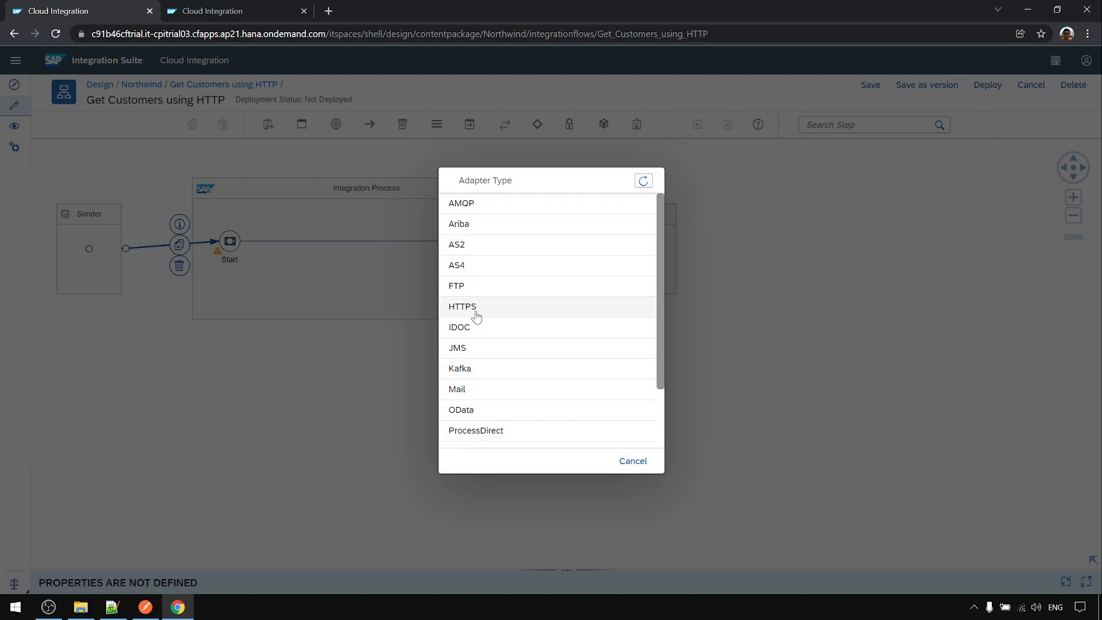
pyautogui.click(461, 306)
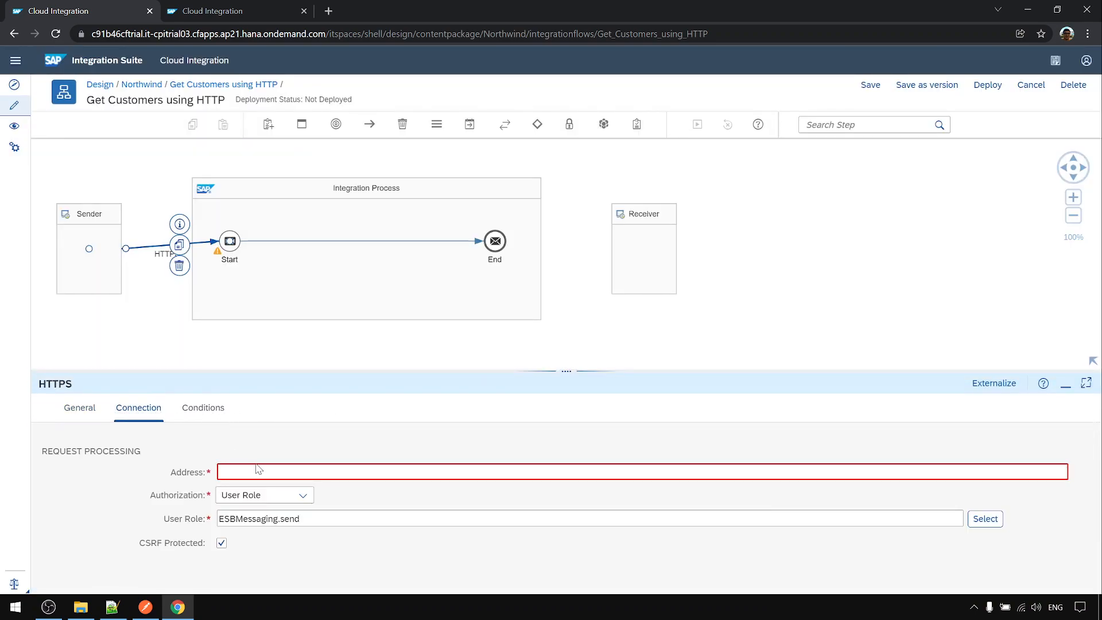
pyautogui.write('/')
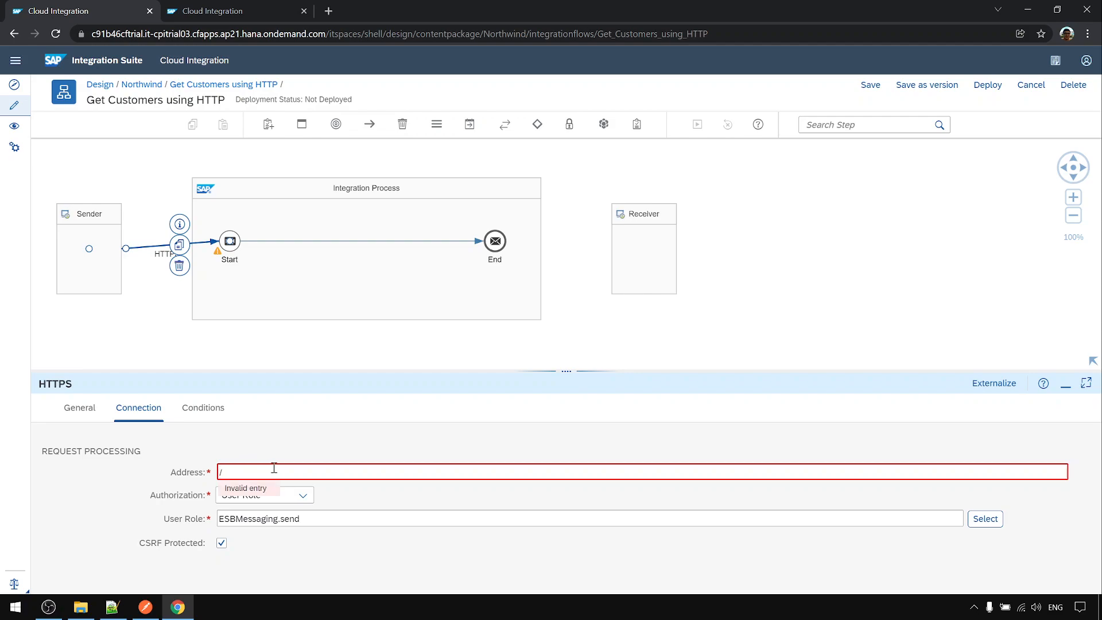
pyautogui.write('get_customers_using_')
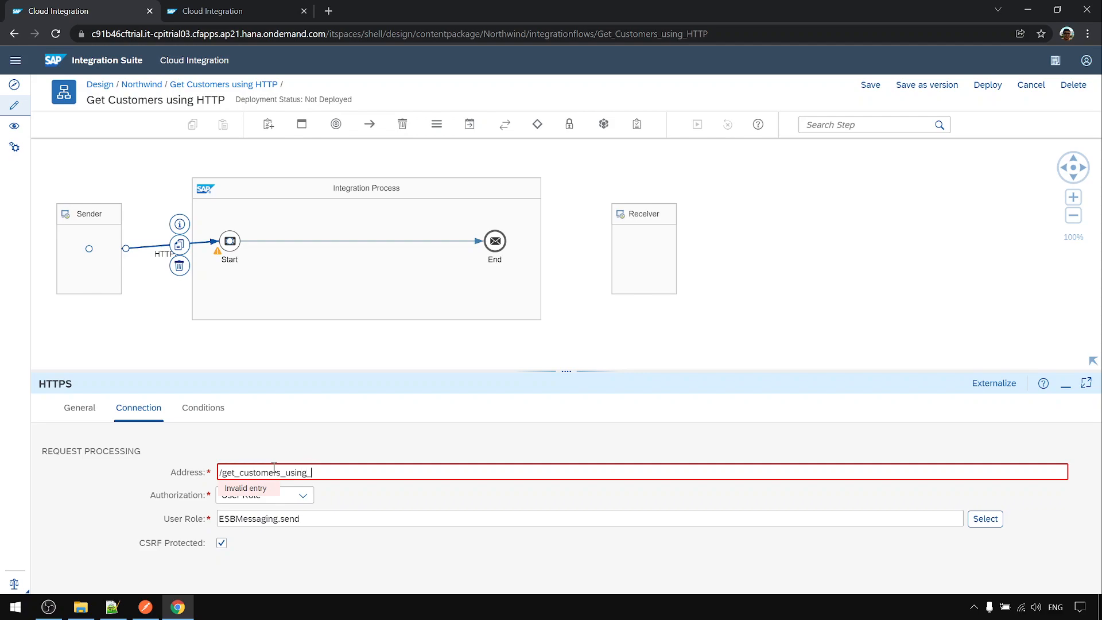
pyautogui.write('http')
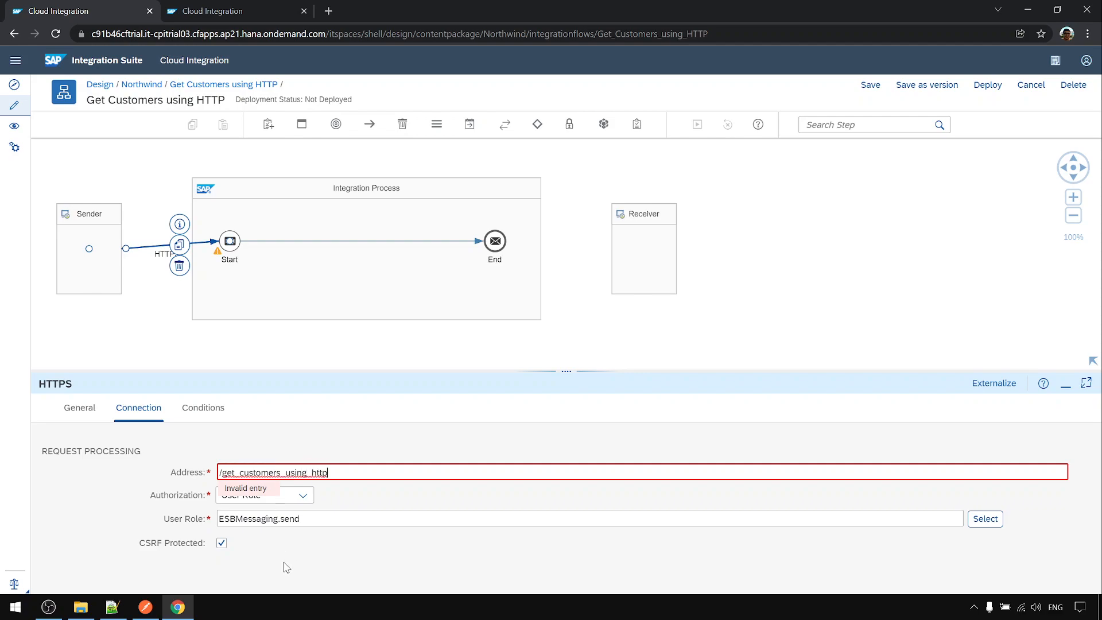
pyautogui.click(220, 541)
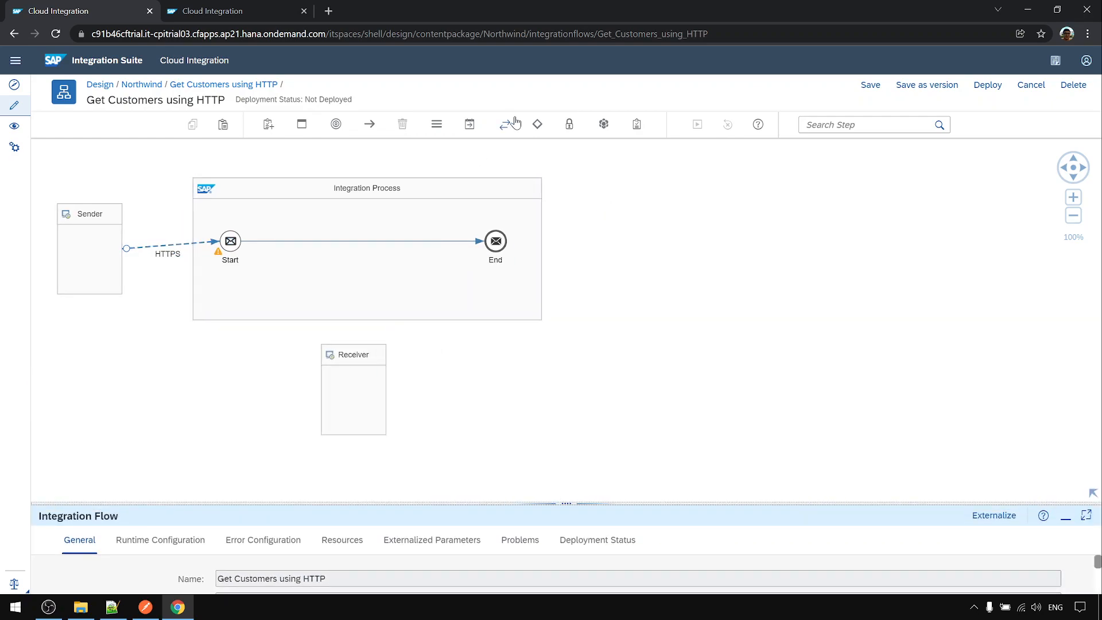
# Place a Request Reply step on the line between Start and End
pyautogui.click(505, 124)
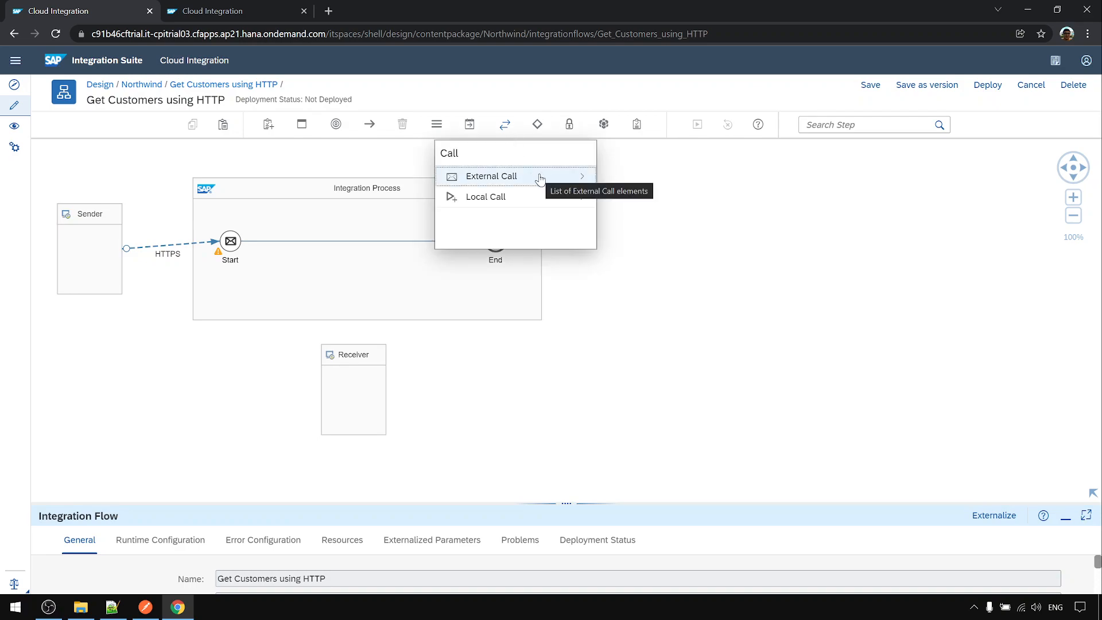
pyautogui.click(491, 177)
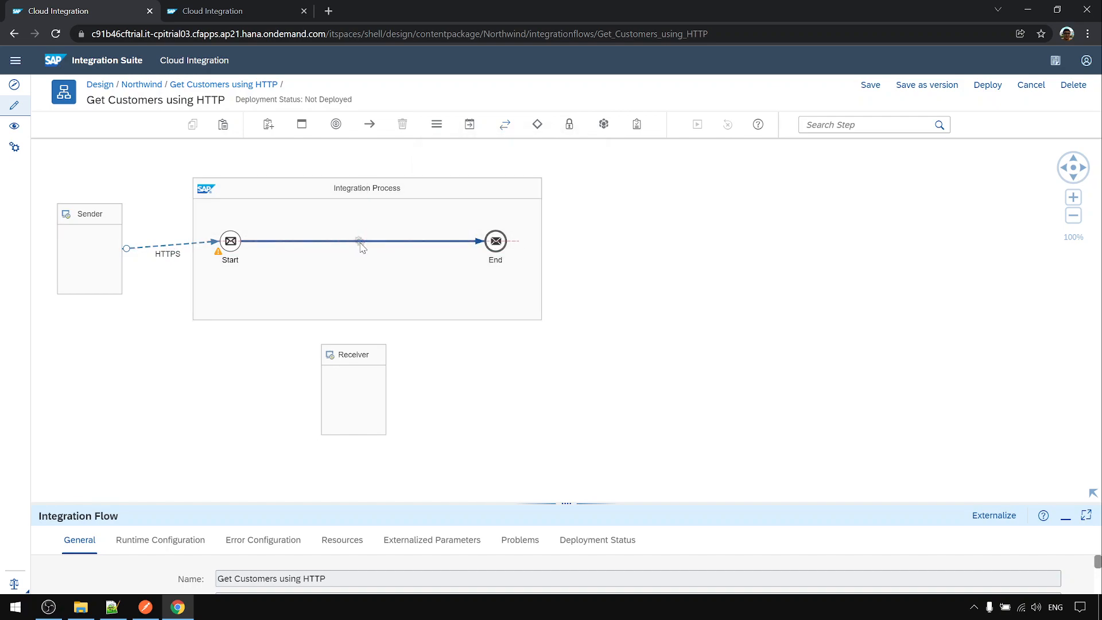
pyautogui.click(359, 241)
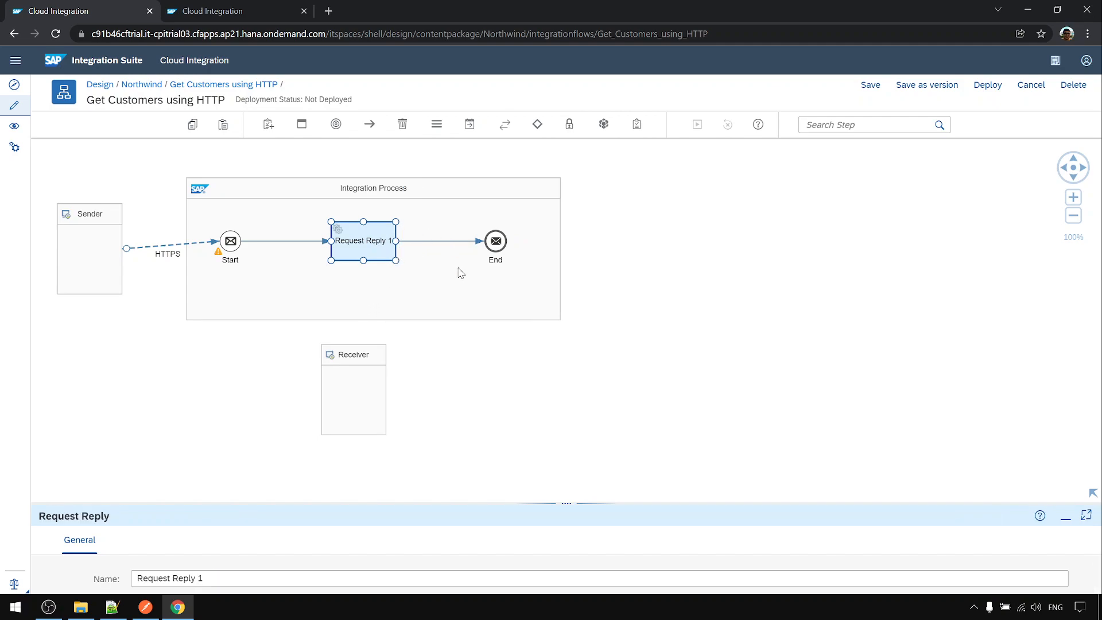
pyautogui.moveTo(379, 244)
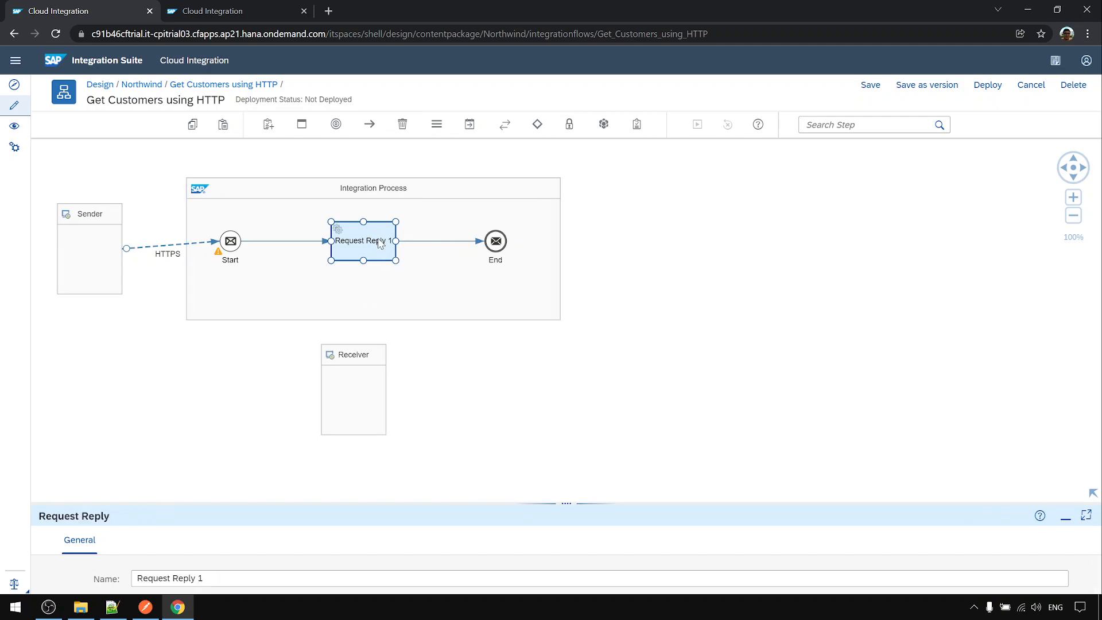
pyautogui.moveTo(434, 369)
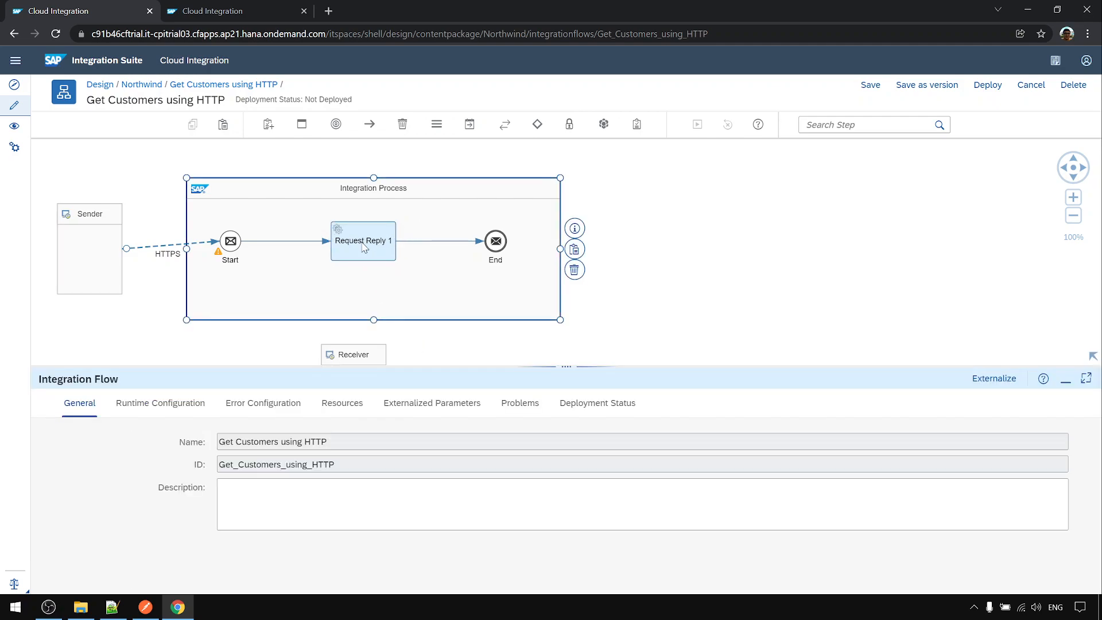
# Link Request Reply to the Receiver with an HTTP adapter and show its connection details
pyautogui.click(363, 241)
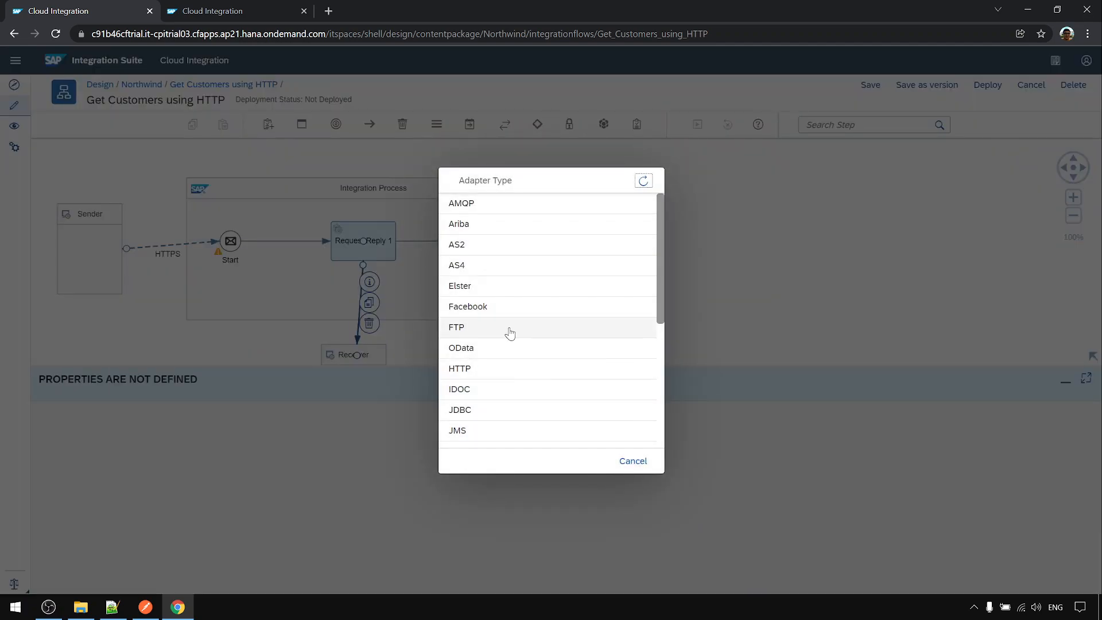
pyautogui.click(459, 368)
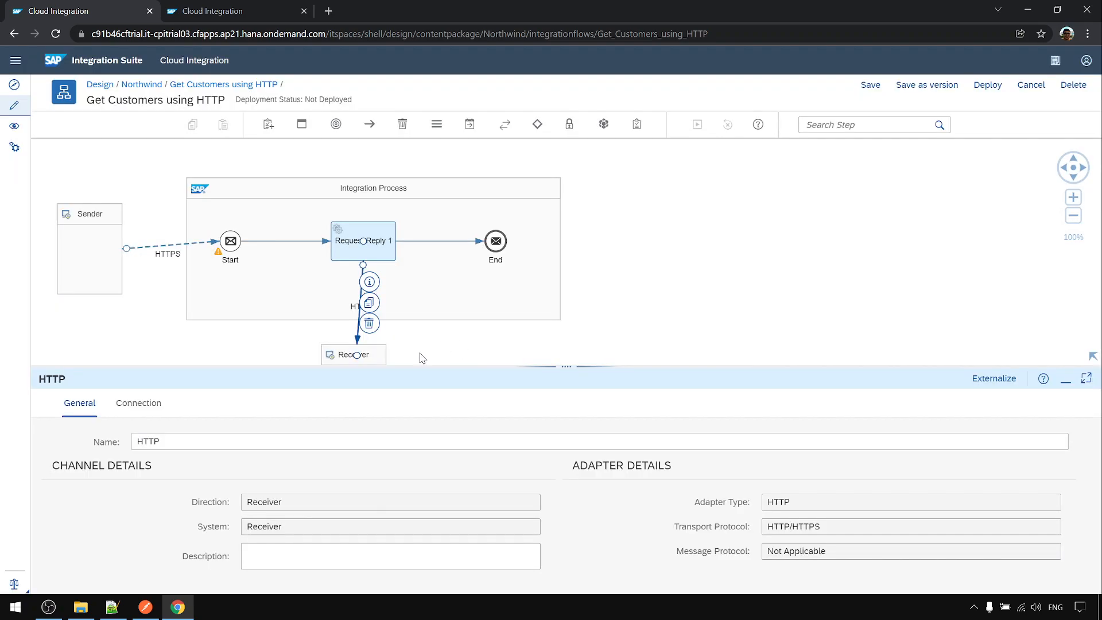
pyautogui.click(138, 403)
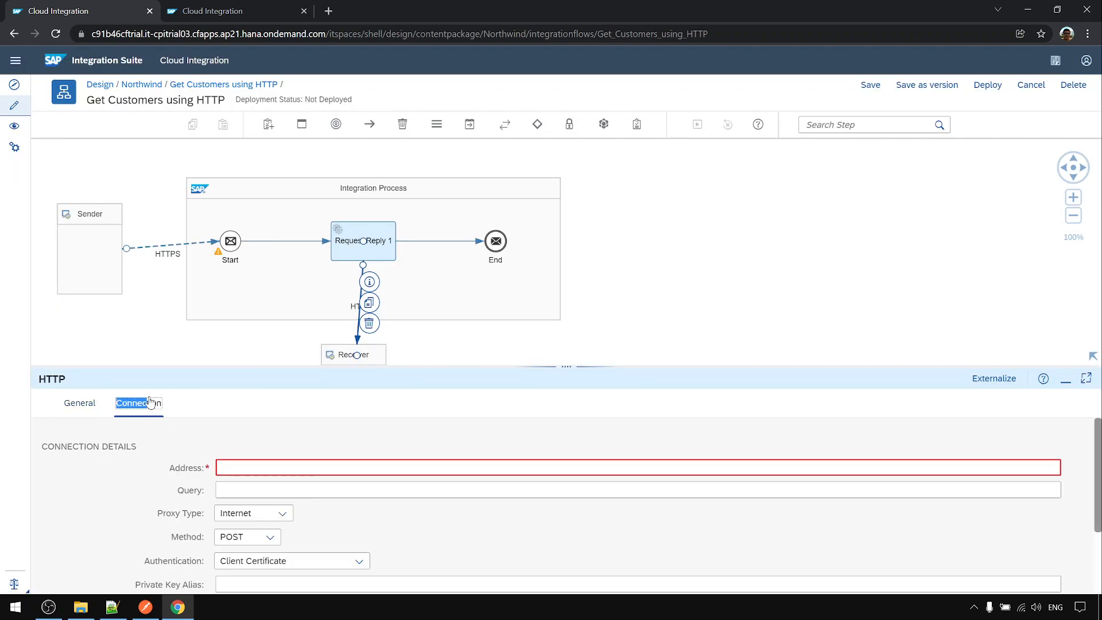
# Enter the Northwind Customers address and move the top-2, select, Germany-filter query into the Query field
pyautogui.click(113, 607)
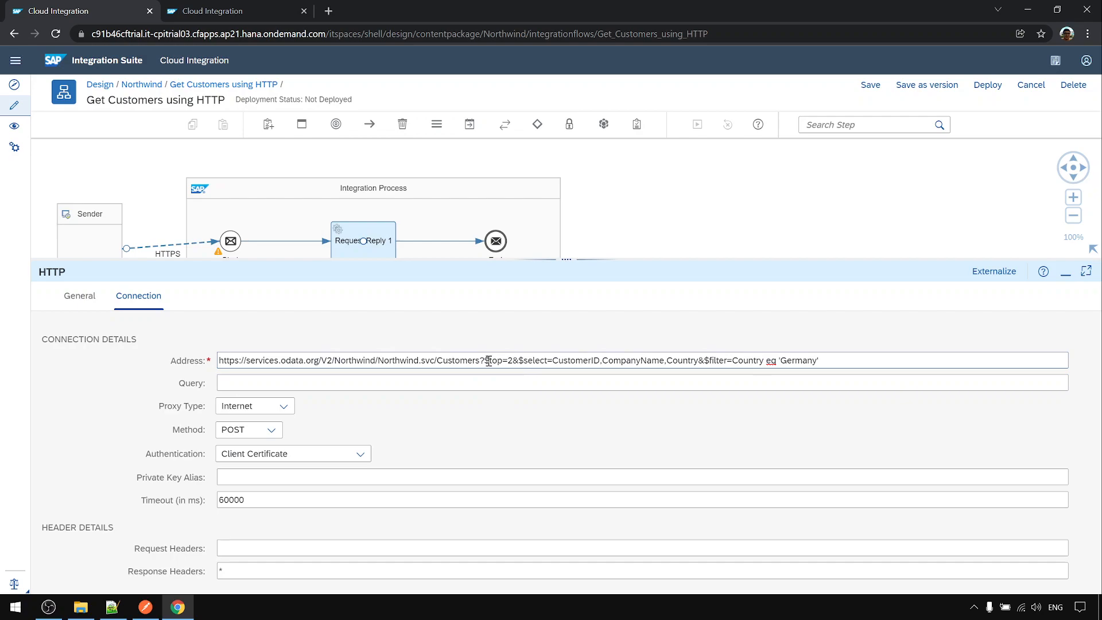
pyautogui.moveTo(490, 360); pyautogui.dragTo(837, 359)
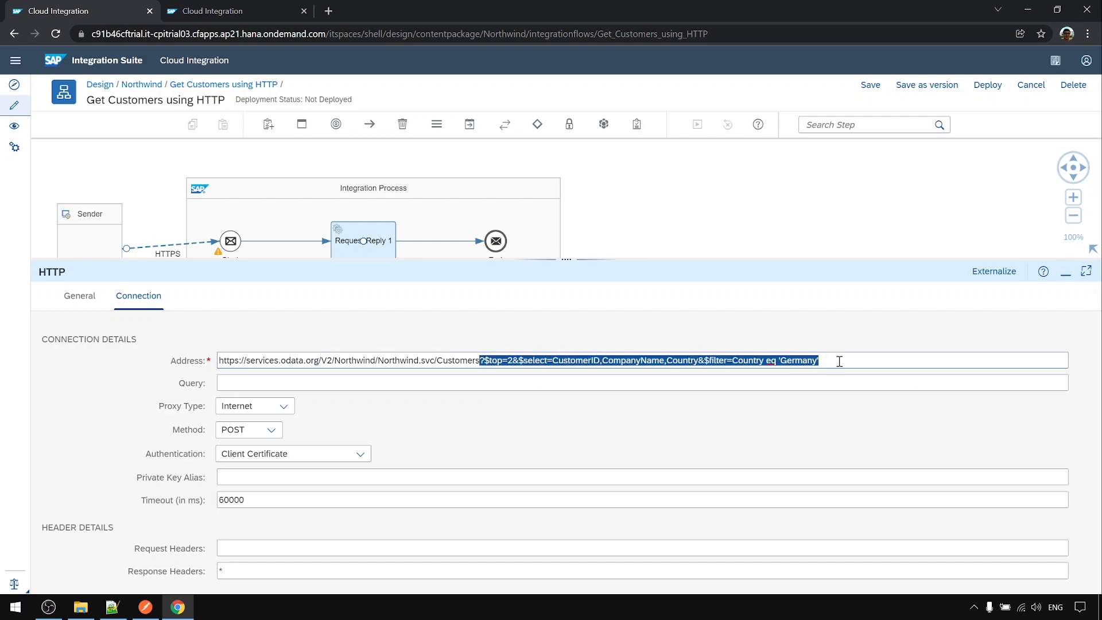
pyautogui.press('Delete')
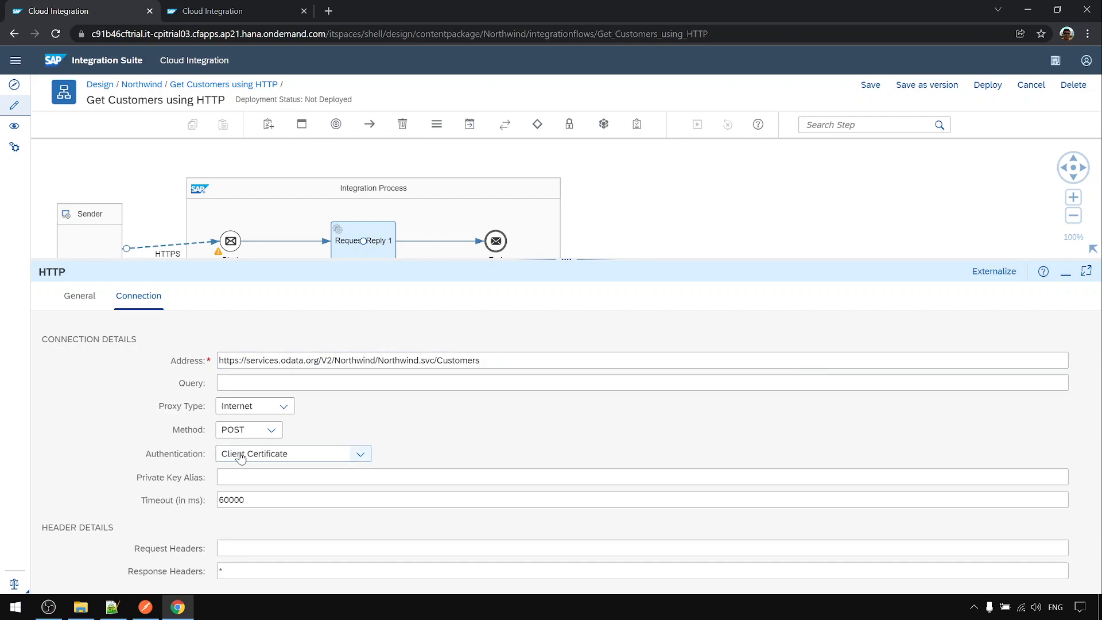
pyautogui.write("?$top=2&$select=CustomerID,CompanyName,Country&$filter=Country eq 'Germany'")
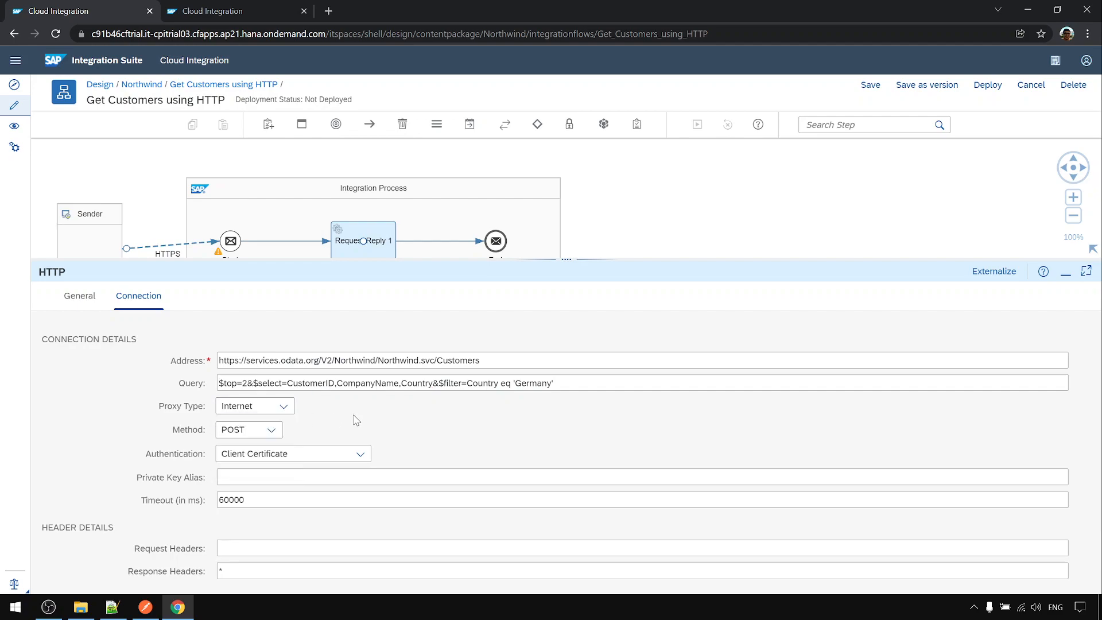
# Set the method to GET, authentication to None and request headers to *
pyautogui.click(282, 406)
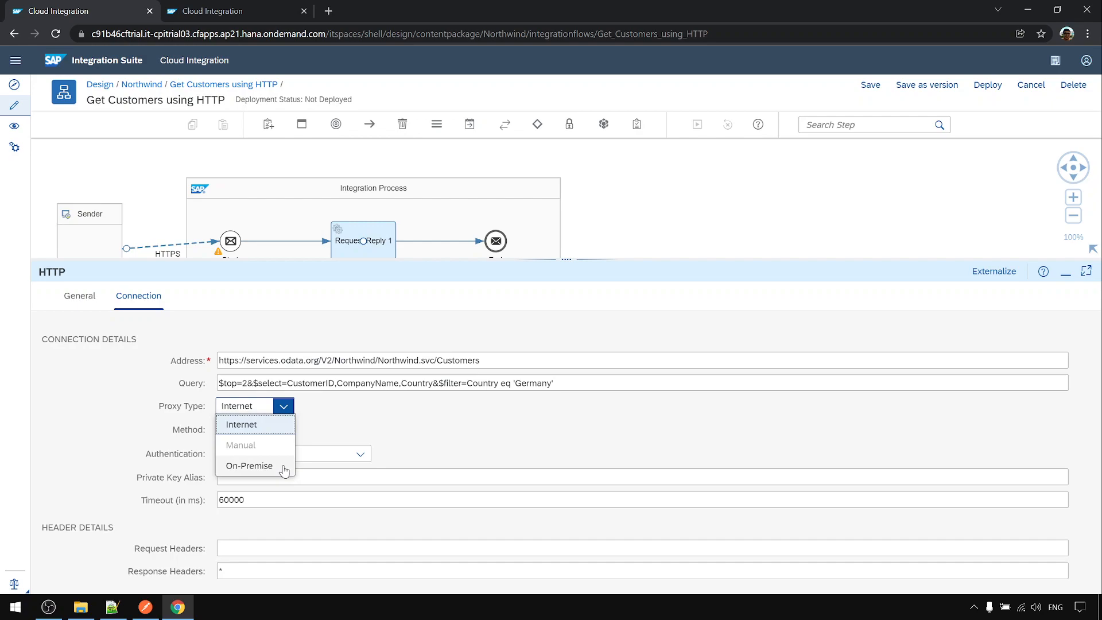
pyautogui.moveTo(279, 415)
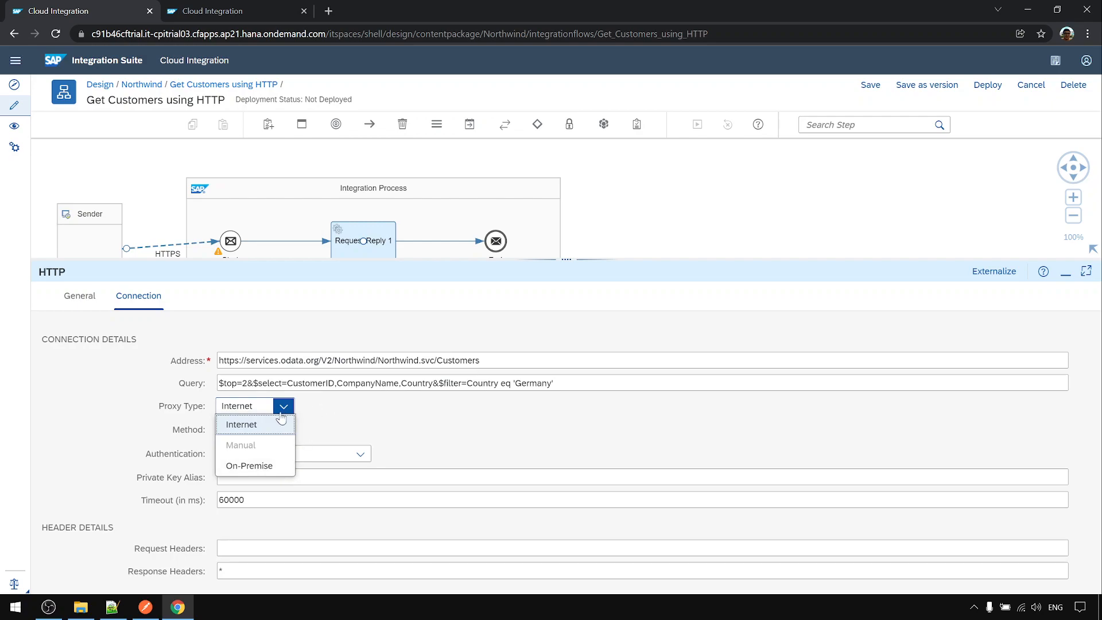
pyautogui.click(271, 429)
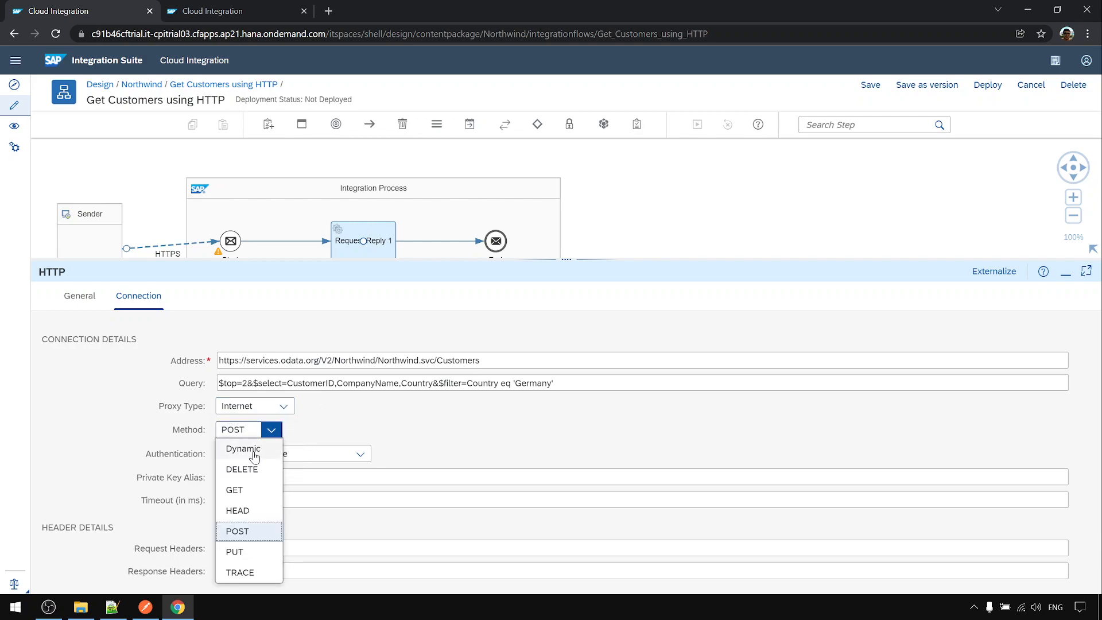
pyautogui.click(234, 489)
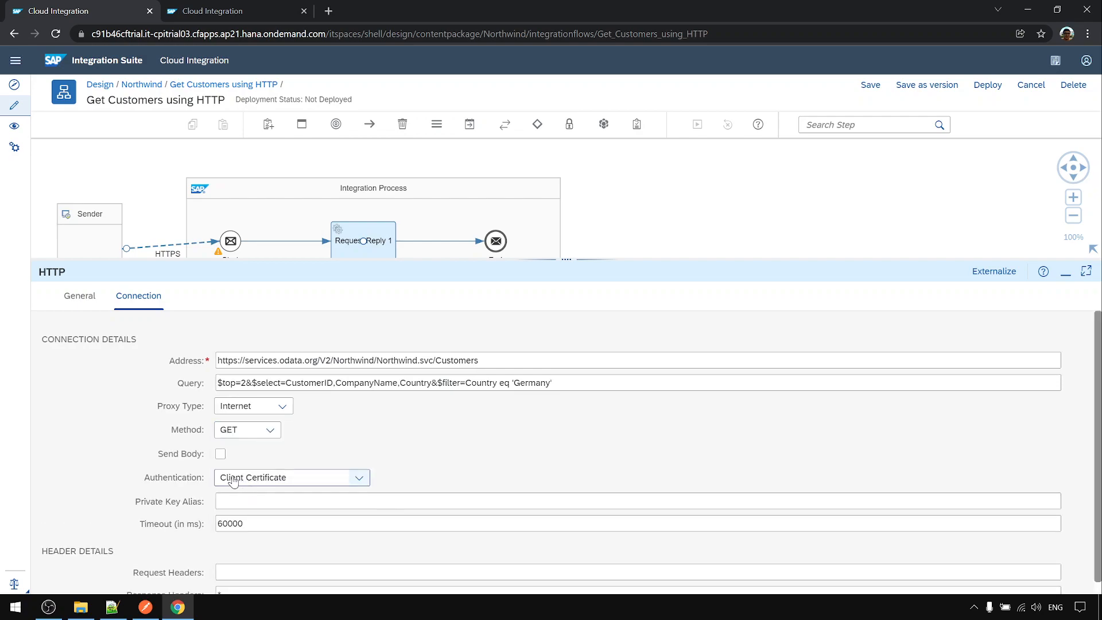
pyautogui.moveTo(220, 454)
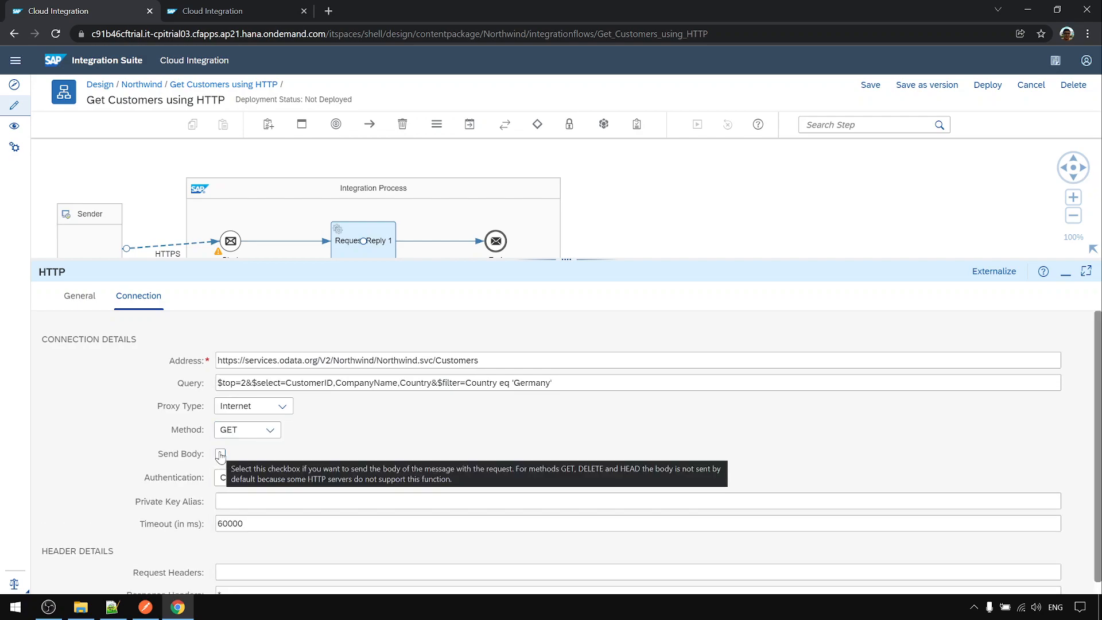
pyautogui.click(358, 477)
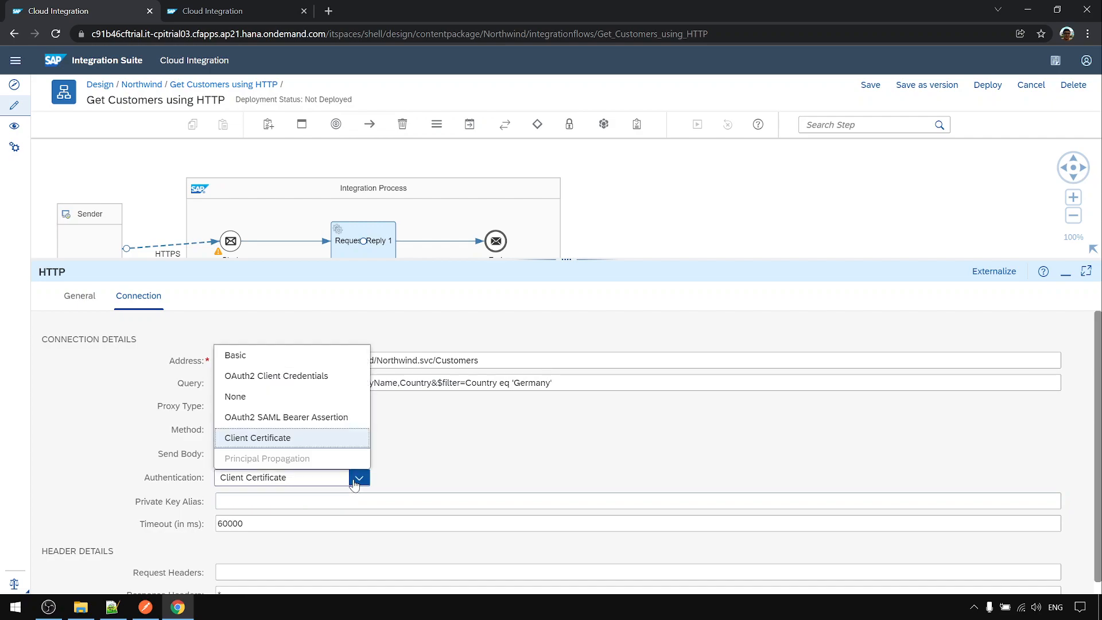
pyautogui.click(234, 396)
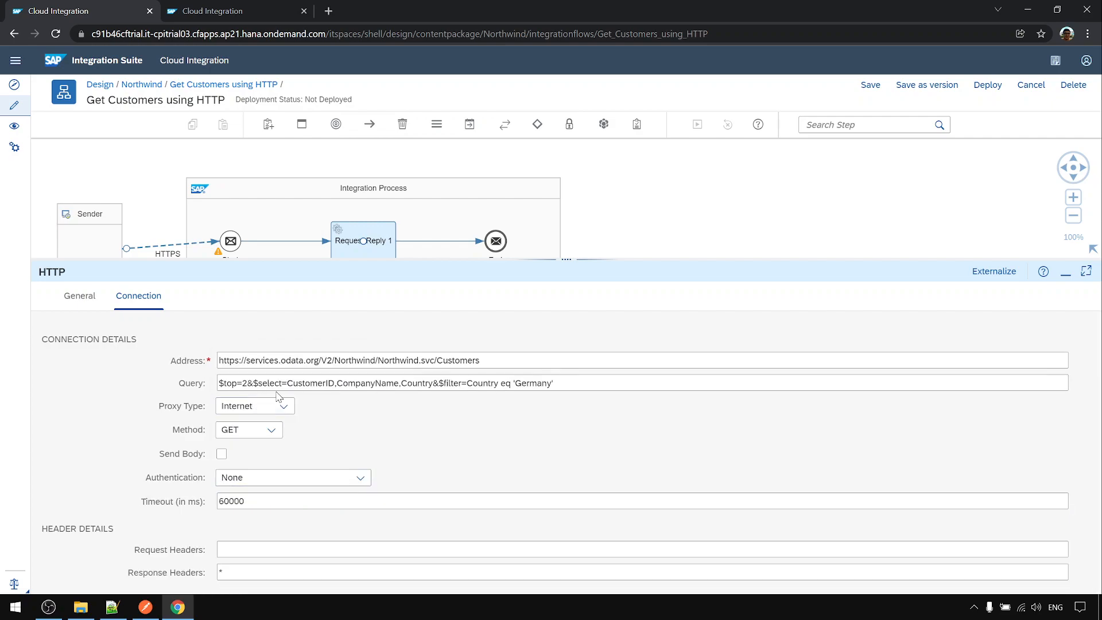
pyautogui.doubleClick(354, 361)
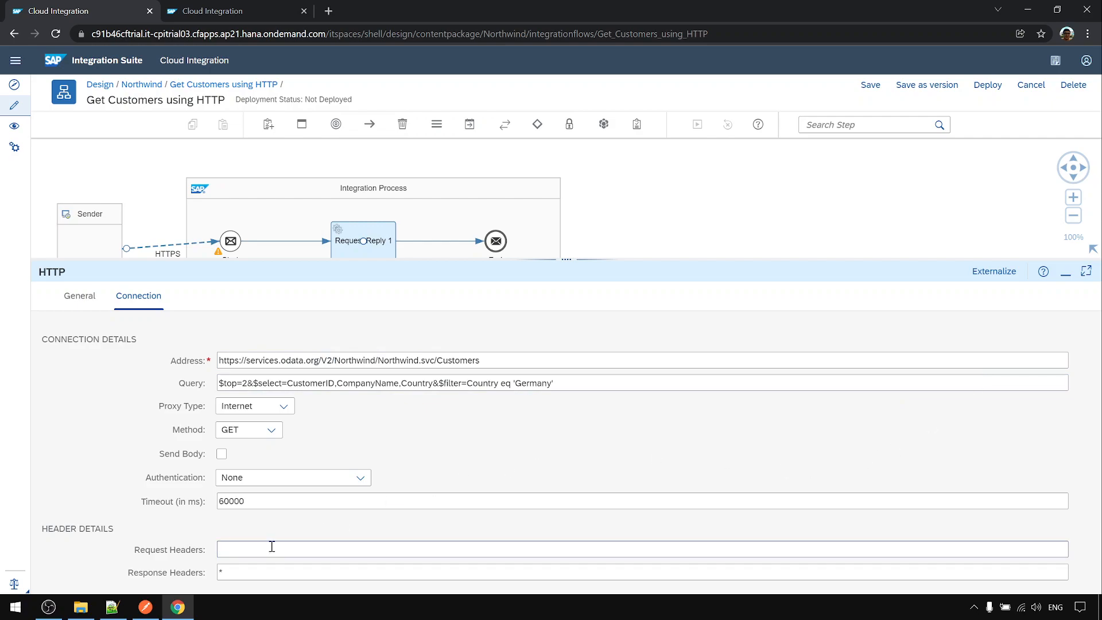
pyautogui.write('*')
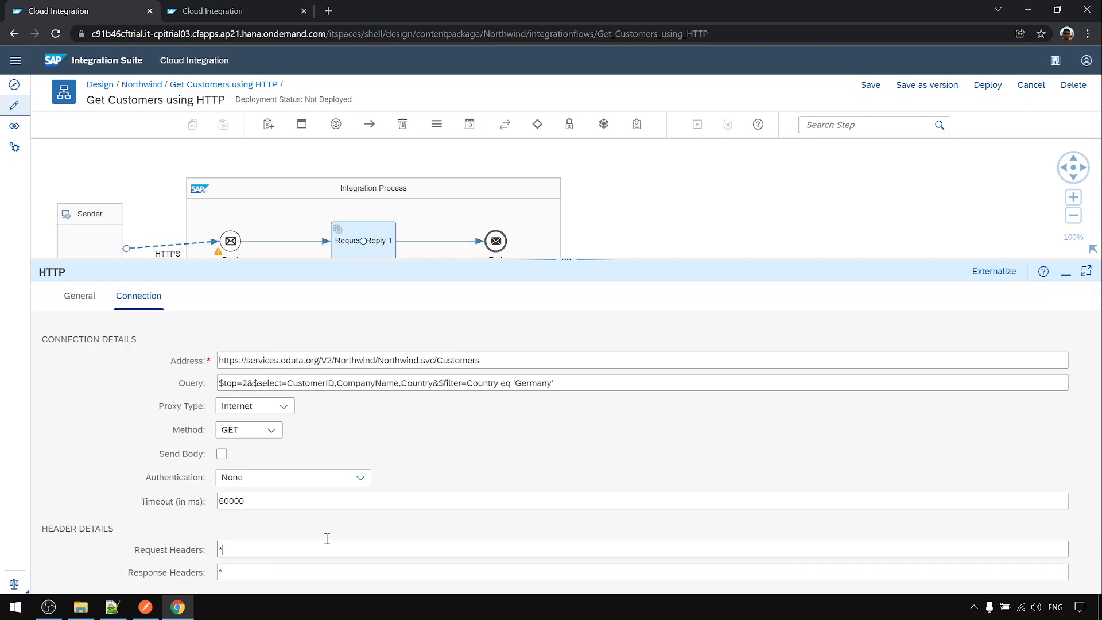
# Save the flow, read why the Query field is flagged invalid, then bring up Postman
pyautogui.click(870, 85)
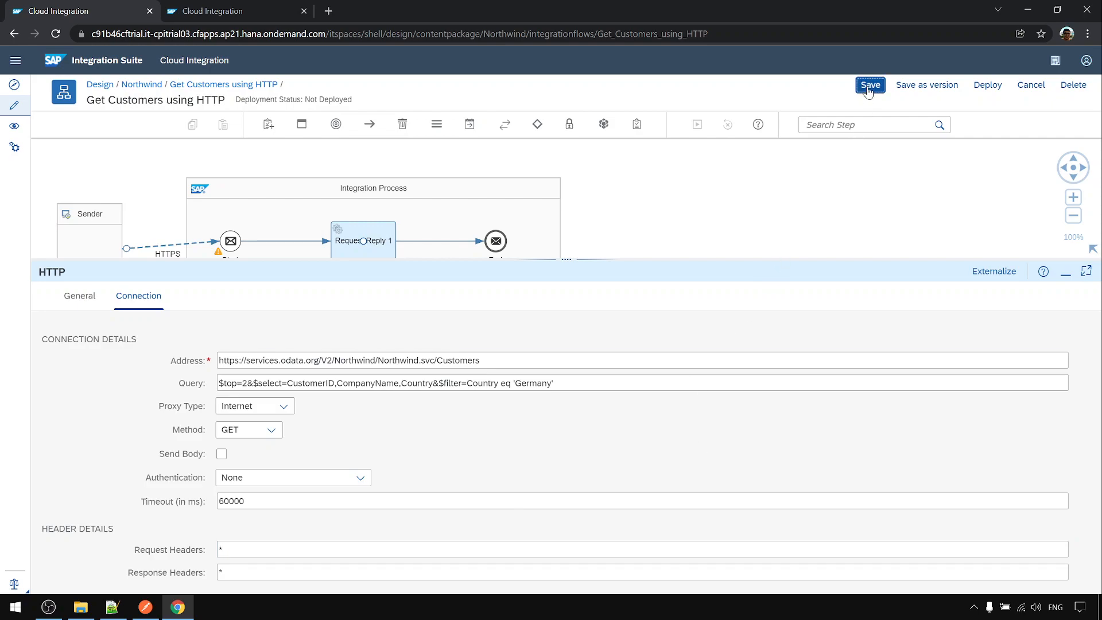
pyautogui.click(870, 85)
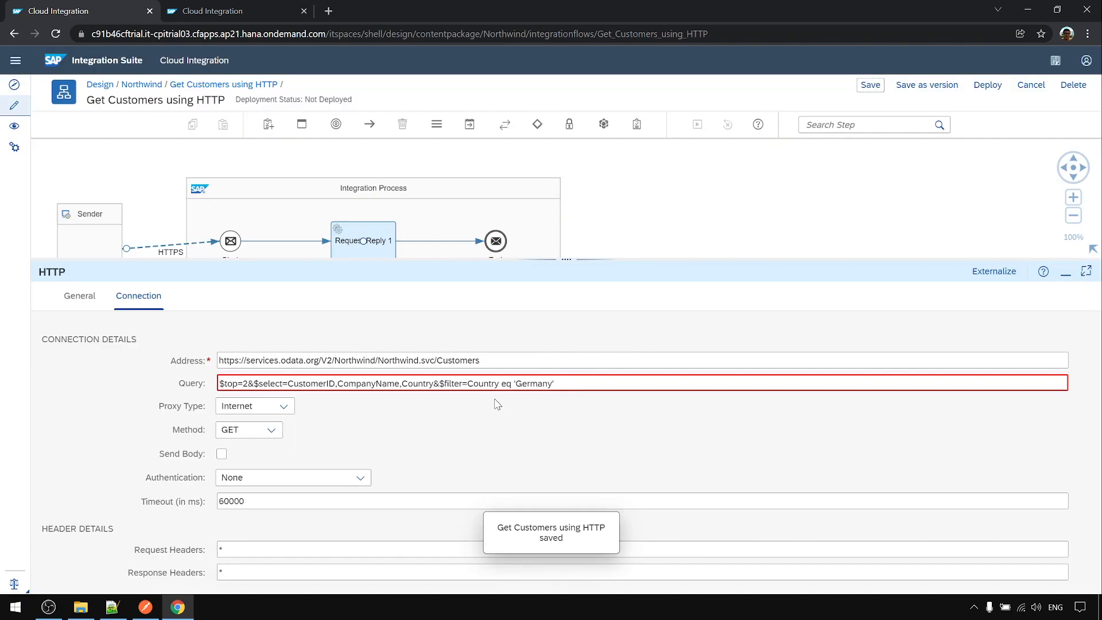
pyautogui.click(473, 383)
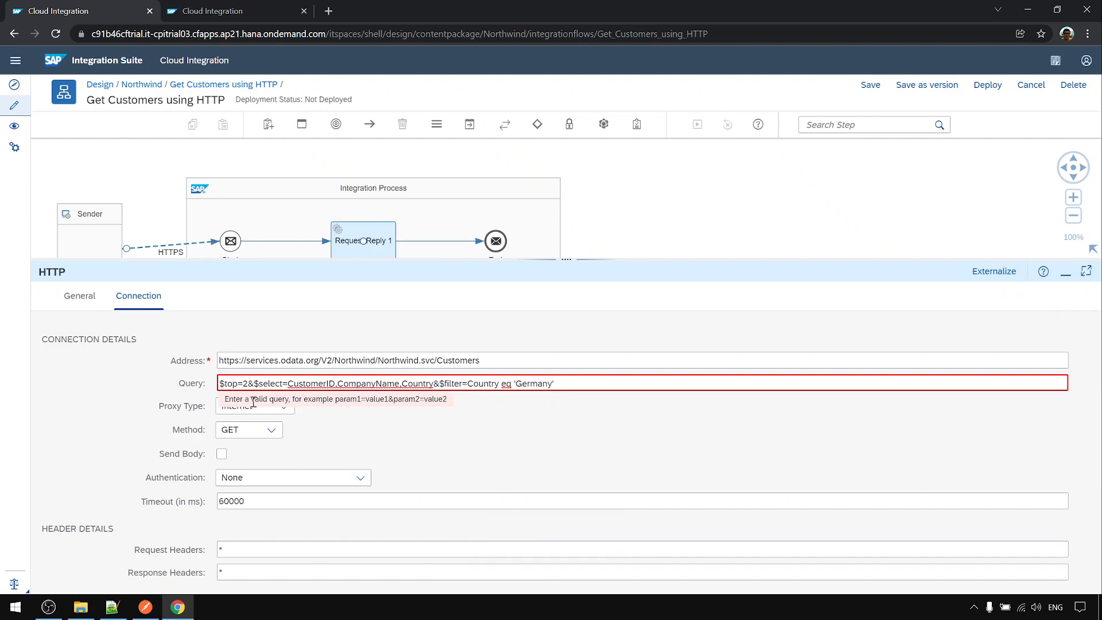
pyautogui.moveTo(166, 590)
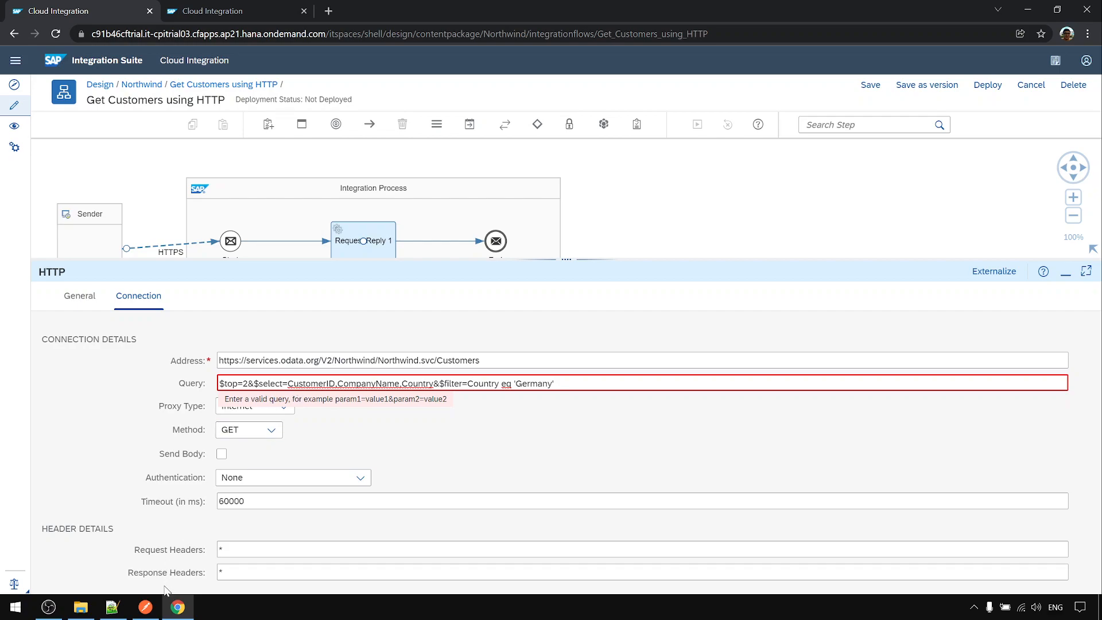
pyautogui.click(146, 606)
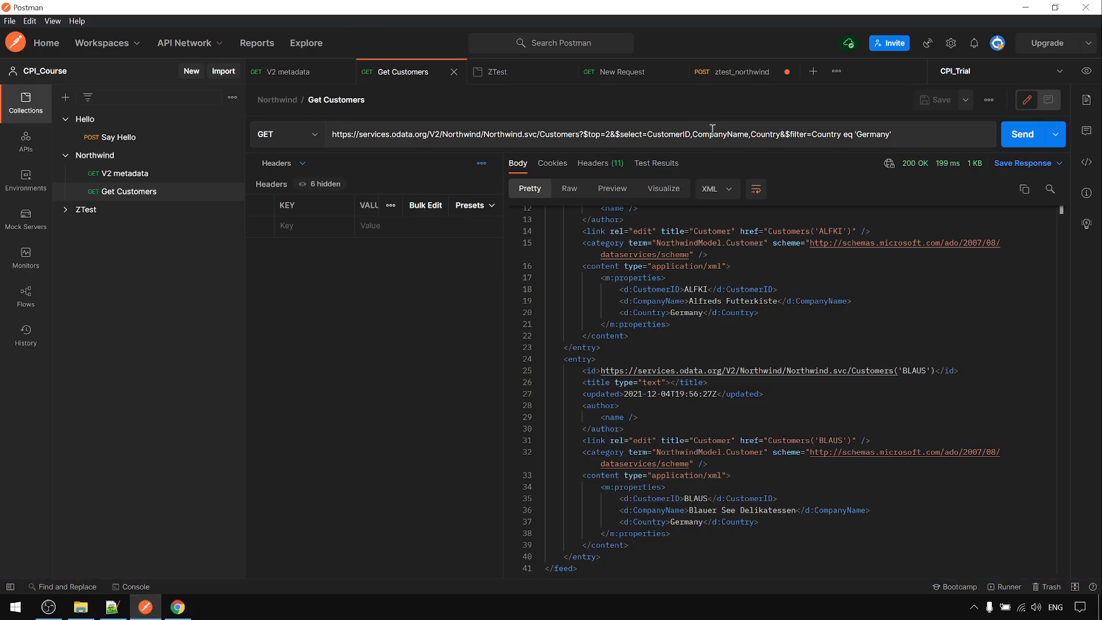
# After reviewing the Postman request, return to the integration flow in the browser
pyautogui.click(1023, 134)
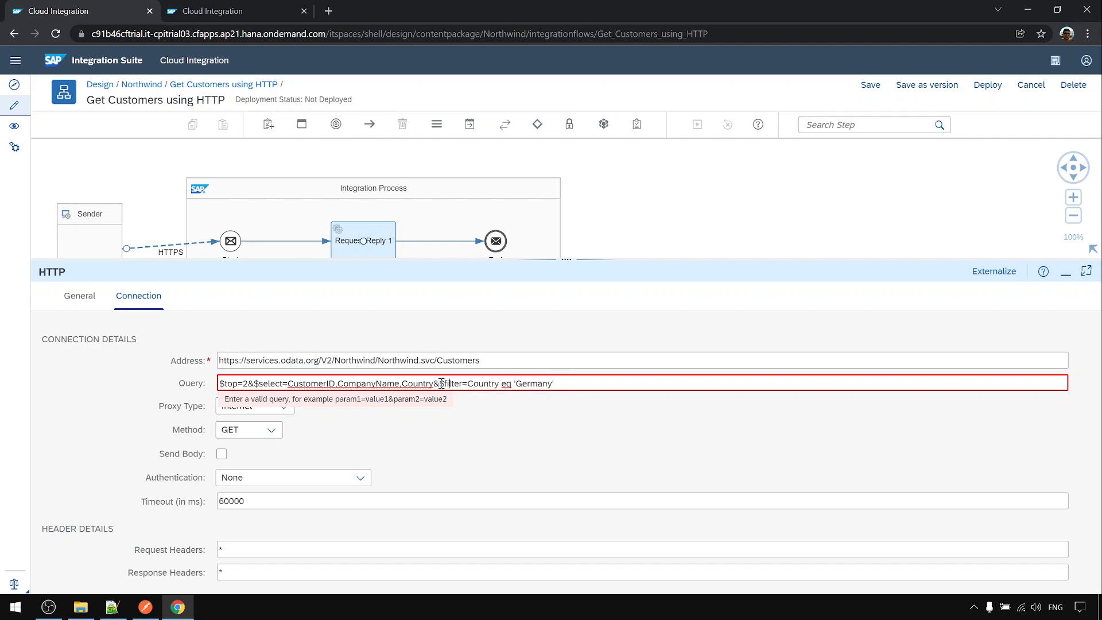
# Remove &$filter=Country eq 'Germany' so the query keeps only $top=2&$select=CustomerID,CompanyName,Country
pyautogui.doubleClick(452, 384)
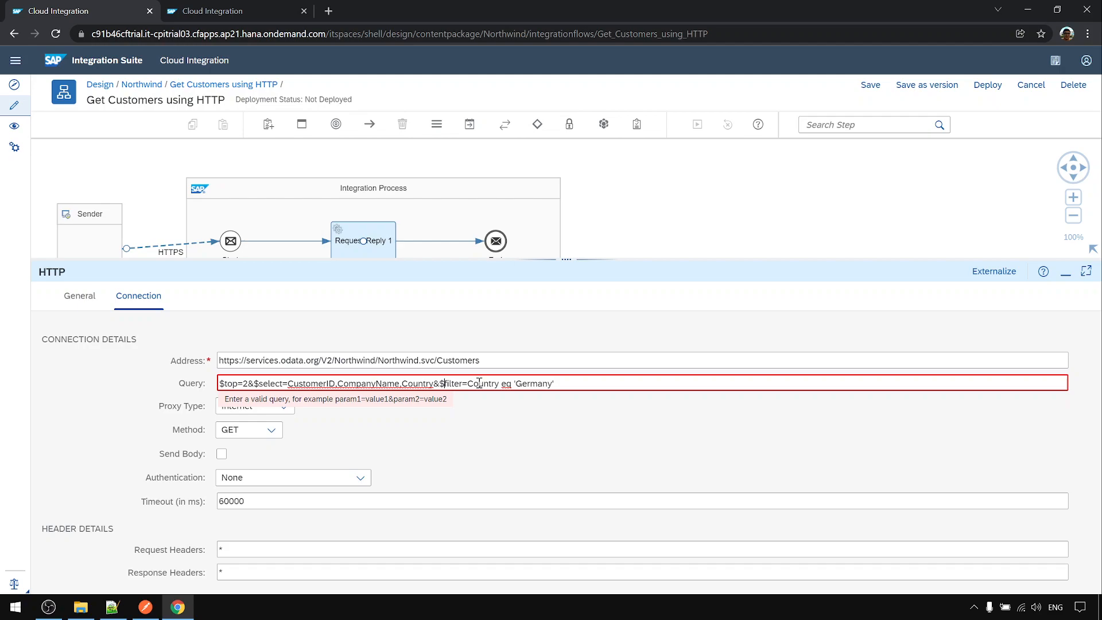
pyautogui.moveTo(469, 383); pyautogui.dragTo(556, 384)
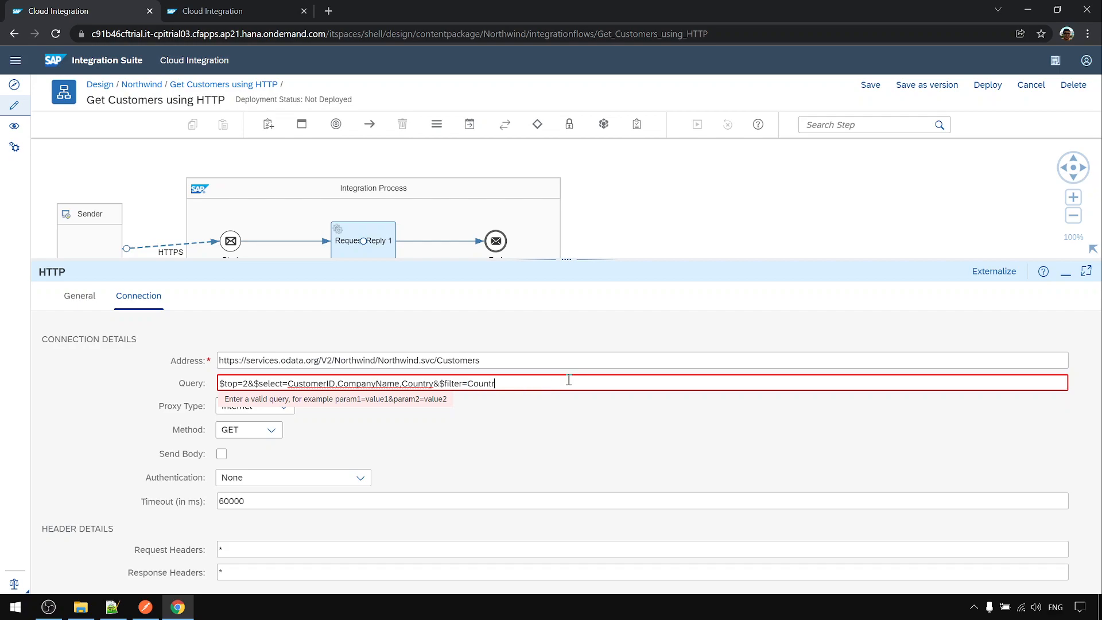
pyautogui.press('Backspace')
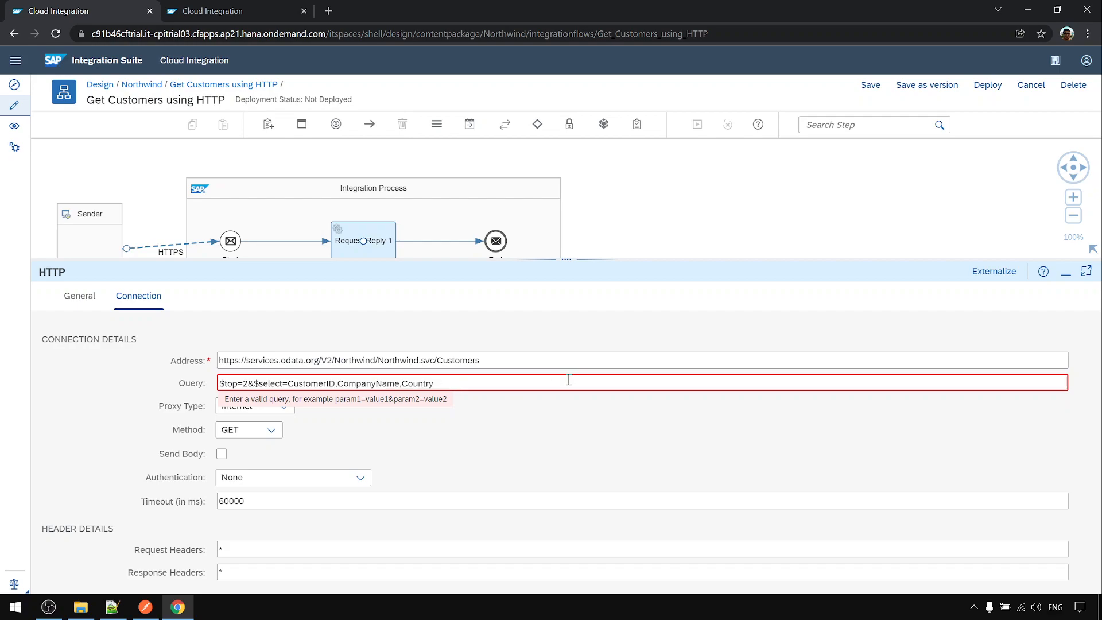
pyautogui.click(870, 84)
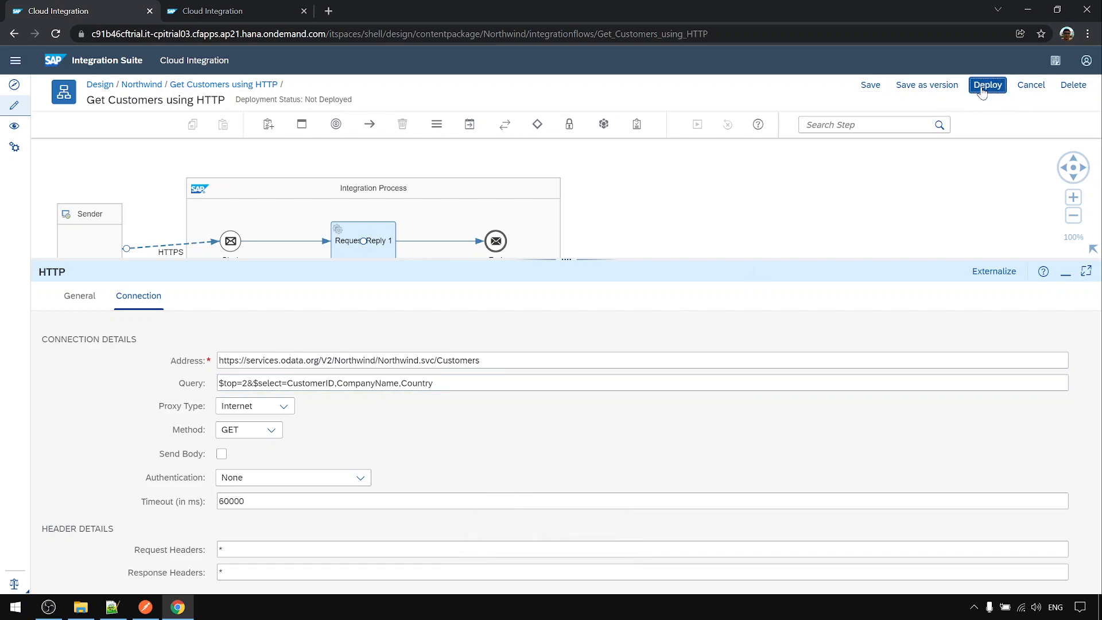
# Deploy the flow and show Get Customers using HTTP in Manage Integration Content
pyautogui.click(986, 85)
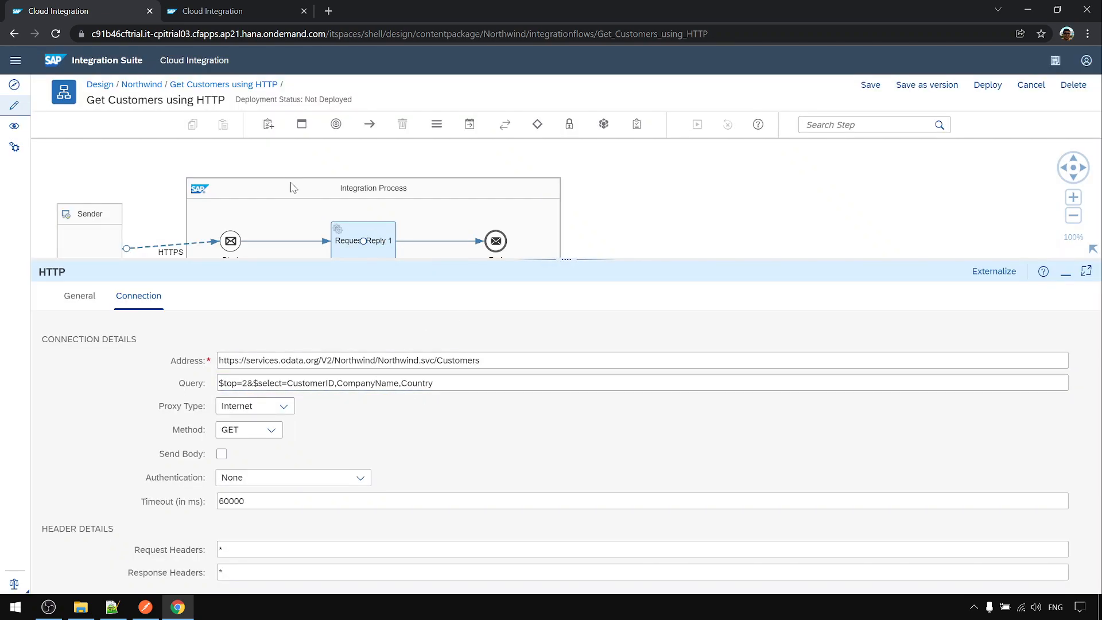
pyautogui.click(987, 85)
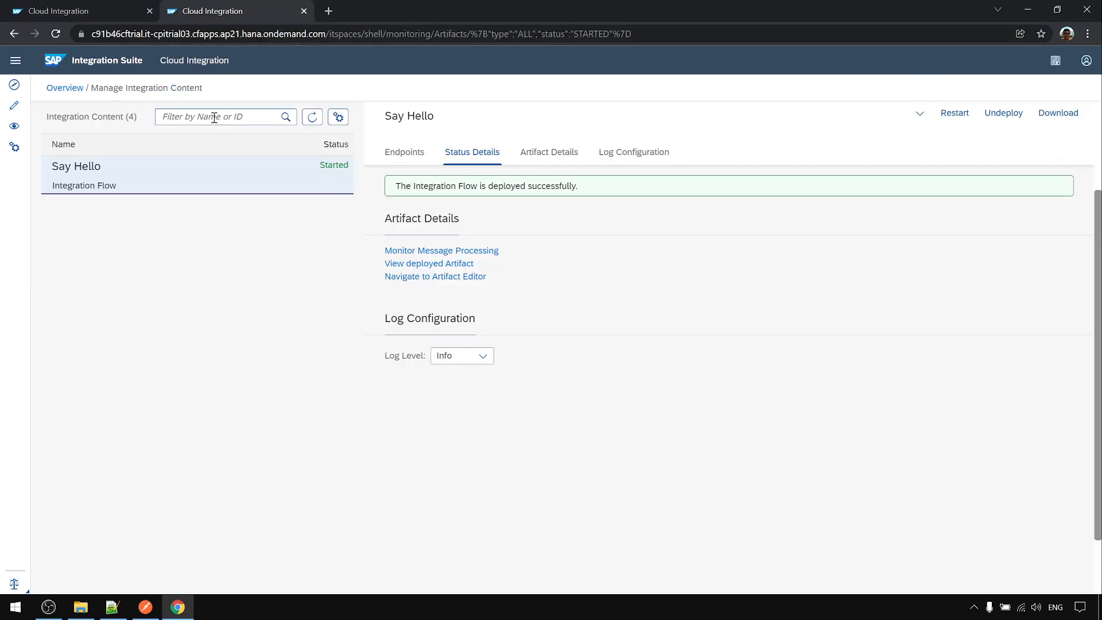
pyautogui.click(312, 117)
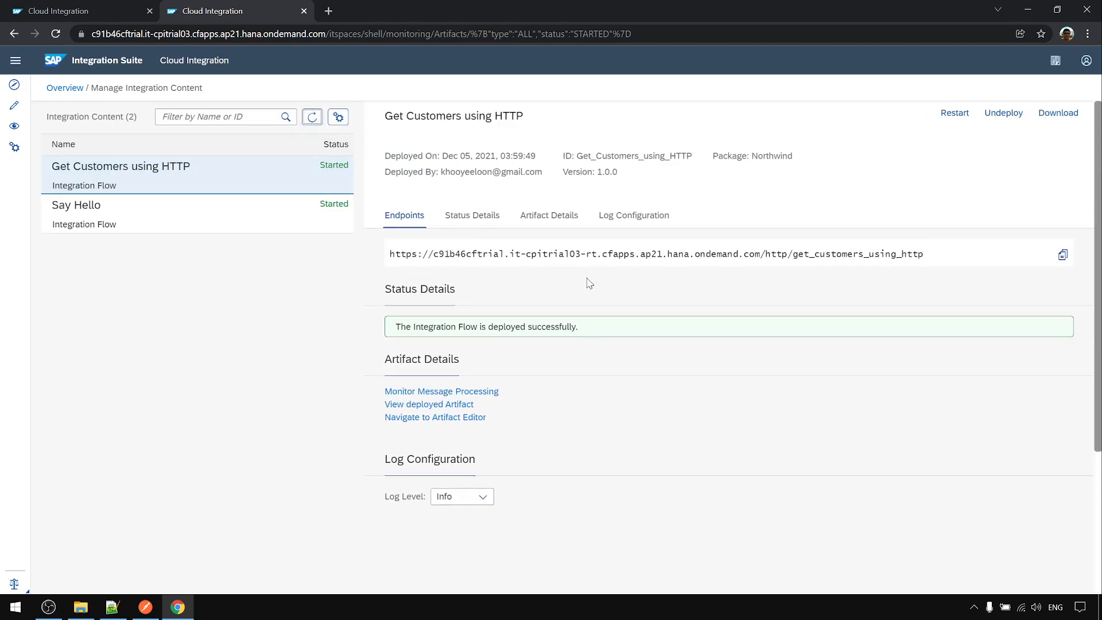
# Copy the deployed flow's endpoint address and switch over to Postman
pyautogui.click(1060, 253)
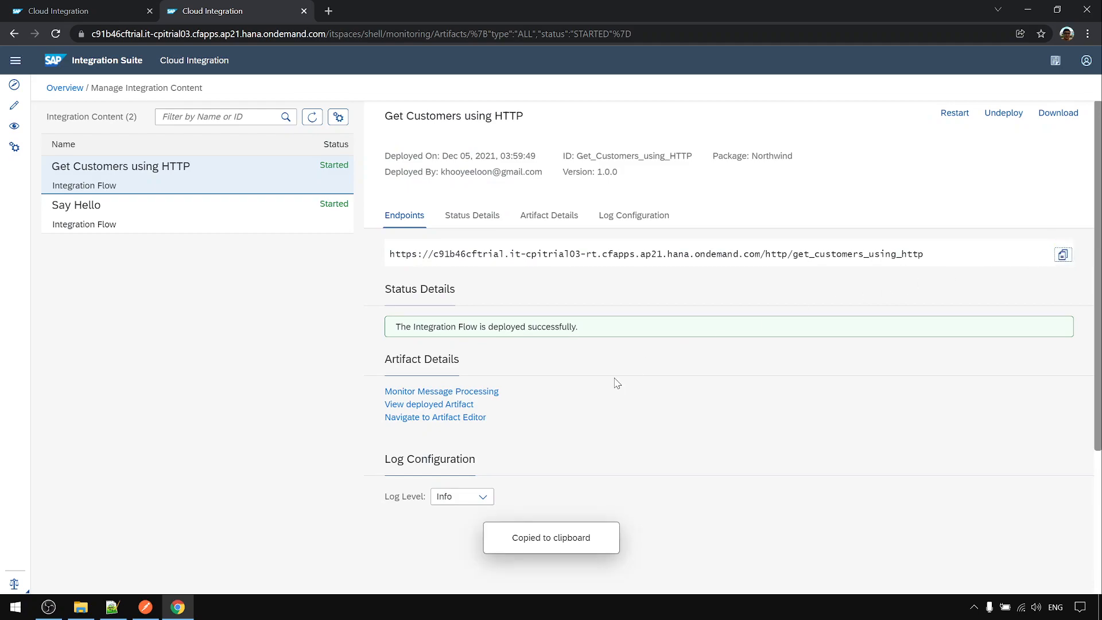
pyautogui.click(144, 606)
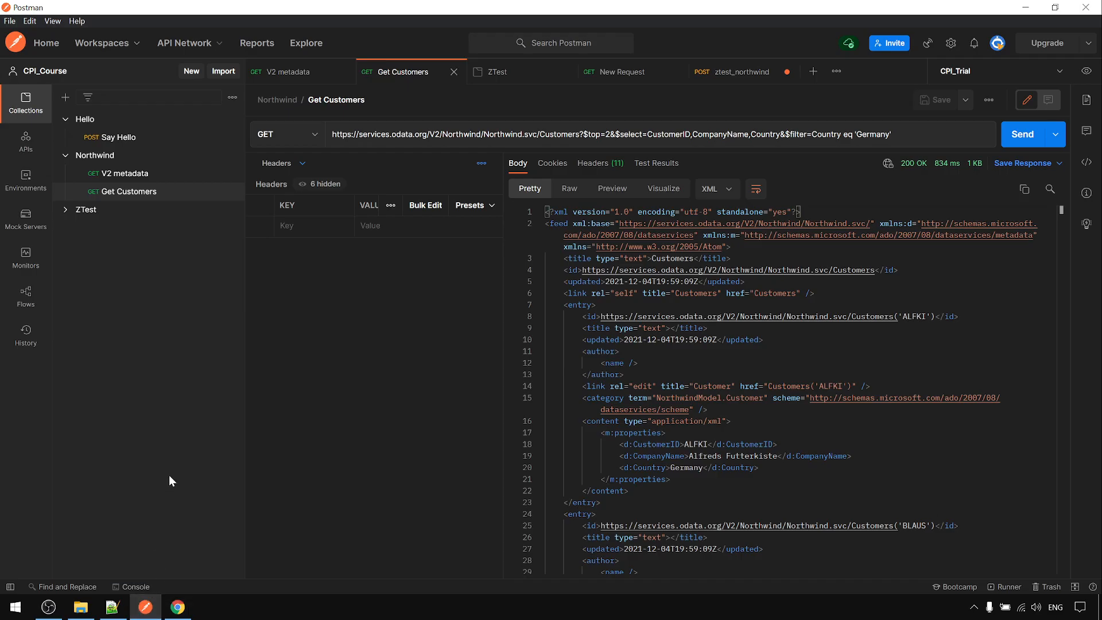
pyautogui.moveTo(104, 142)
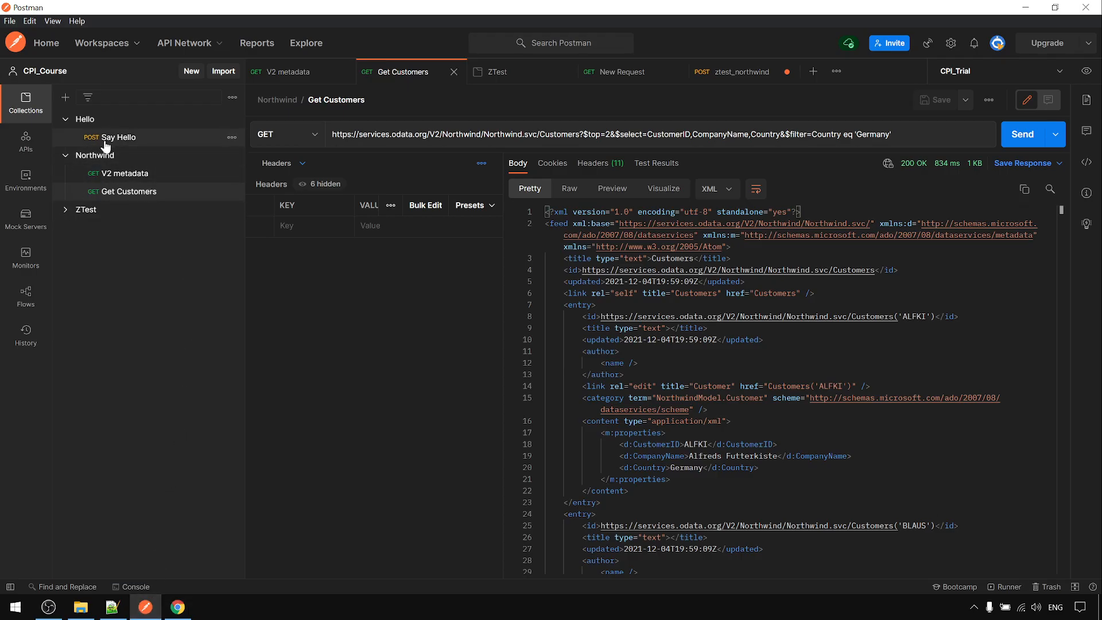
# Duplicate the Say Hello request and point its URL at the get_customers_using_http endpoint
pyautogui.click(117, 138)
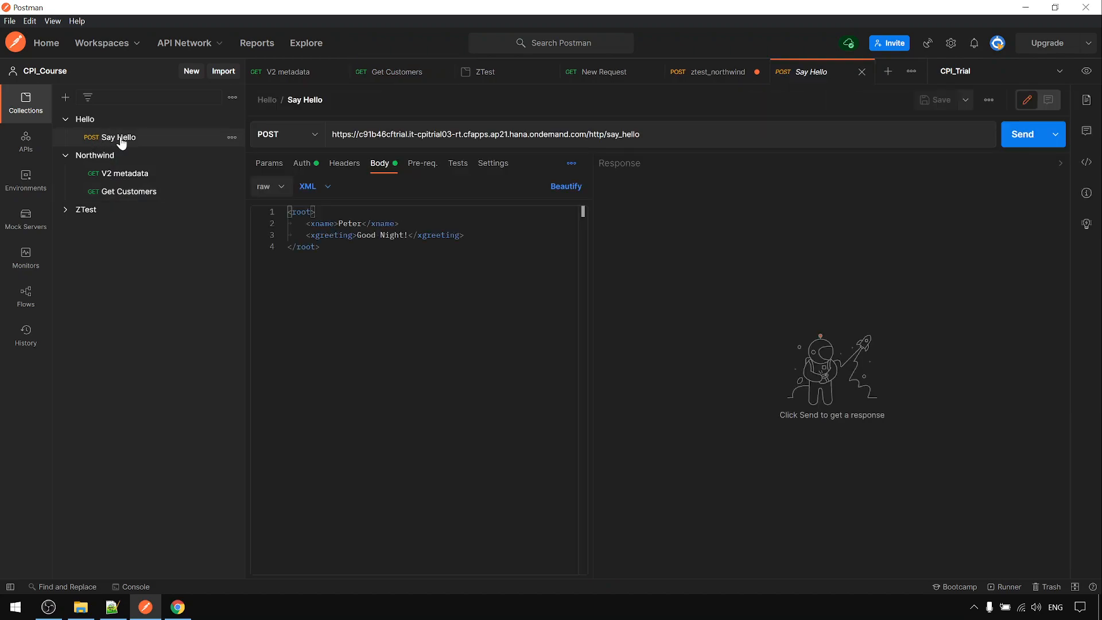
pyautogui.rightClick(121, 137)
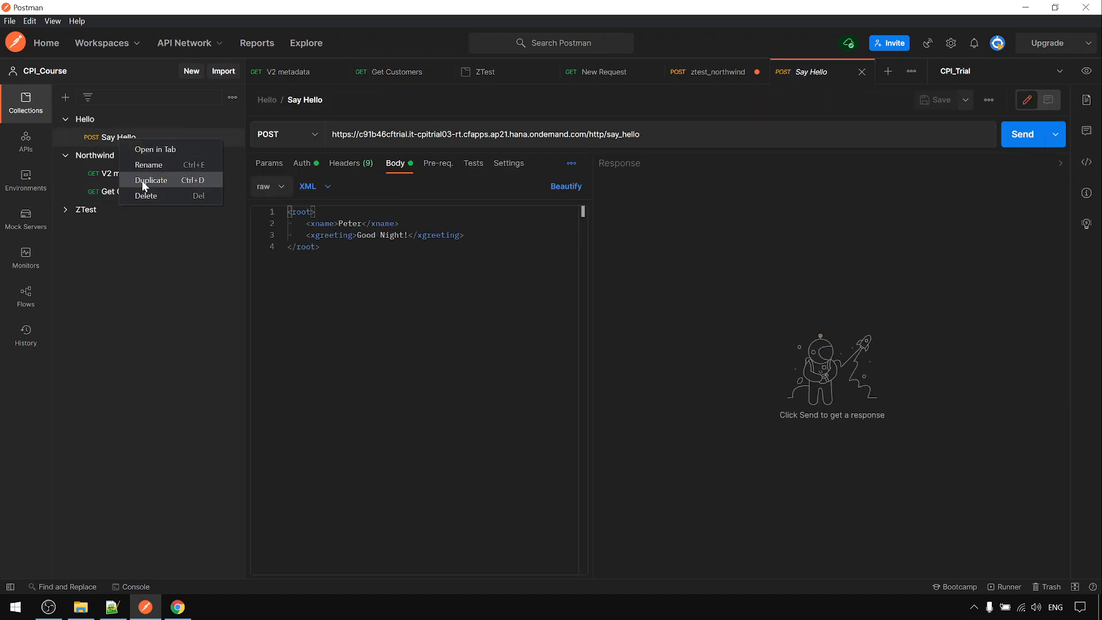
pyautogui.click(151, 180)
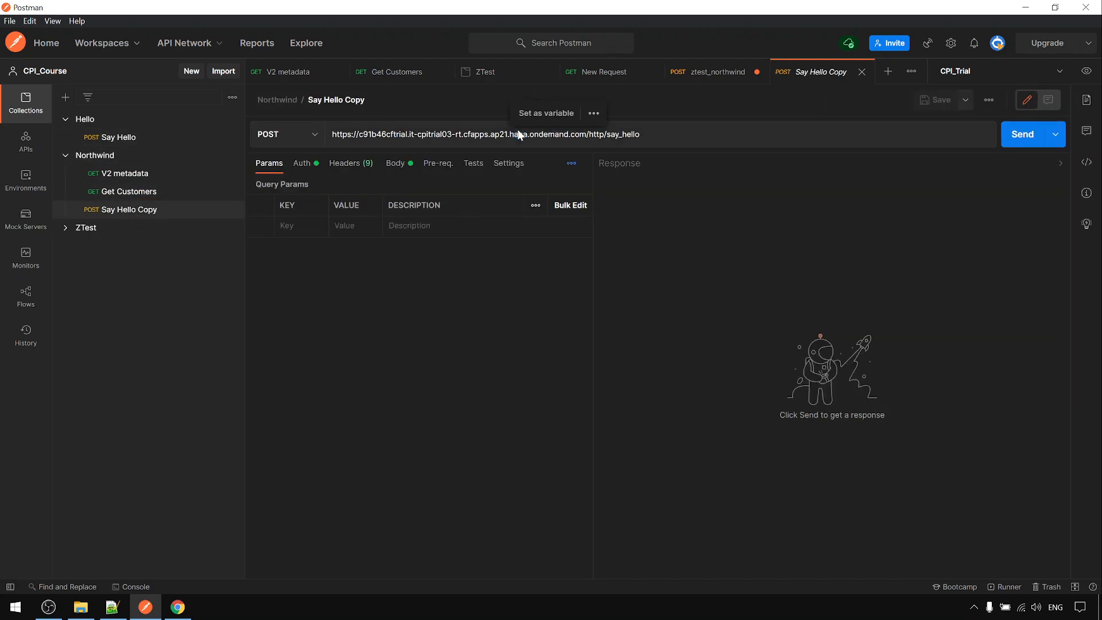
pyautogui.doubleClick(518, 134)
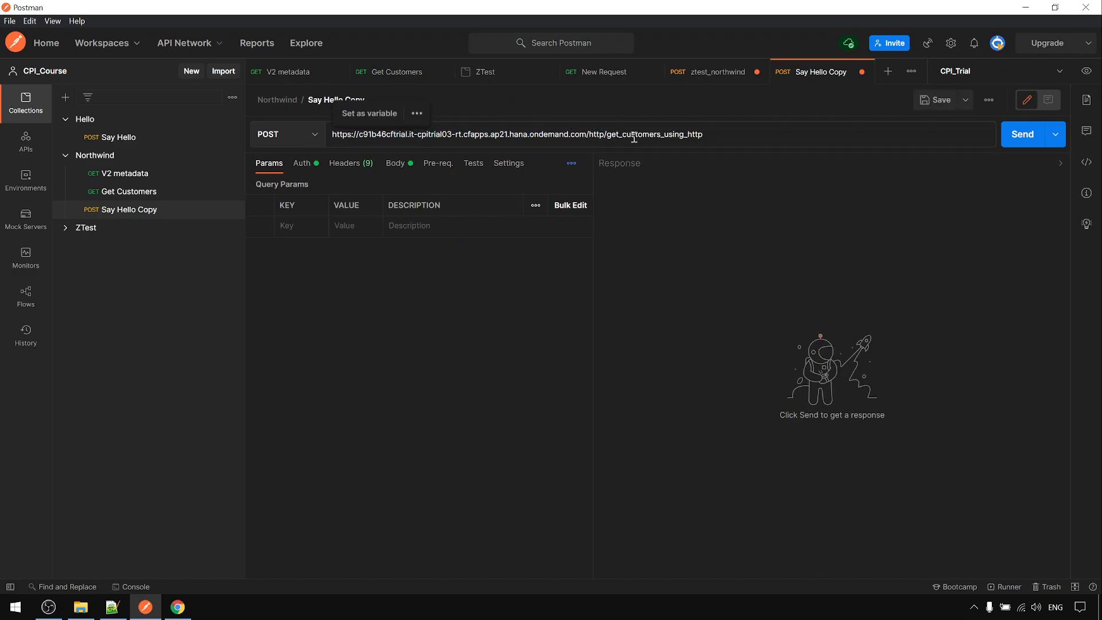
pyautogui.doubleClick(653, 134)
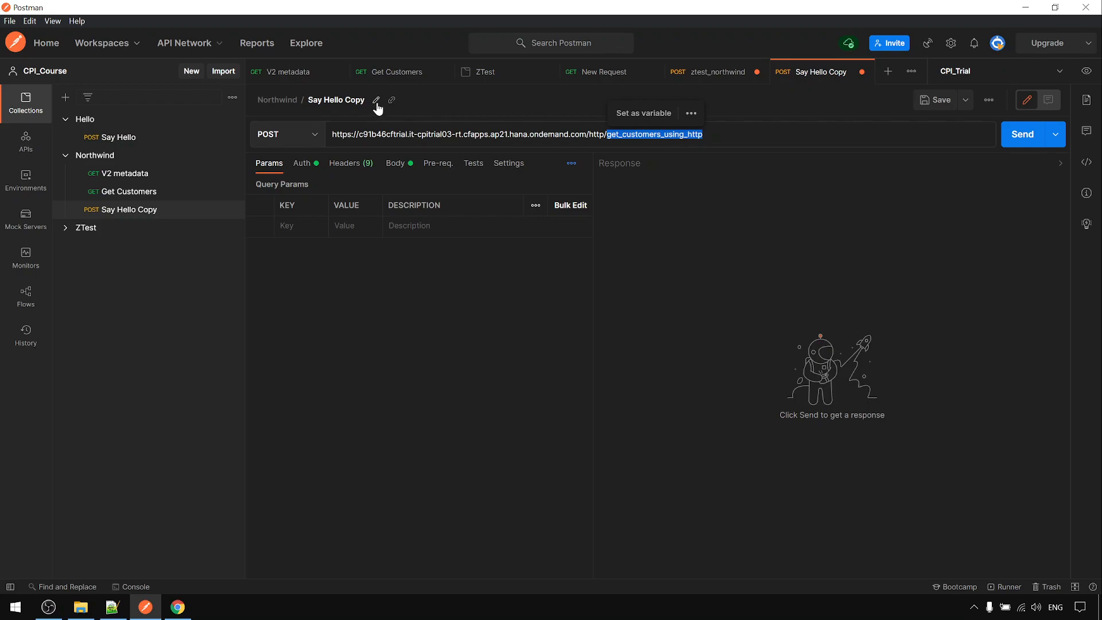
# Rename the copy to get_customers_using_http and make it a GET request
pyautogui.click(376, 99)
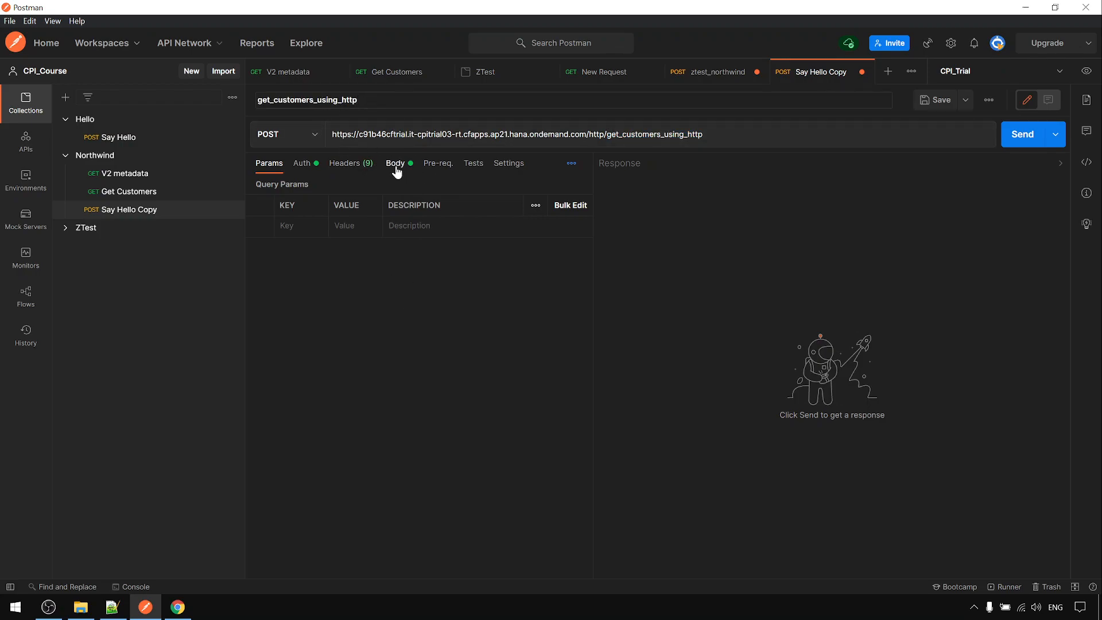
pyautogui.click(395, 163)
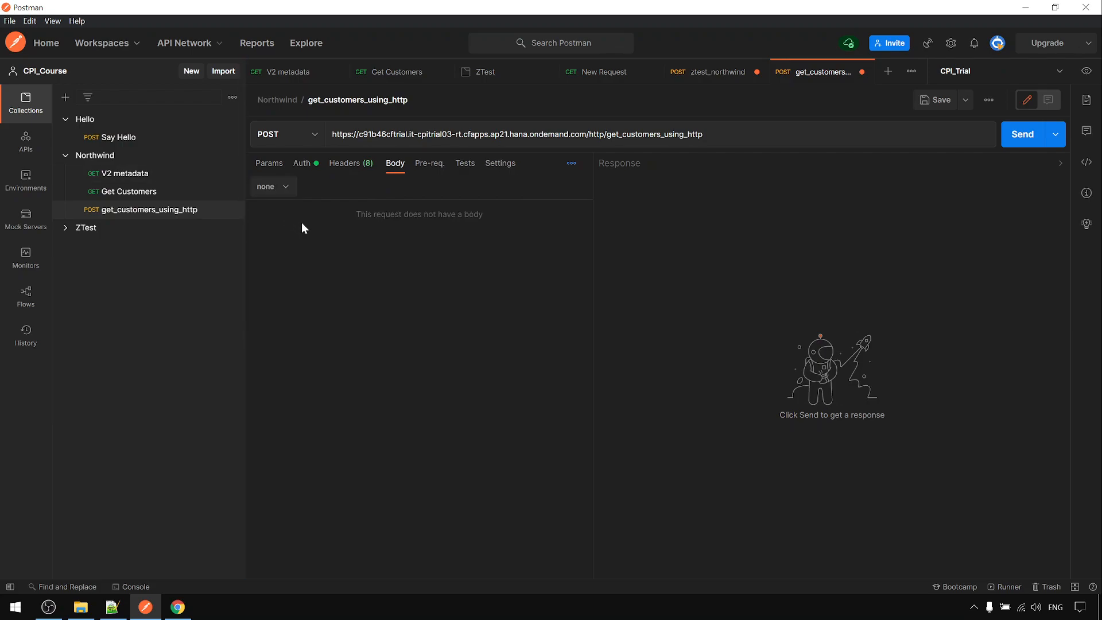
pyautogui.click(286, 133)
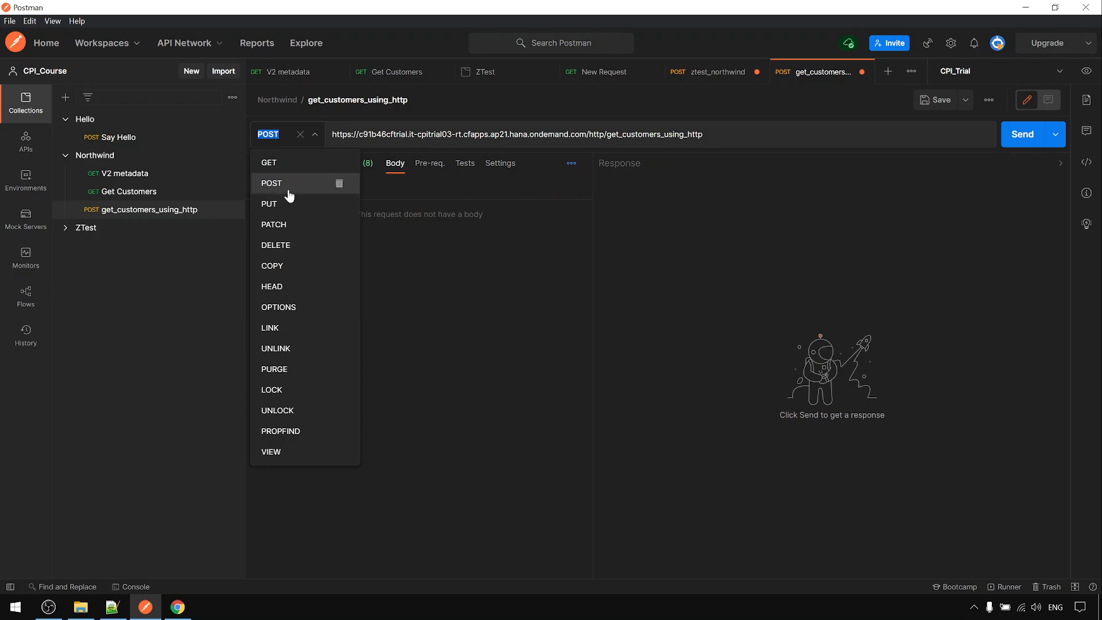
pyautogui.click(269, 163)
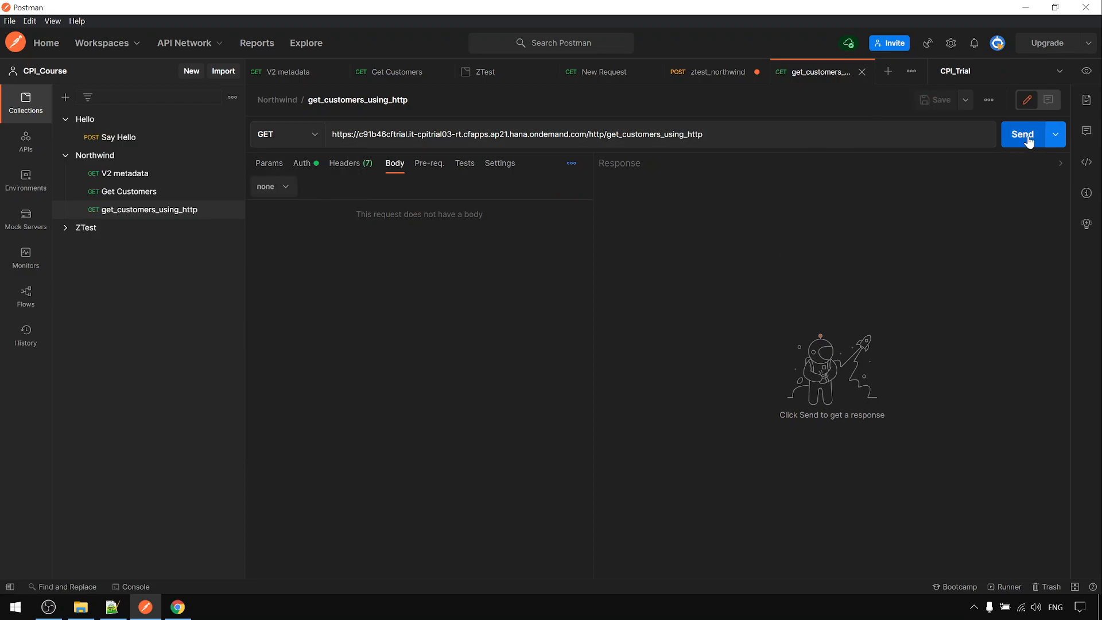
# Send the request and check the XML returns two unfiltered customers, Germany and Mexico
pyautogui.click(1021, 134)
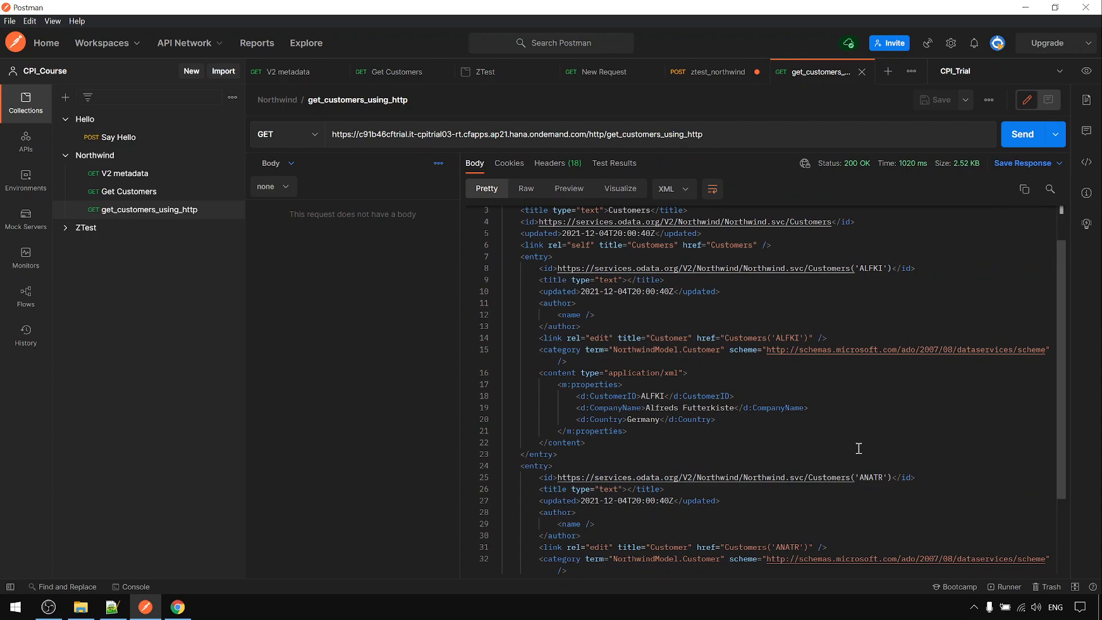
pyautogui.scroll(-3)
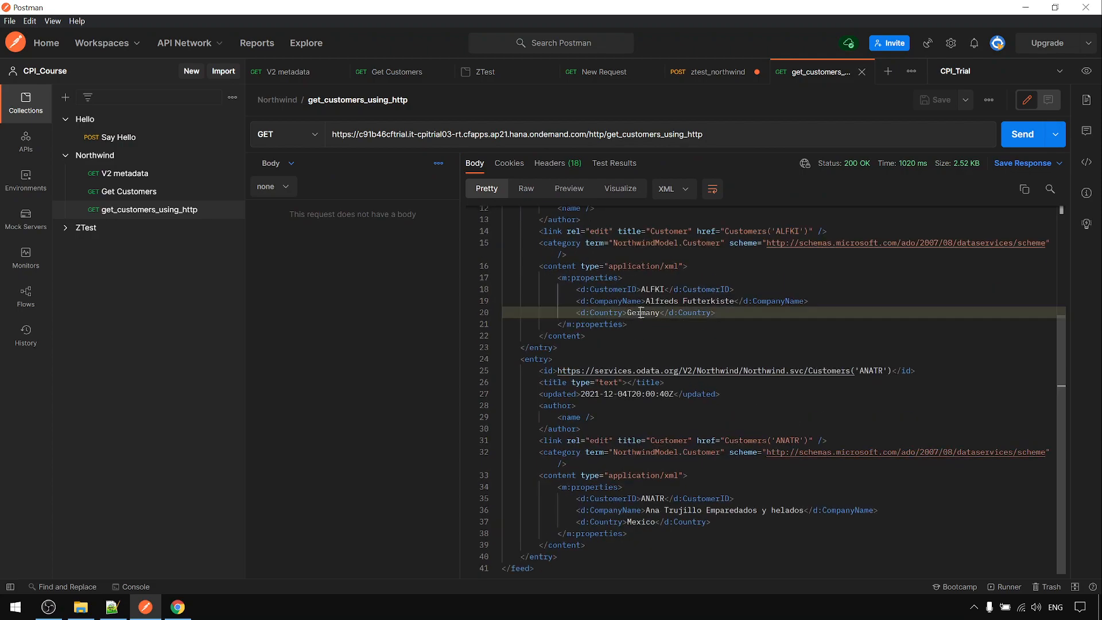
pyautogui.doubleClick(640, 521)
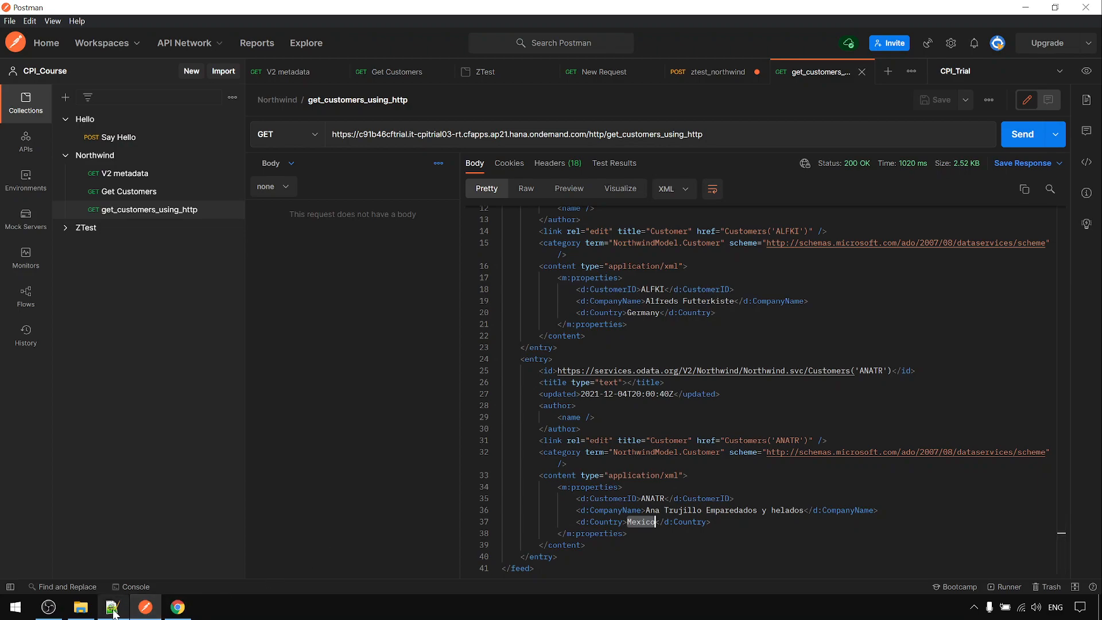
pyautogui.click(111, 607)
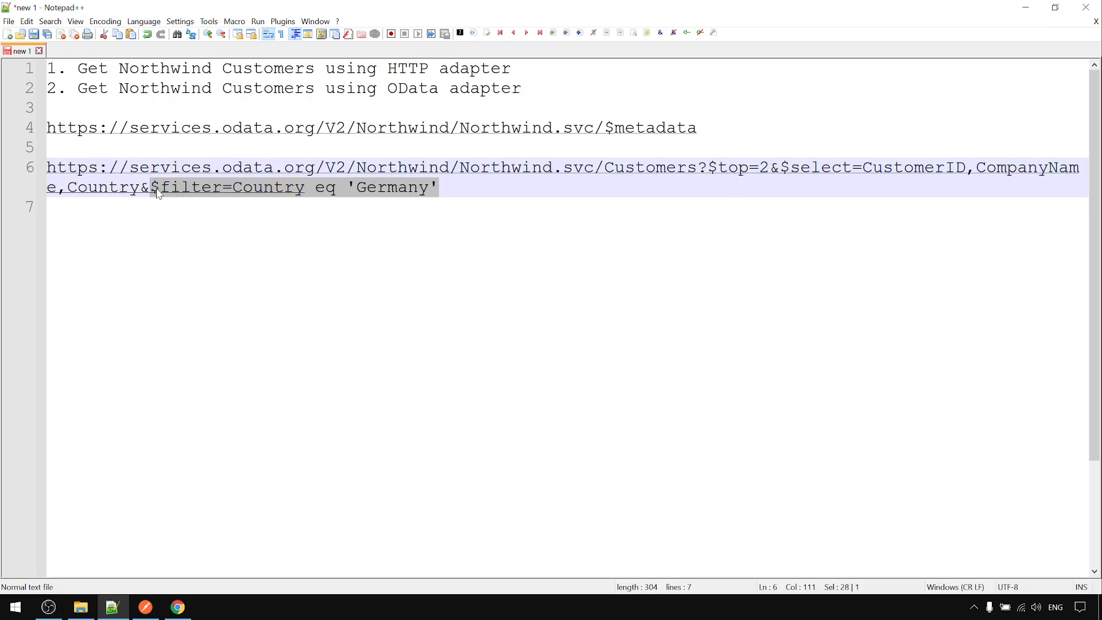
pyautogui.moveTo(172, 347)
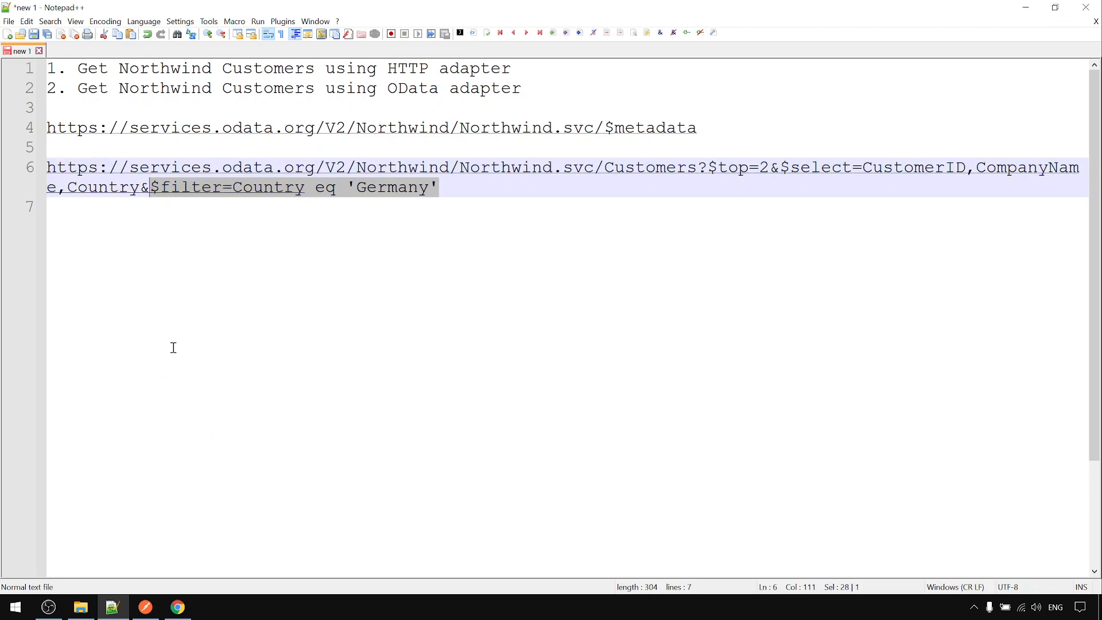
# Review the Germany $filter on line 6 of the notes and return to the flow in the browser
pyautogui.click(193, 206)
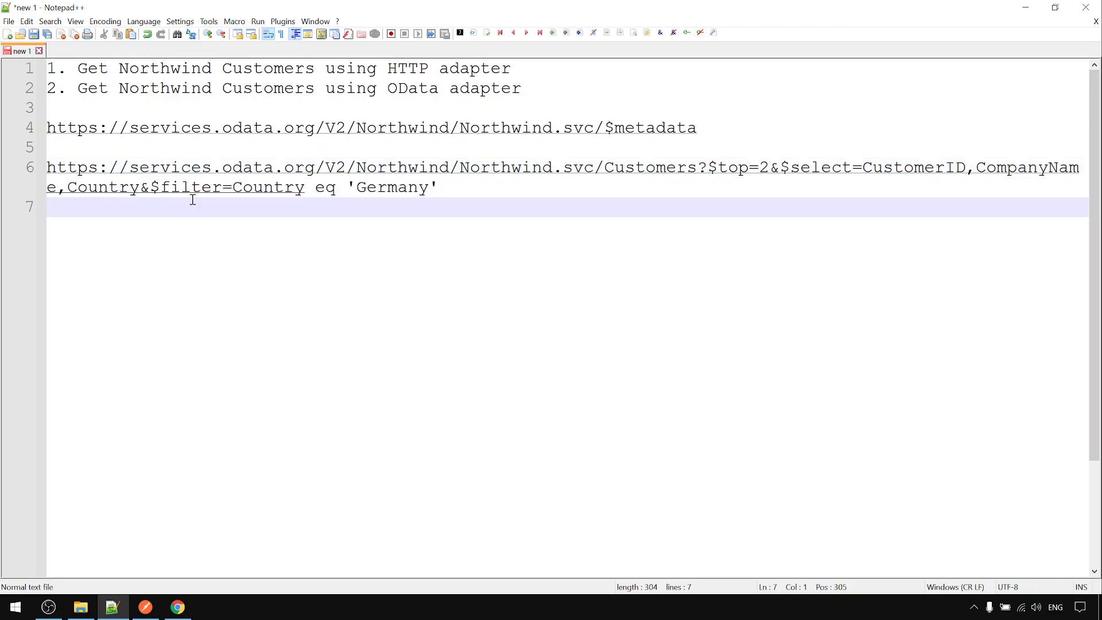
pyautogui.click(177, 606)
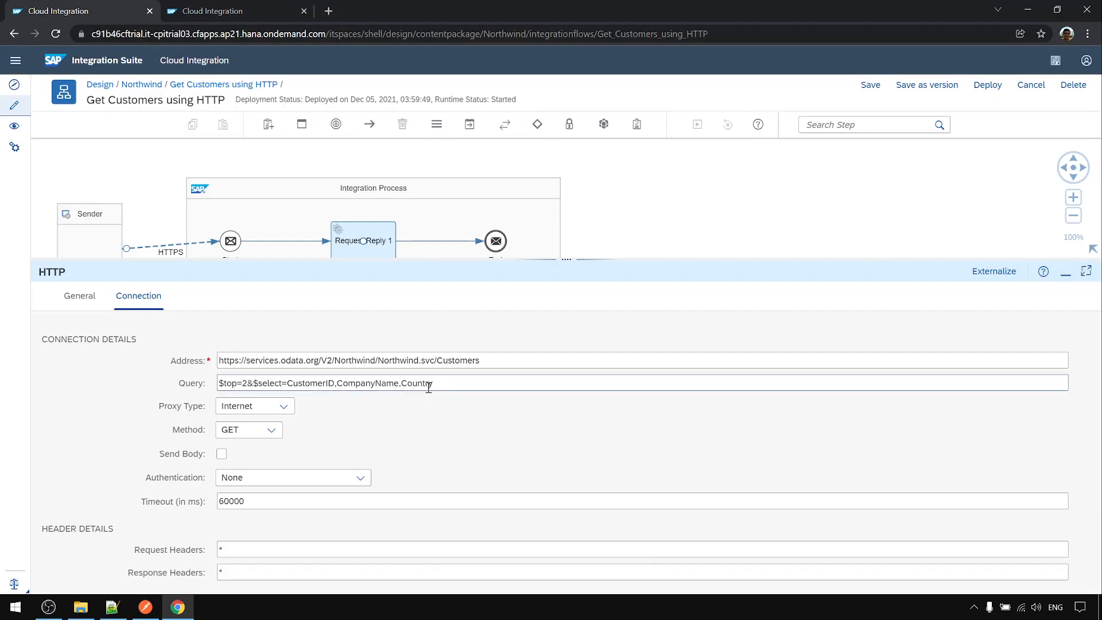
# Insert a Content Modifier before Request Reply and add an exchange property row
pyautogui.tripleClick(325, 384)
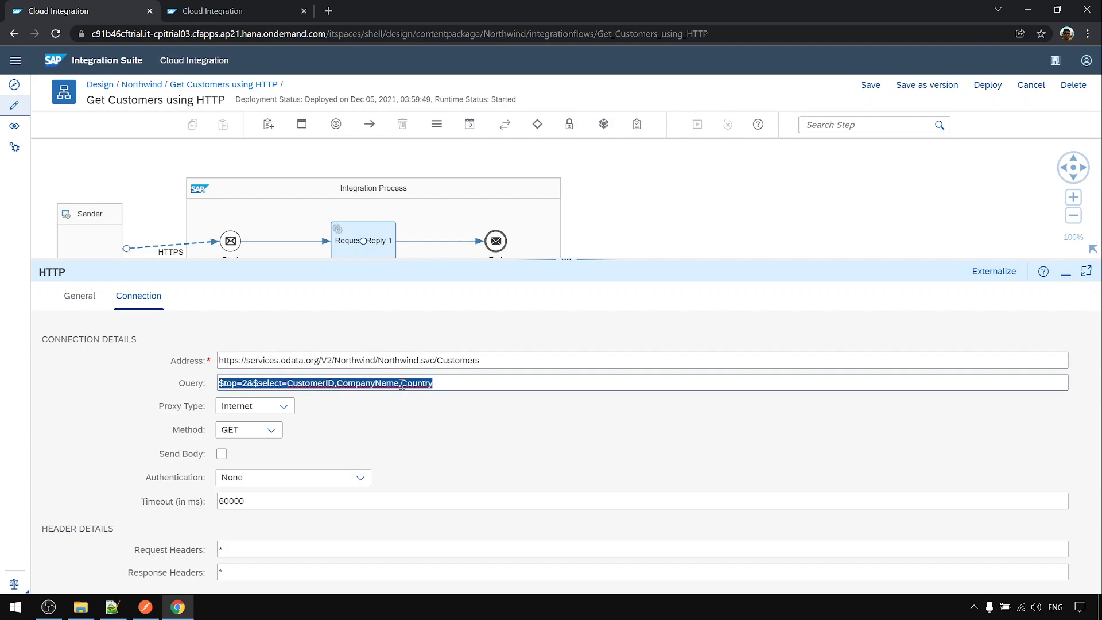
pyautogui.moveTo(526, 191)
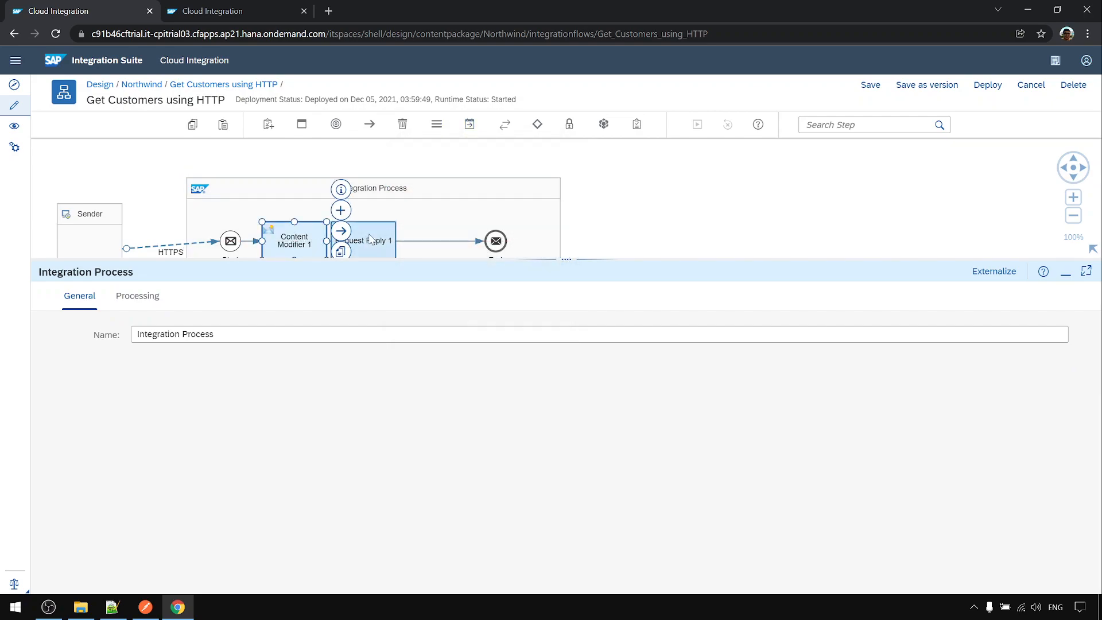
pyautogui.click(294, 236)
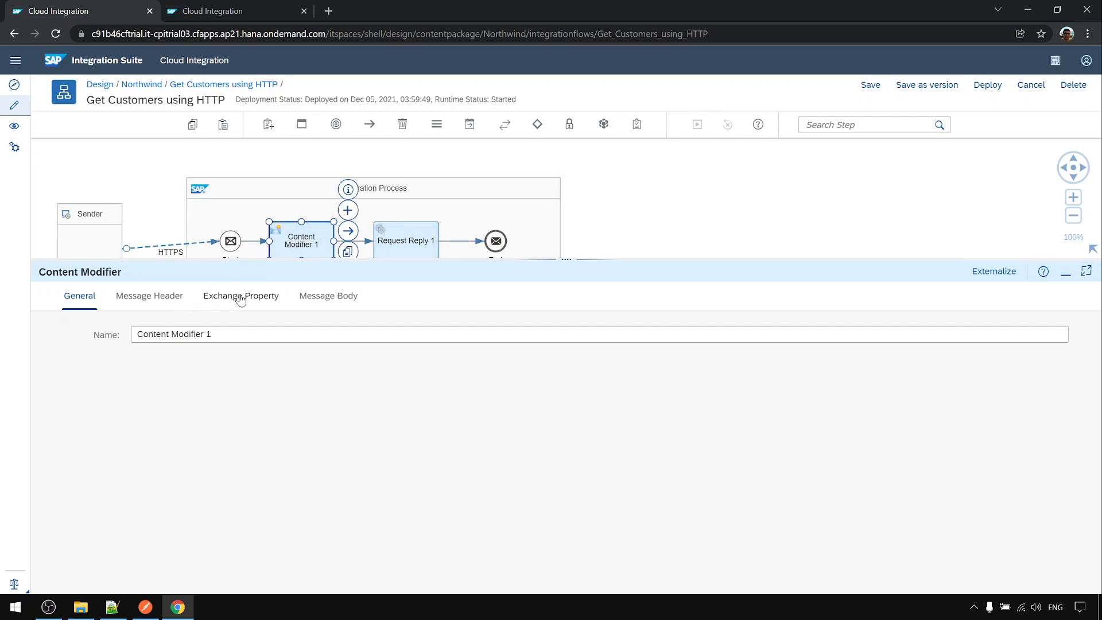
pyautogui.click(241, 296)
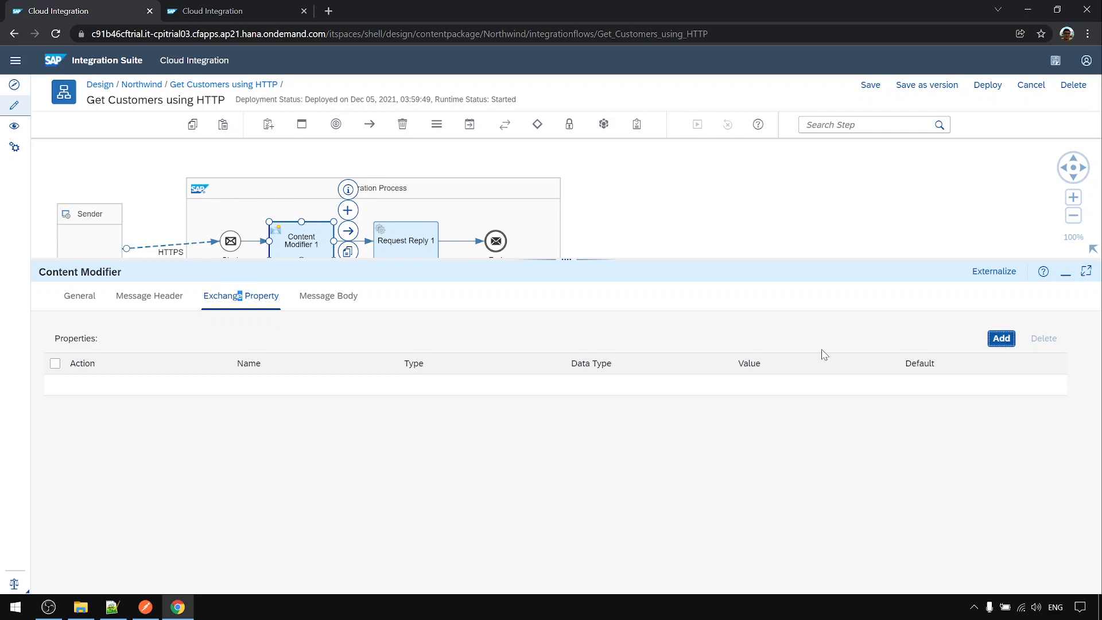
pyautogui.click(1000, 337)
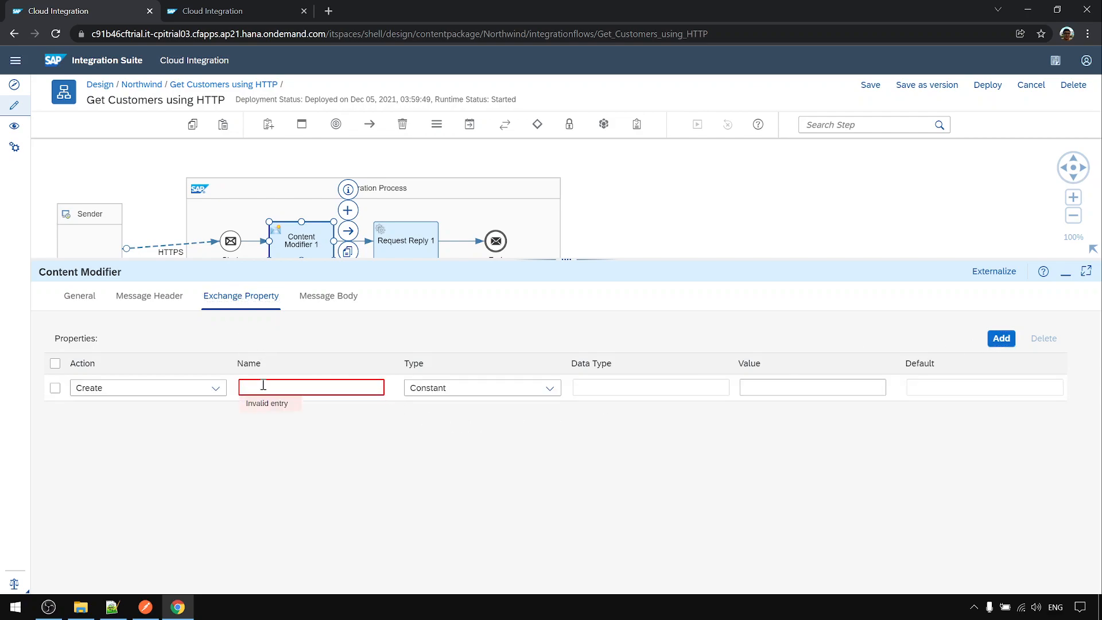
# Name the exchange property query with type Constant, then go to the Notepad++ notes
pyautogui.write('query')
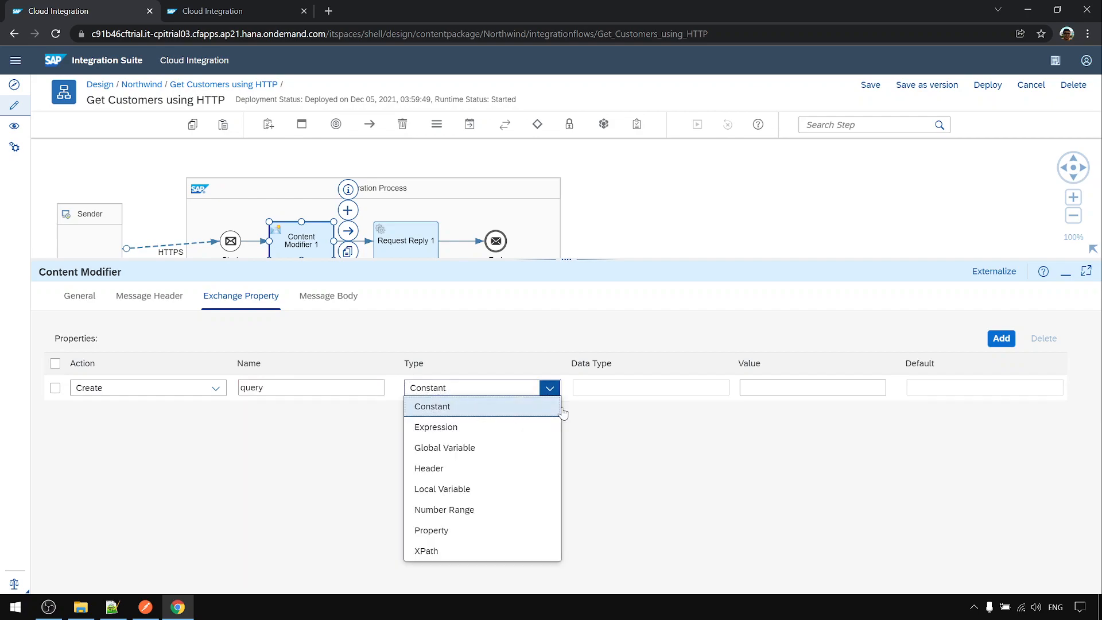
pyautogui.click(431, 407)
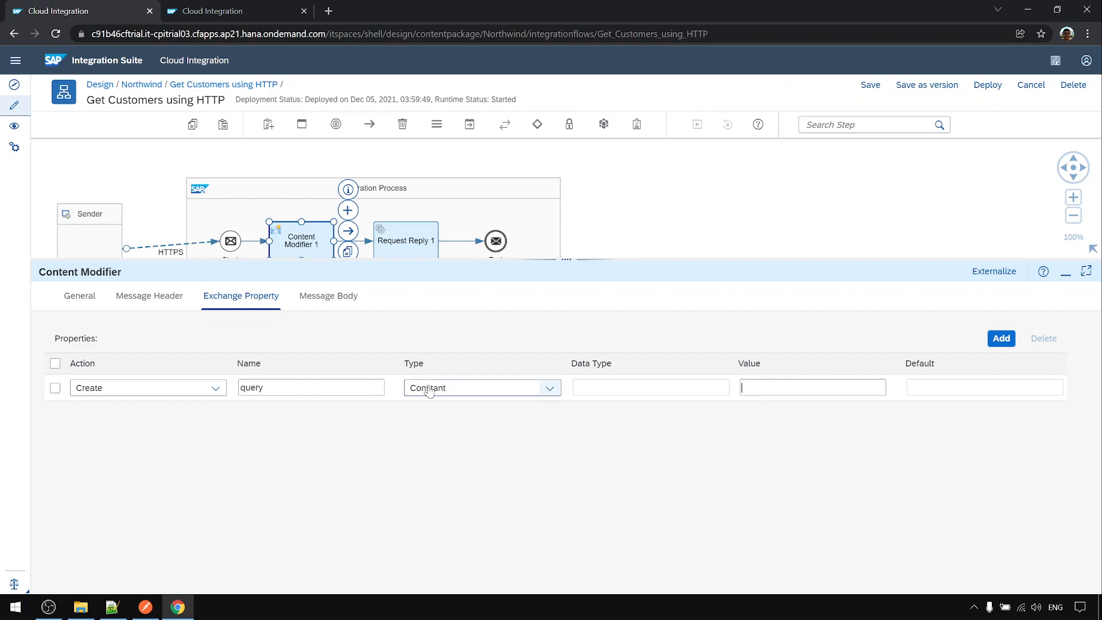
pyautogui.click(112, 606)
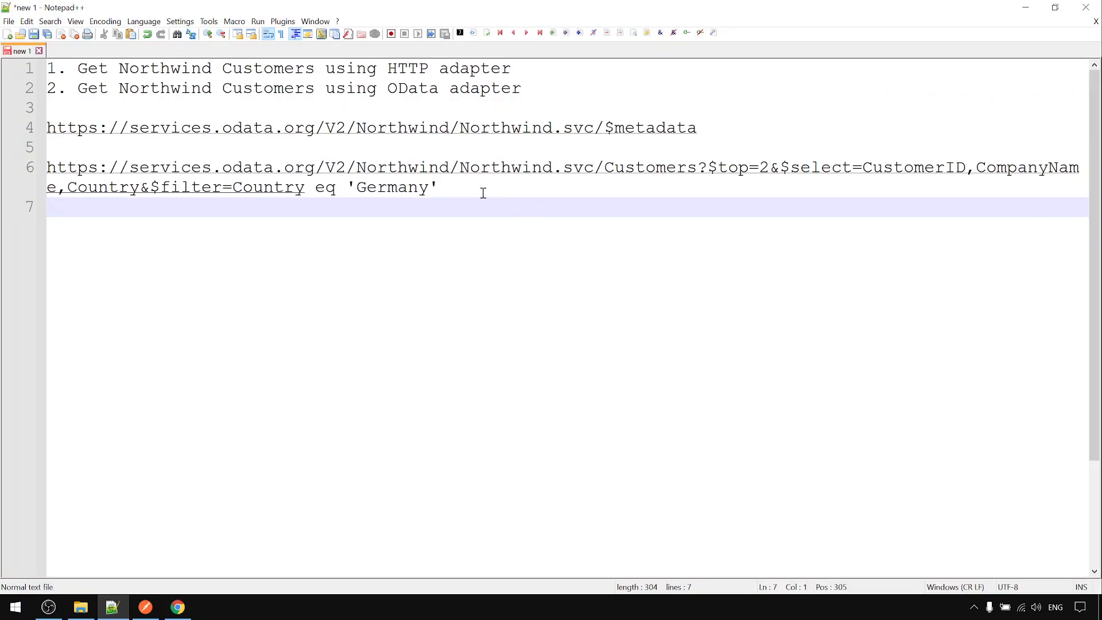
# Select the Customers URL's query part from $top through the Germany filter
pyautogui.moveTo(708, 168); pyautogui.dragTo(437, 187)
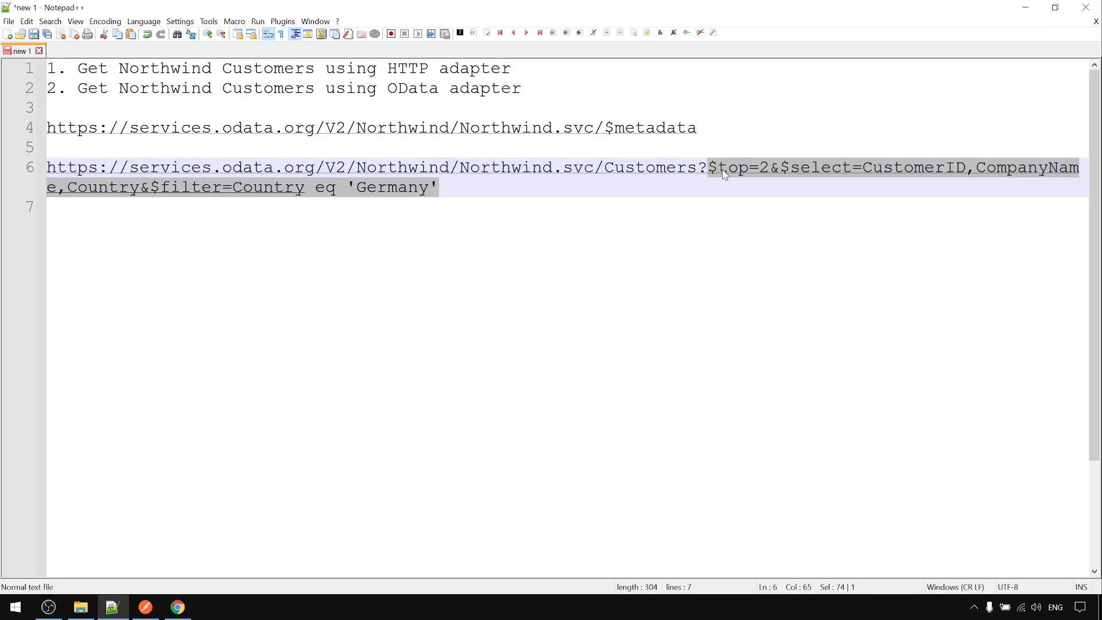
pyautogui.moveTo(354, 270)
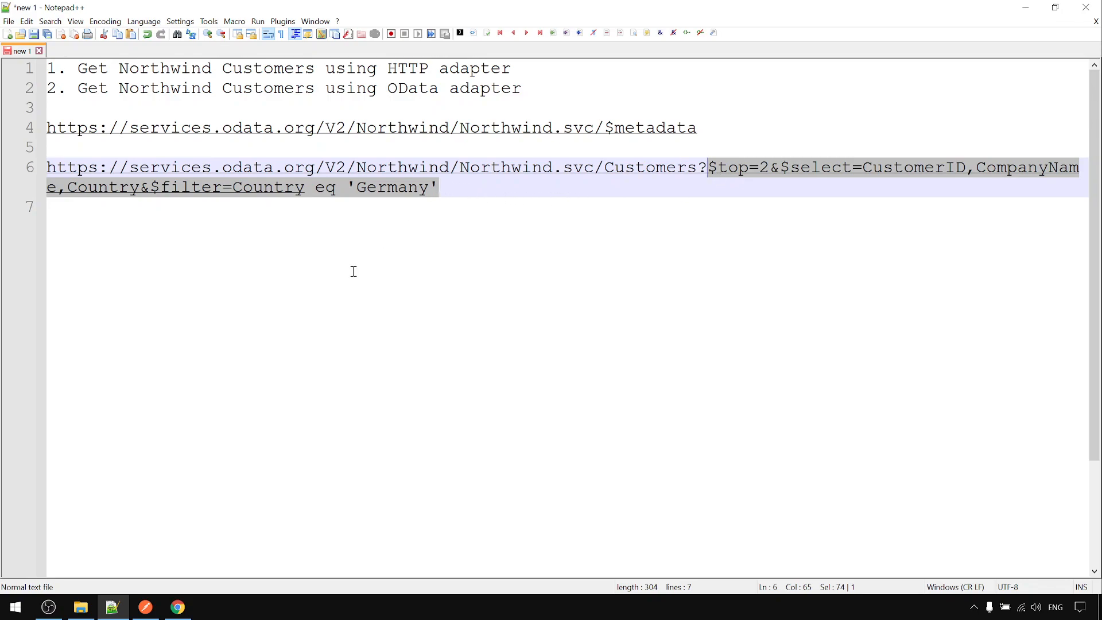
pyautogui.moveTo(184, 525)
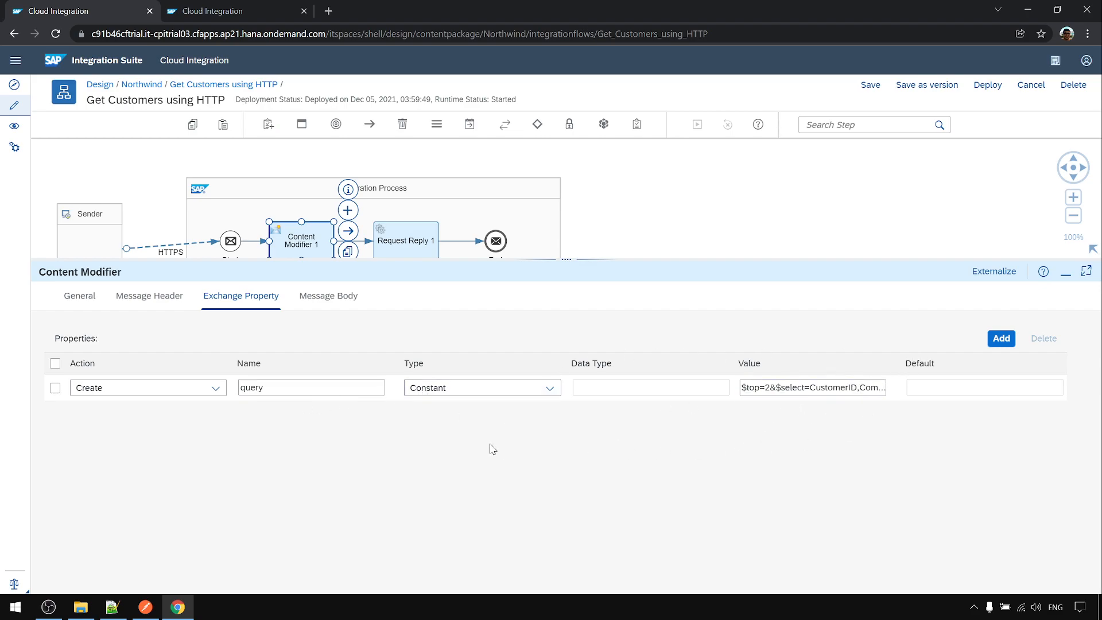
pyautogui.click(150, 296)
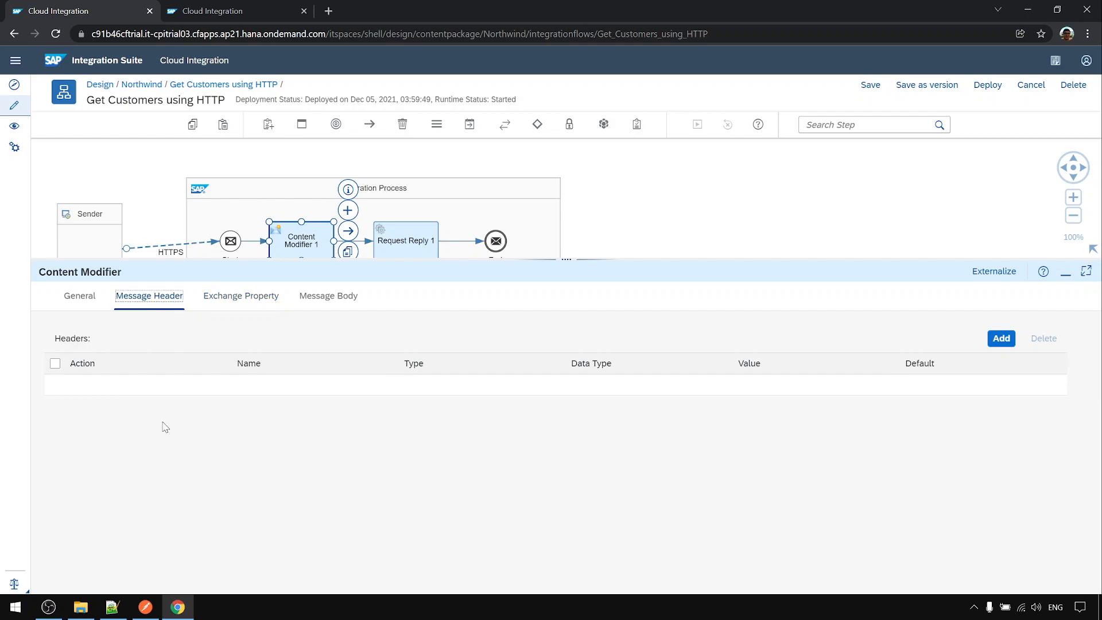
pyautogui.click(241, 296)
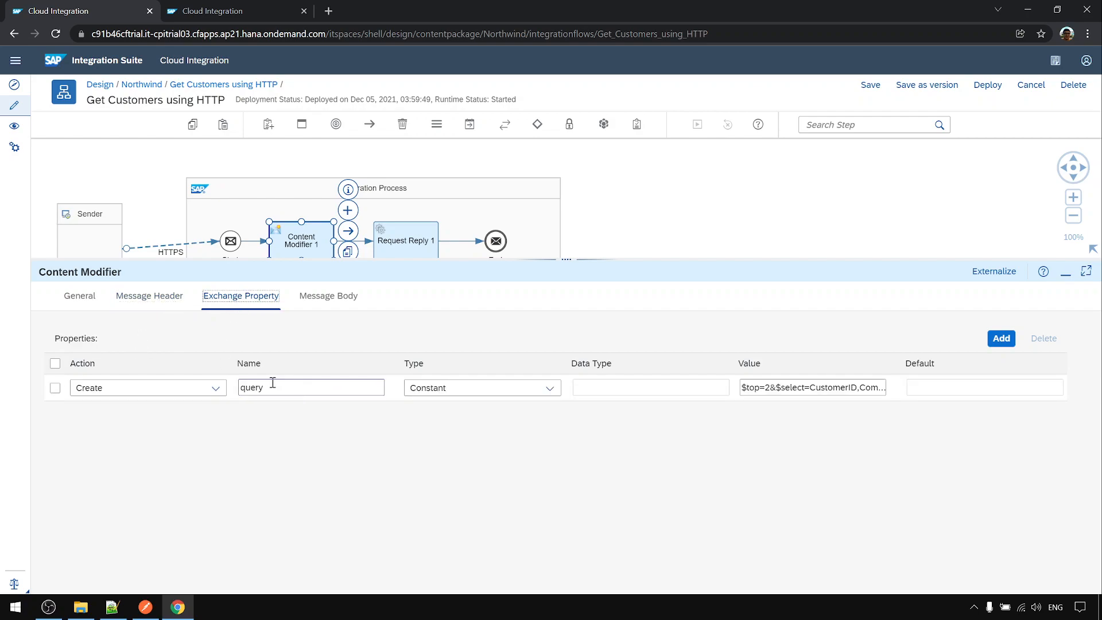
pyautogui.moveTo(329, 279)
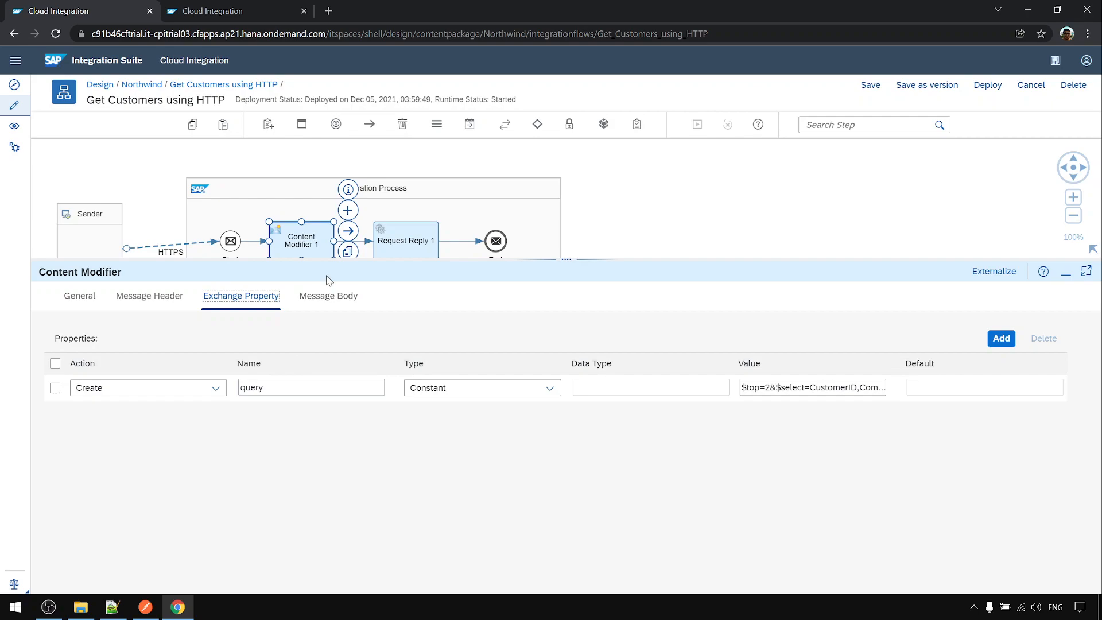
pyautogui.moveTo(546, 321)
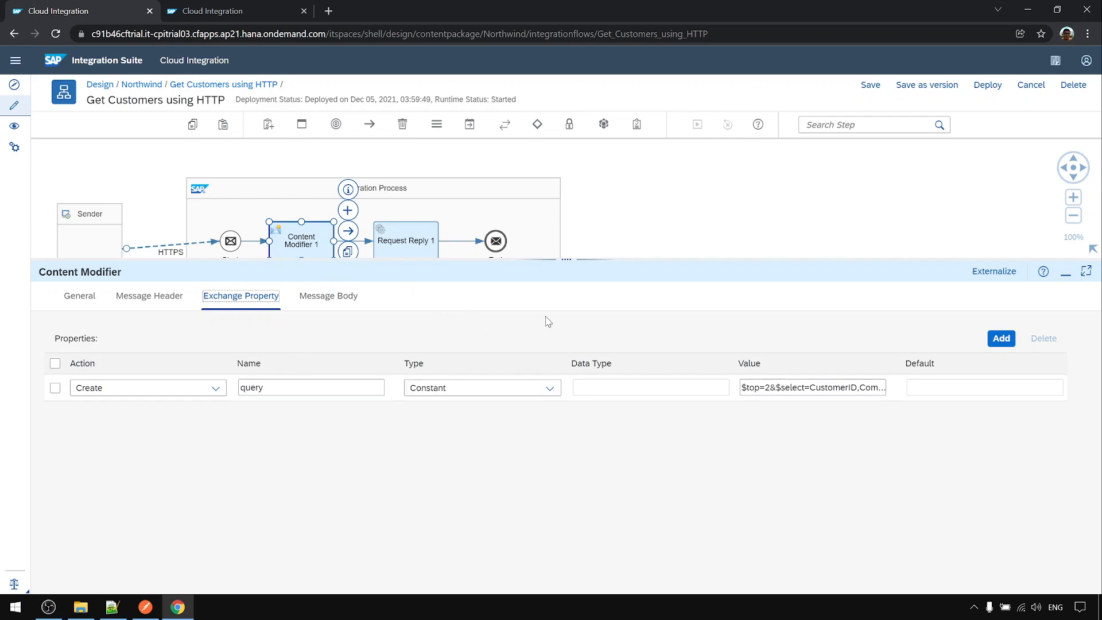
pyautogui.moveTo(668, 236)
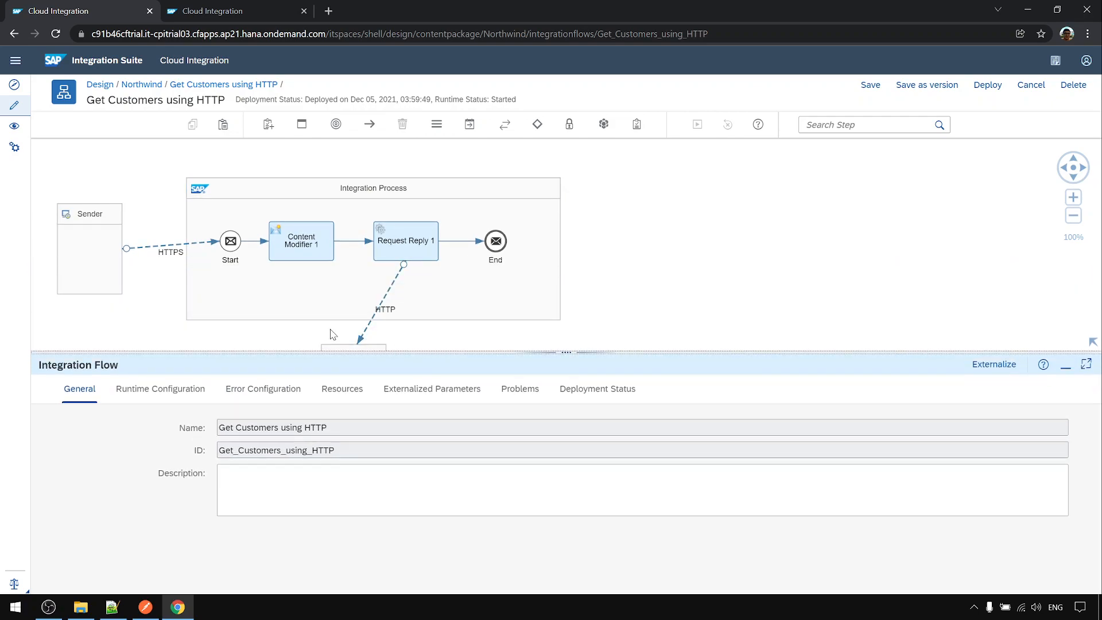
pyautogui.click(301, 241)
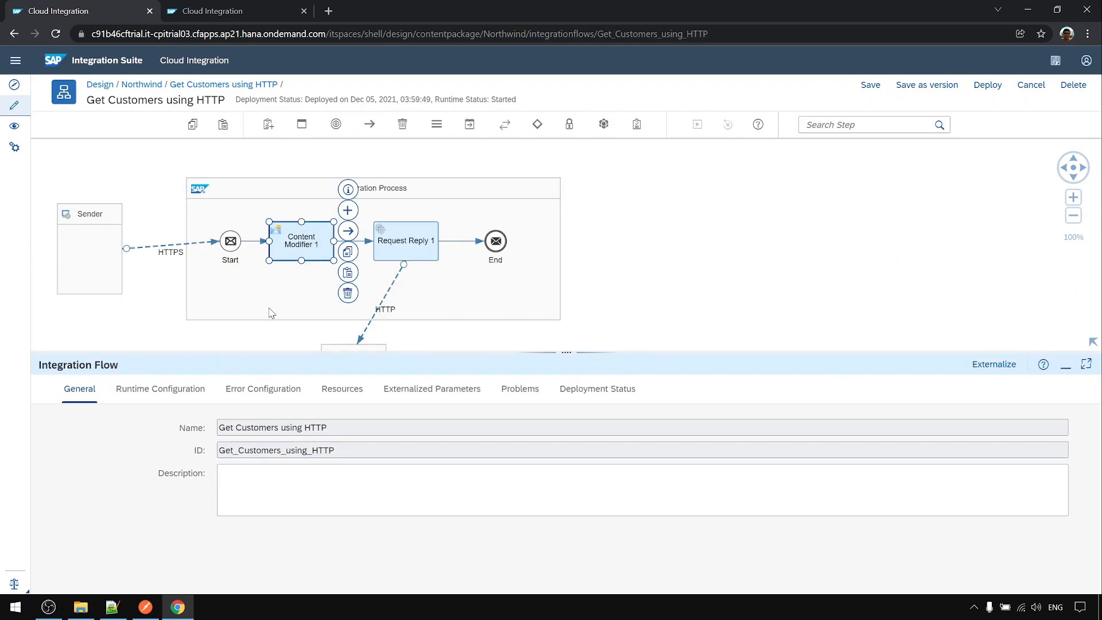
pyautogui.click(300, 241)
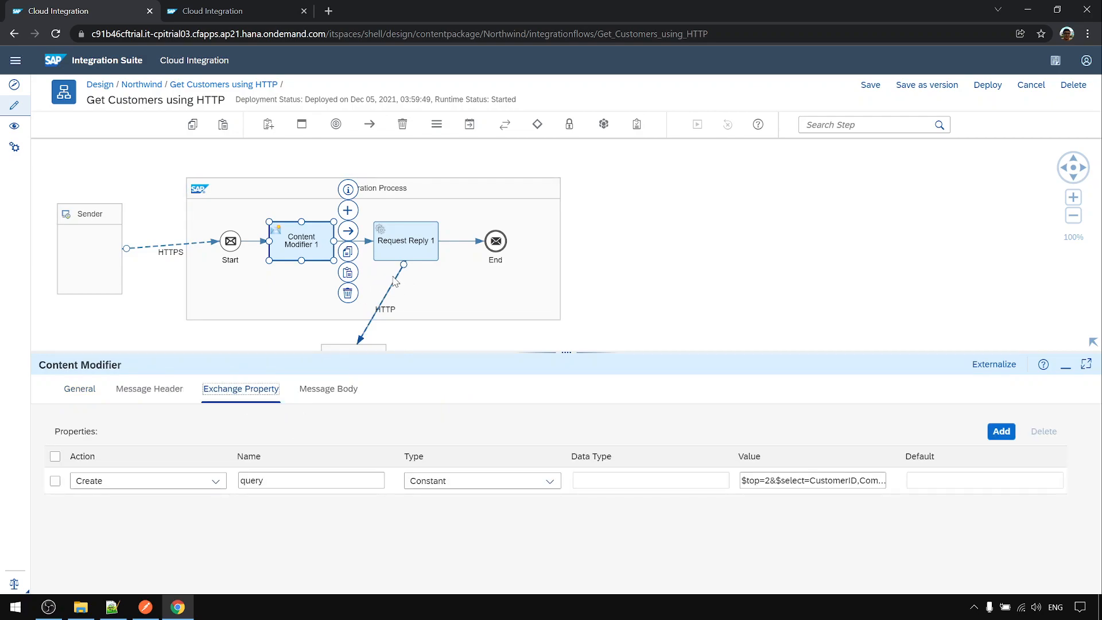
# Replace the HTTP receiver's query with ${property.query} and save the integration flow
pyautogui.click(405, 241)
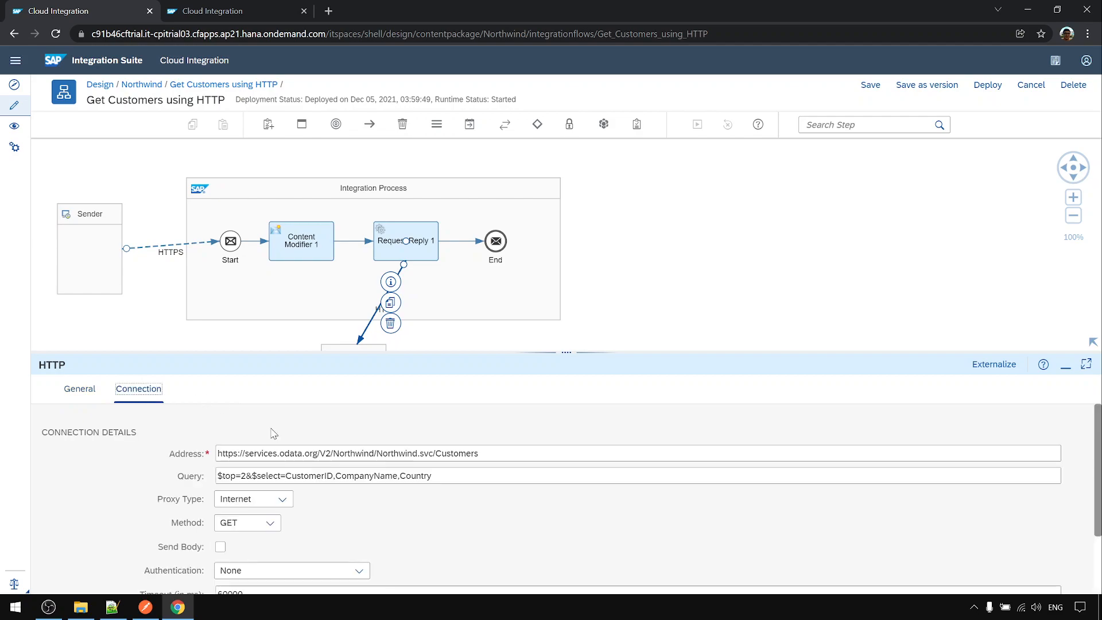
pyautogui.tripleClick(305, 475)
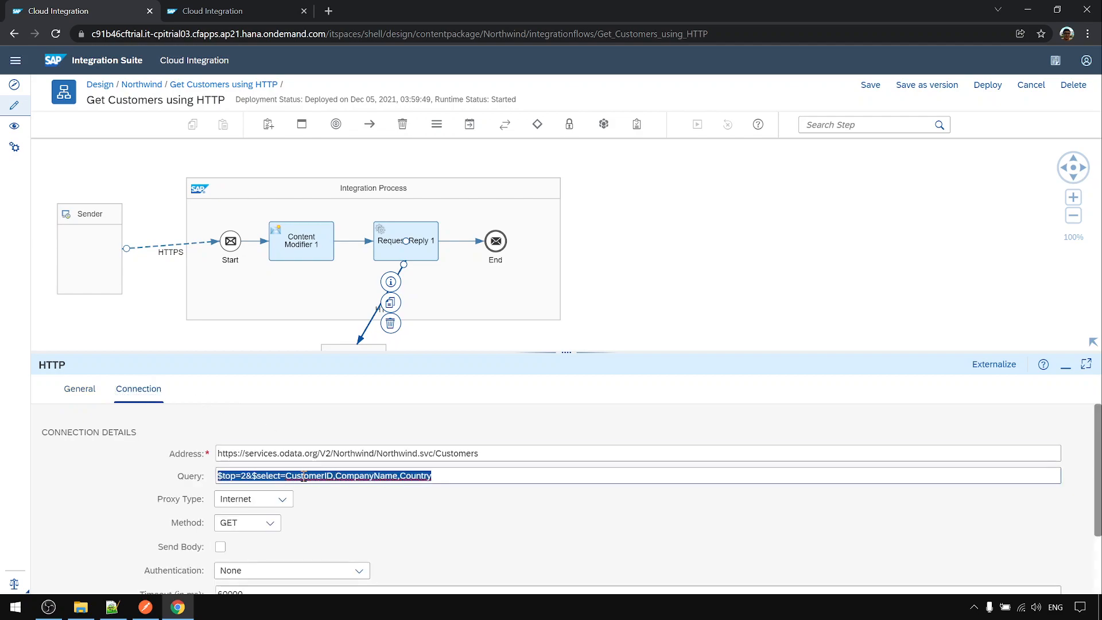
pyautogui.write('${}')
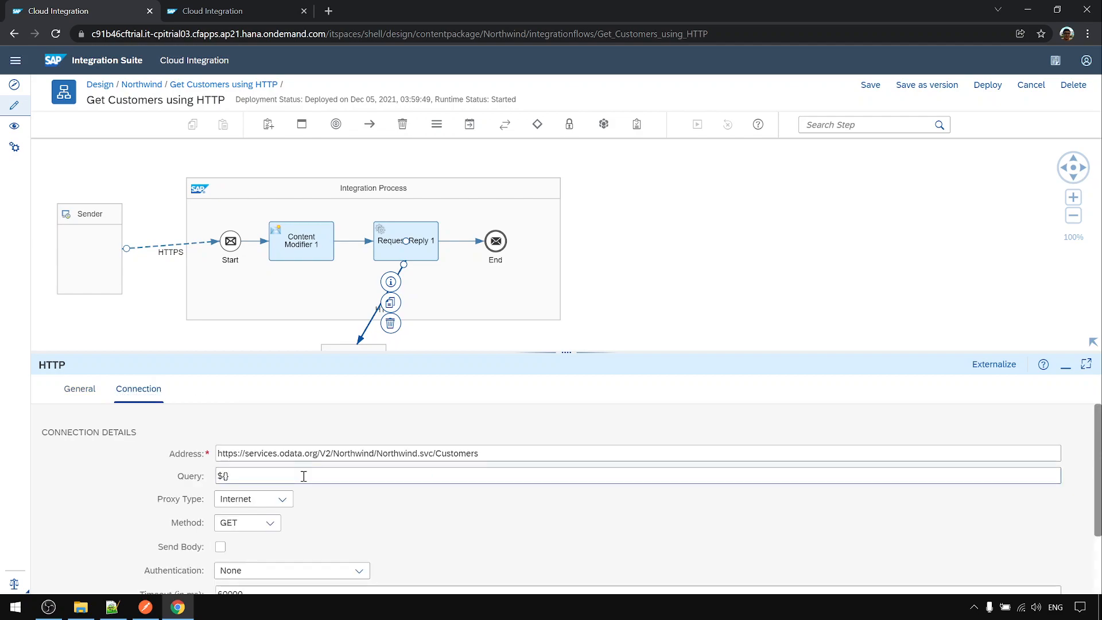
pyautogui.write('property.query')
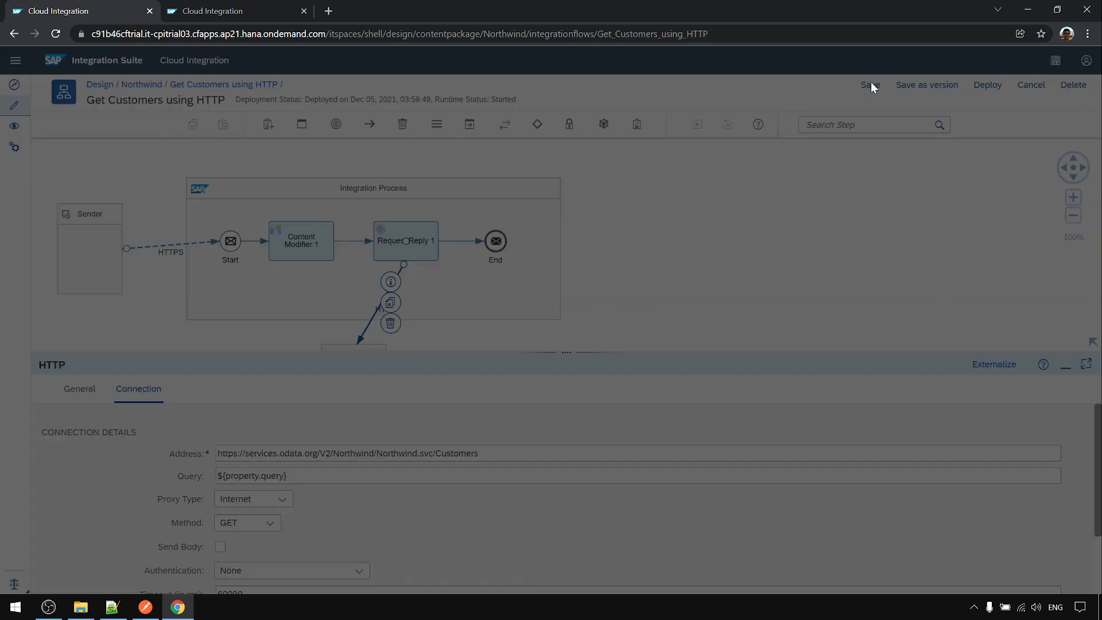
pyautogui.click(870, 85)
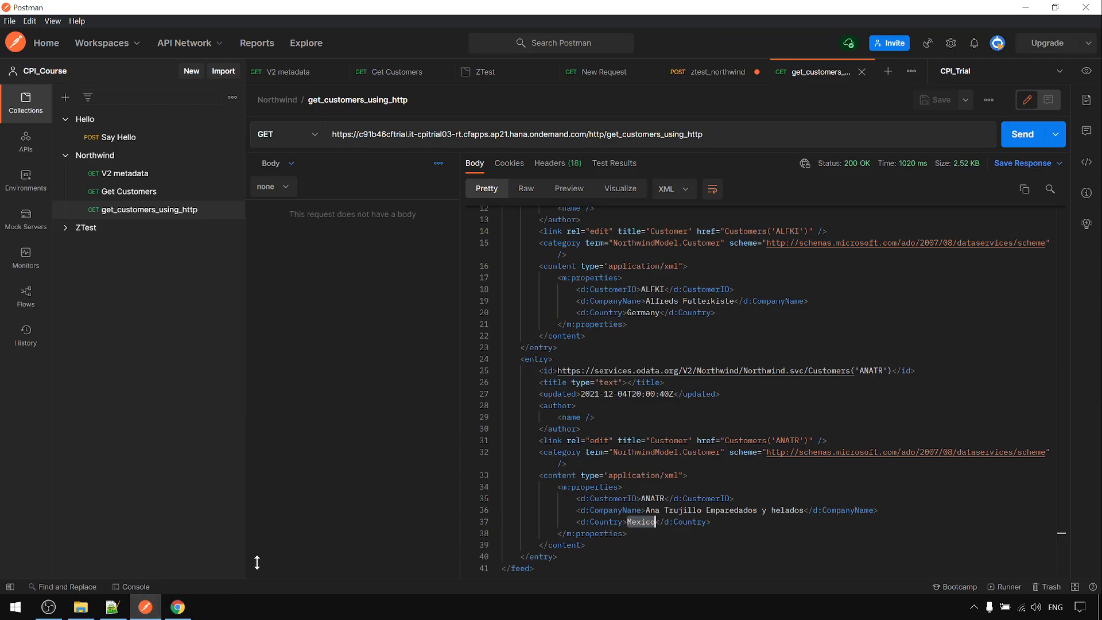
pyautogui.moveTo(1028, 135)
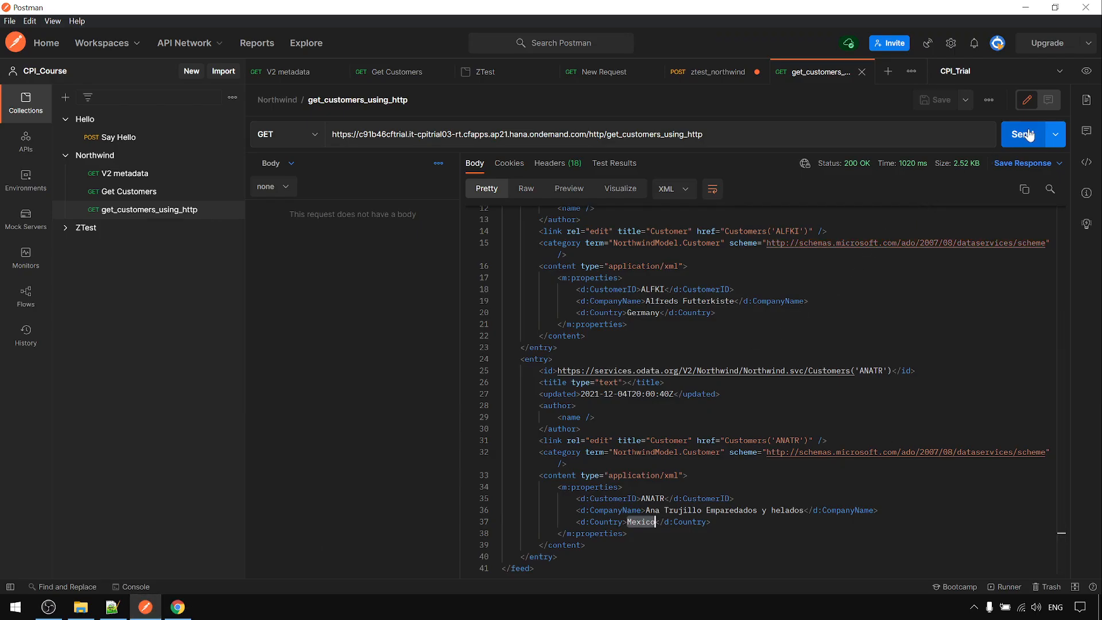
# Resend get_customers_using_http and confirm both returned customers, ALFKI and BLAUS, are in Germany
pyautogui.click(1025, 133)
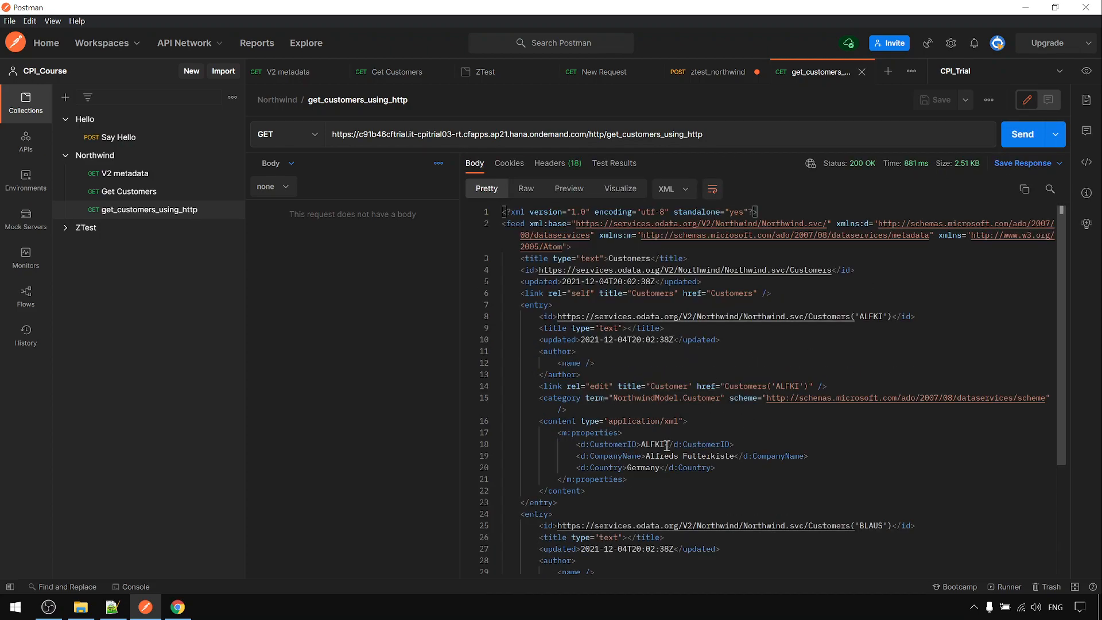
pyautogui.scroll(-3)
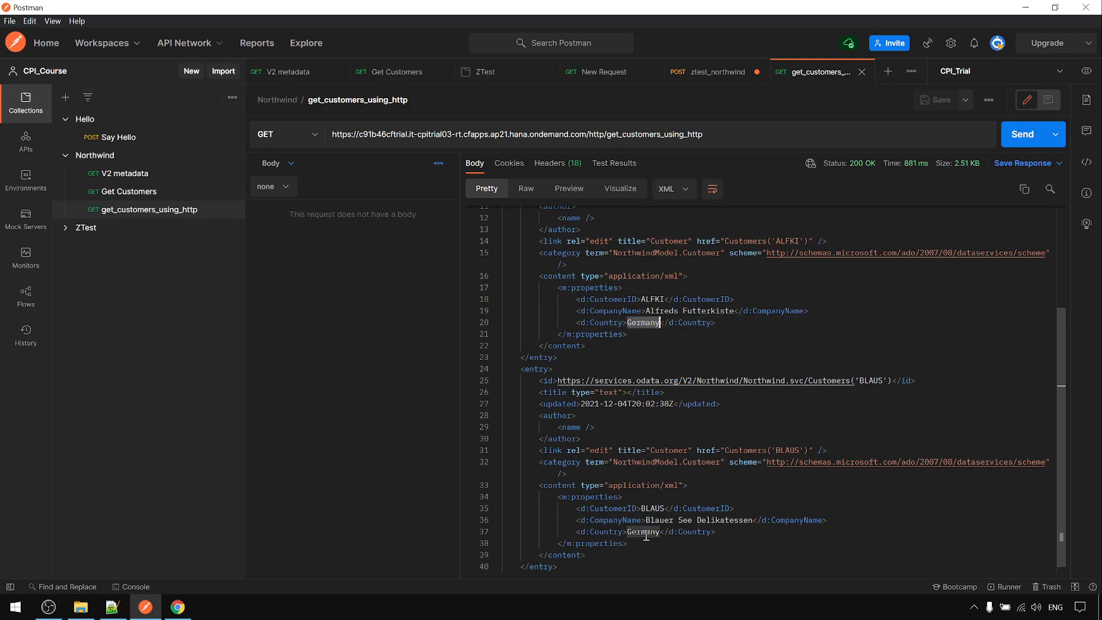
pyautogui.doubleClick(651, 507)
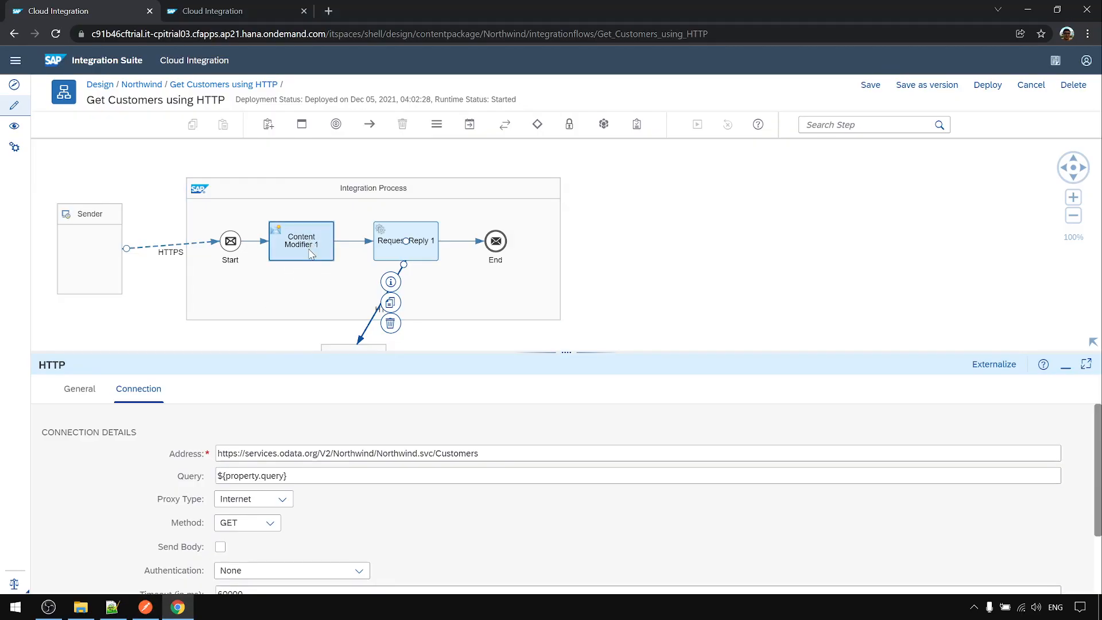
# Add a new message header row in Content Modifier 1
pyautogui.click(266, 307)
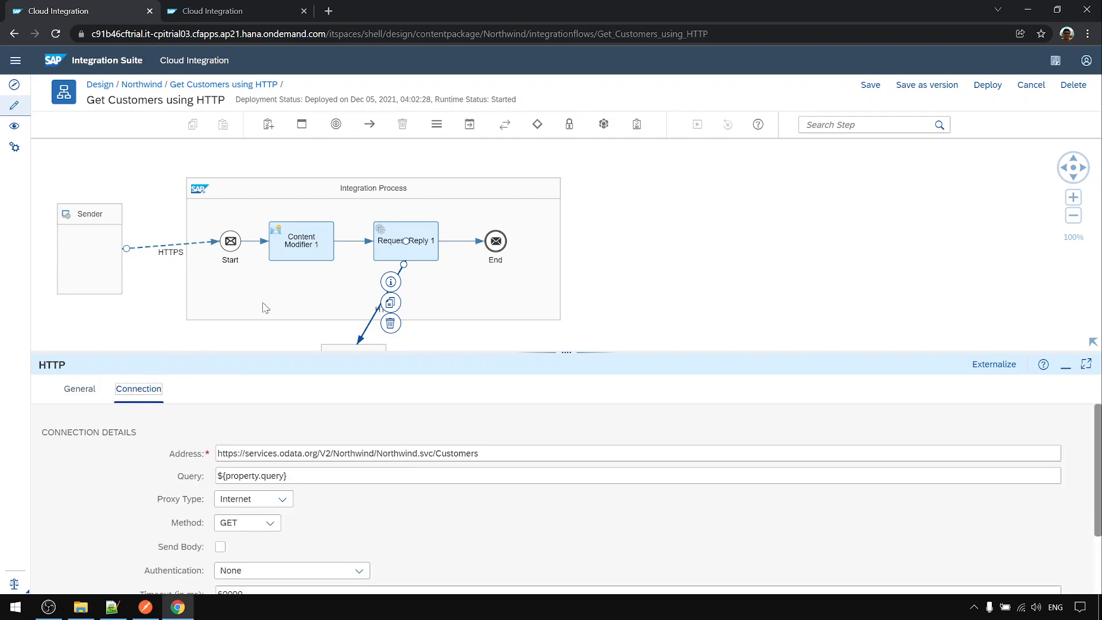
pyautogui.moveTo(685, 296)
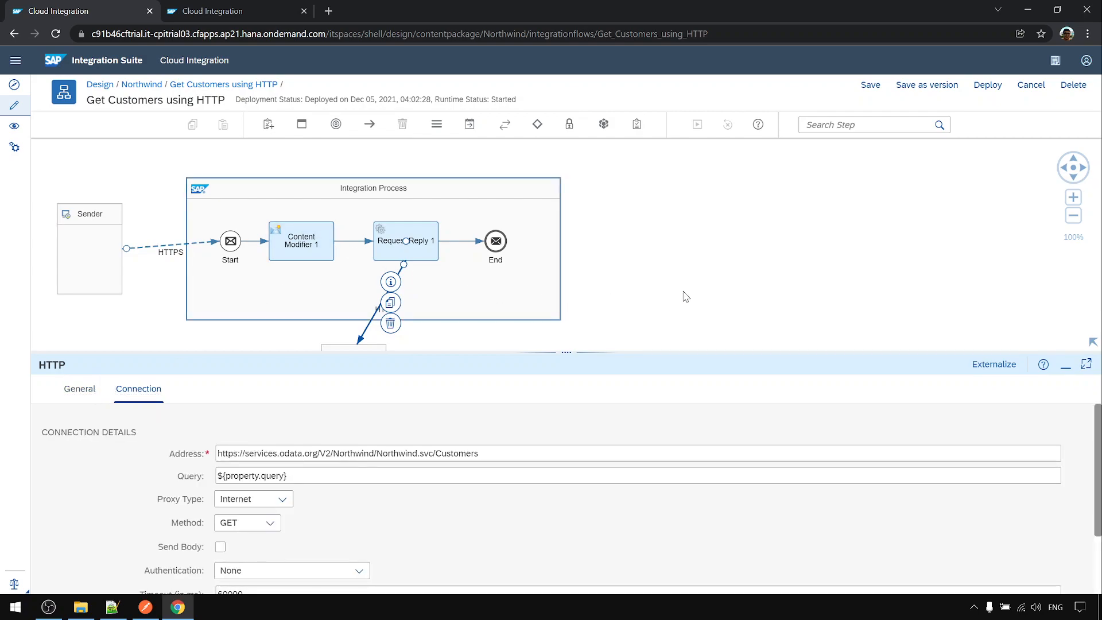
pyautogui.click(300, 241)
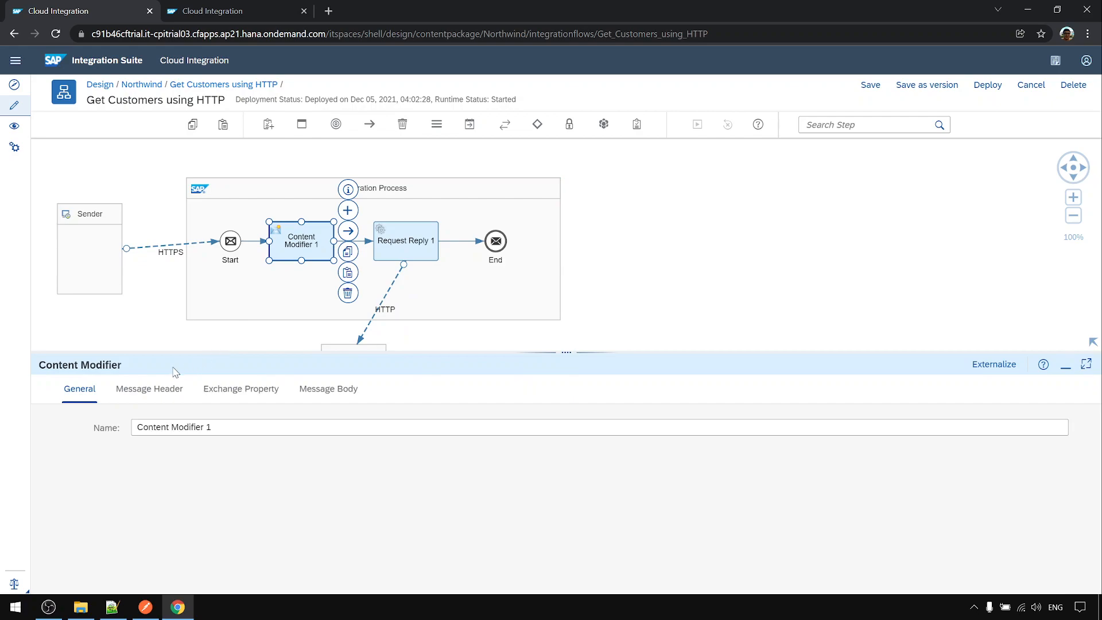
pyautogui.click(149, 388)
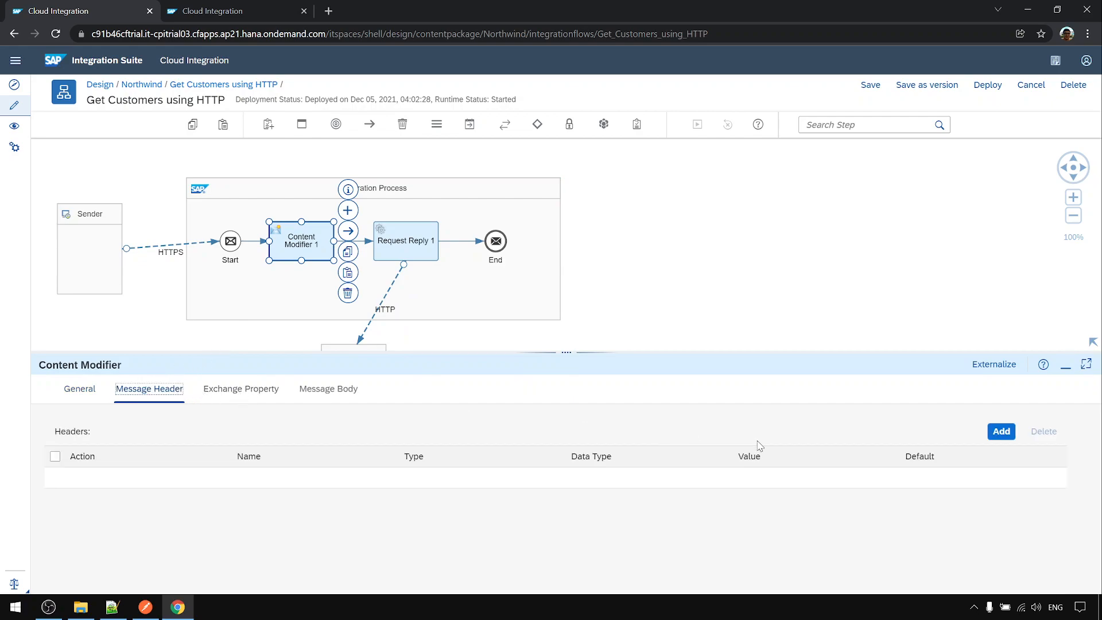
pyautogui.click(1001, 430)
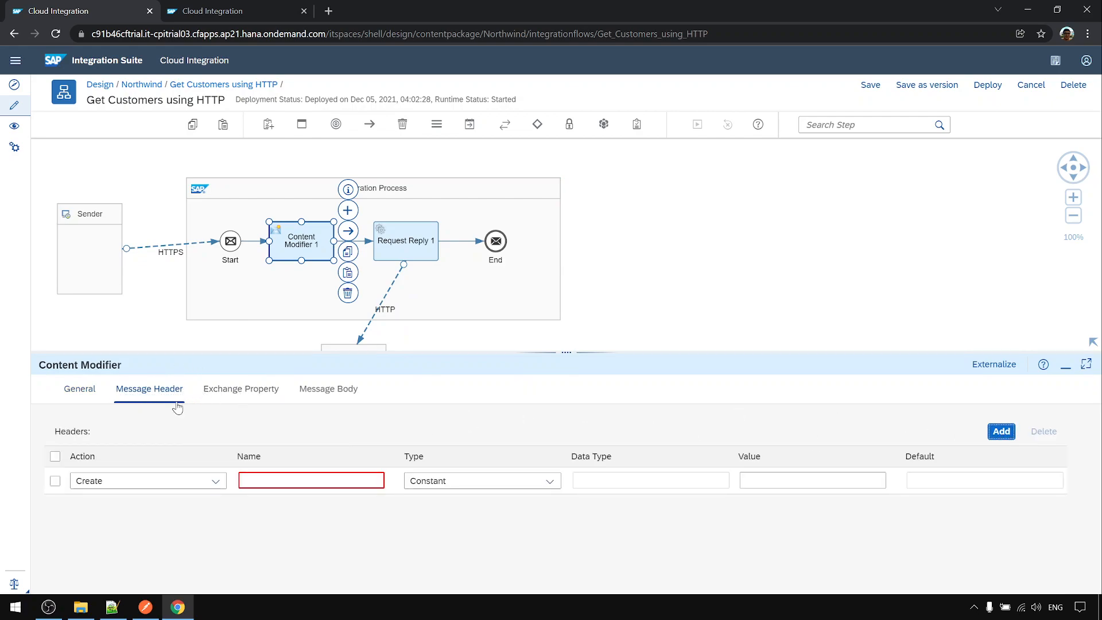
# Set the header Accept to application/json and redeploy the integration flow
pyautogui.write('Accept')
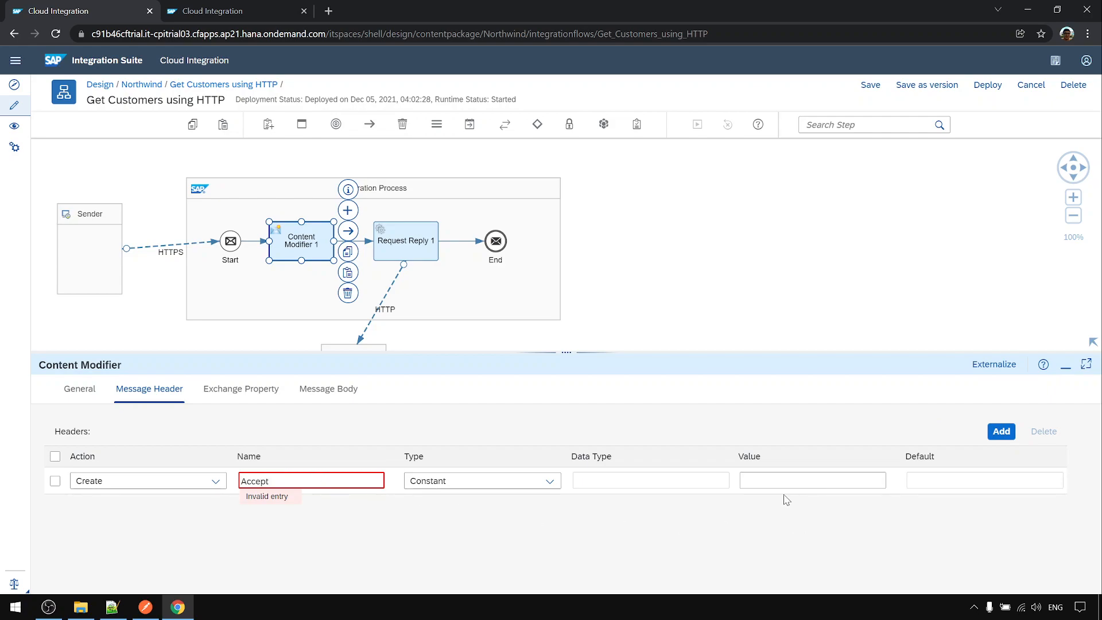
pyautogui.write('application/json')
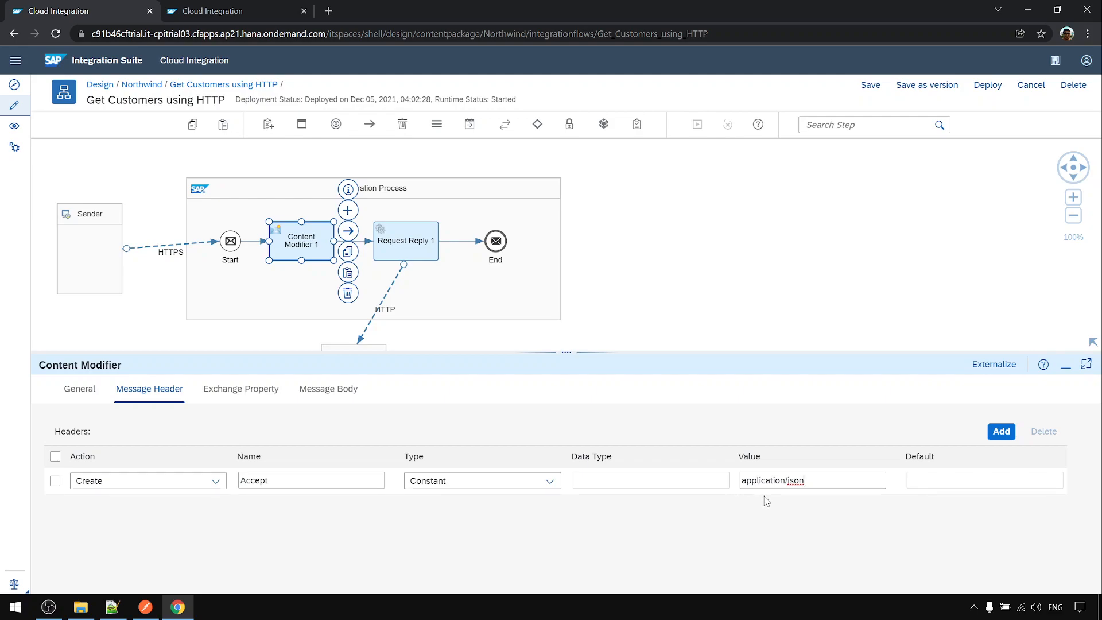
pyautogui.moveTo(986, 99)
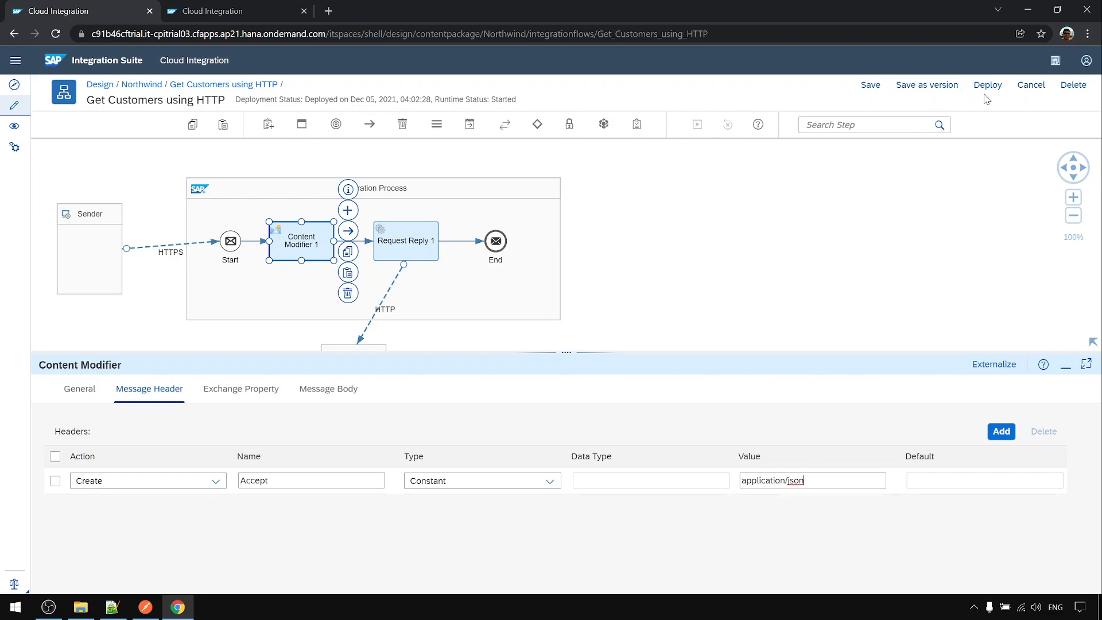
pyautogui.moveTo(436, 284)
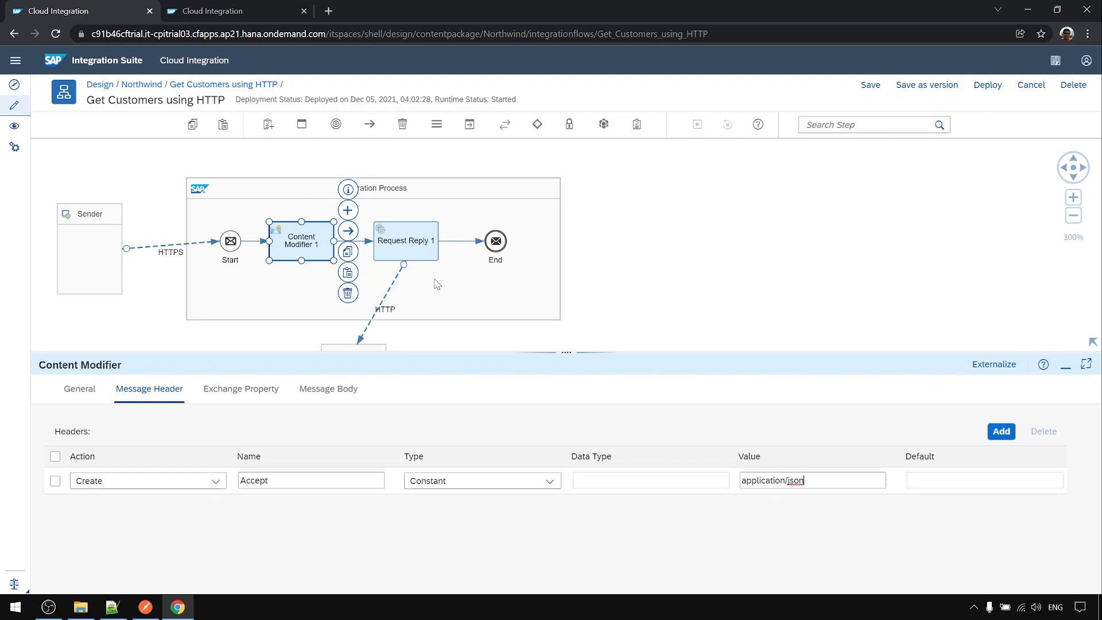
pyautogui.click(987, 85)
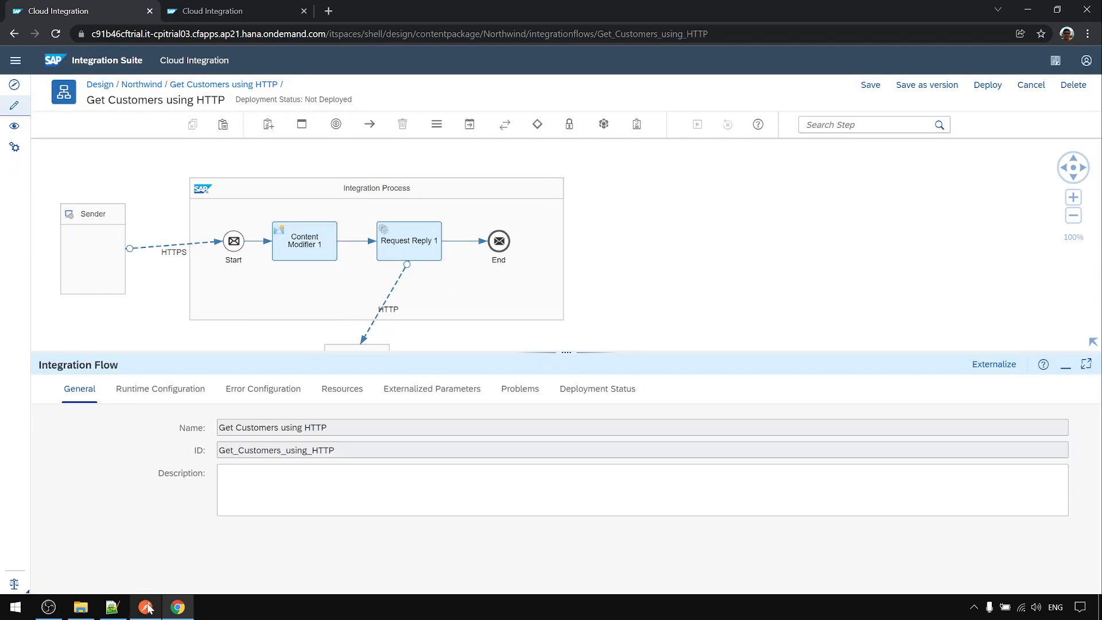
# Resend the request to get the German customers as JSON, then return to the Northwind URL notes
pyautogui.click(147, 606)
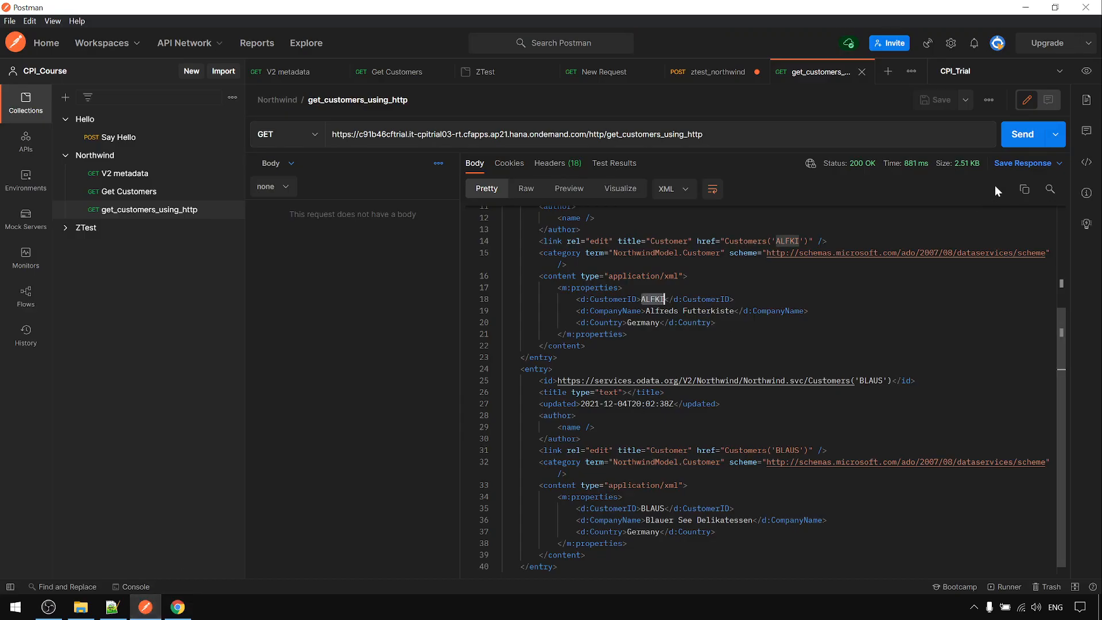
pyautogui.click(1021, 133)
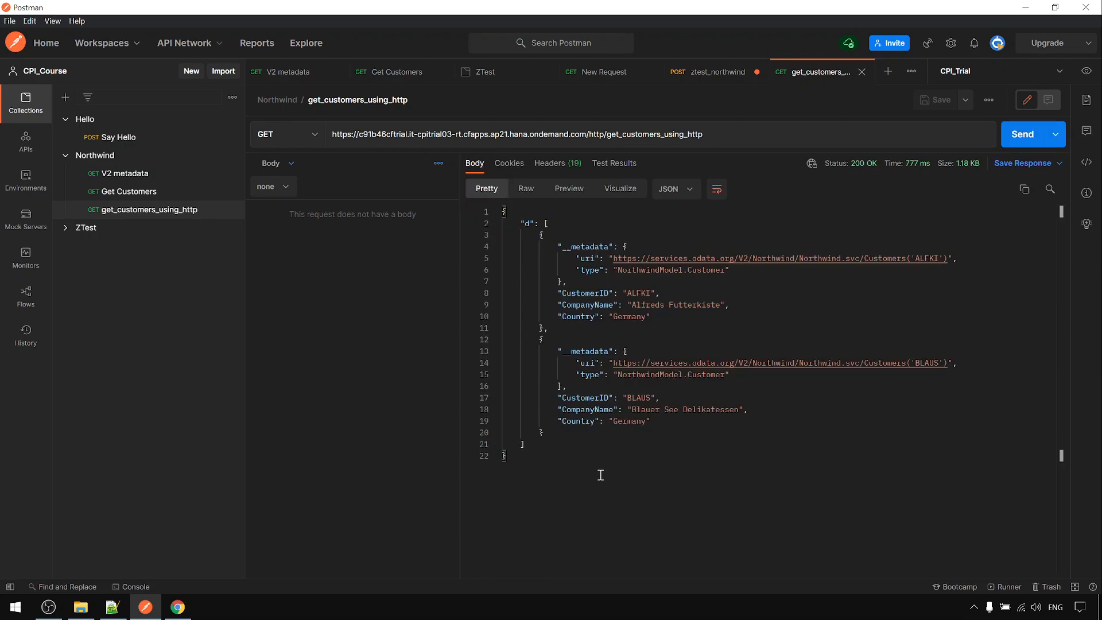
pyautogui.moveTo(594, 472)
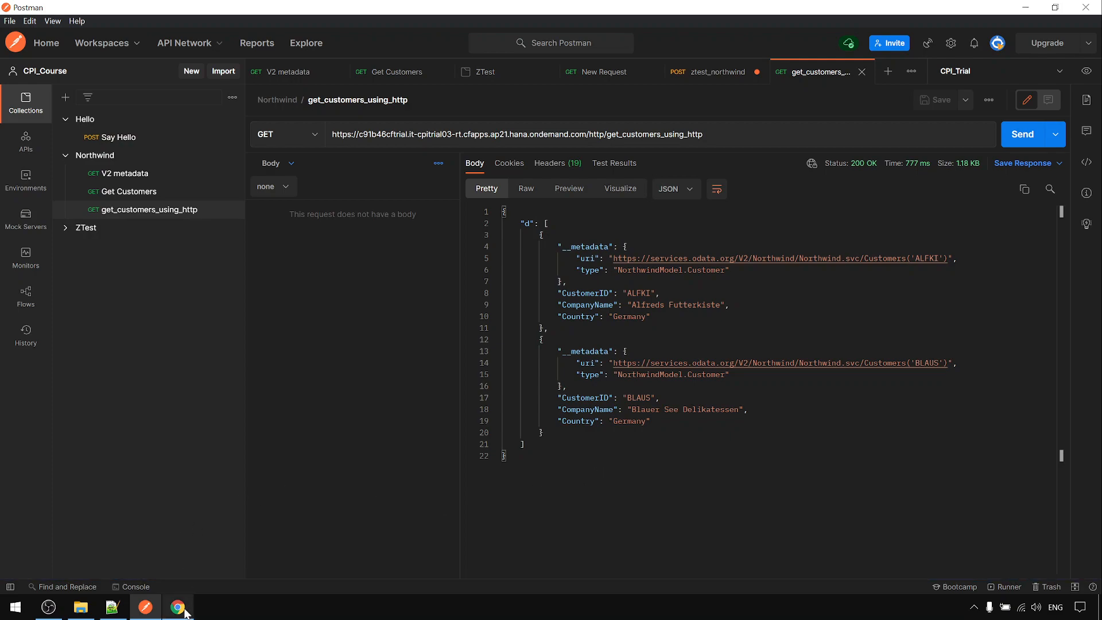
pyautogui.click(176, 607)
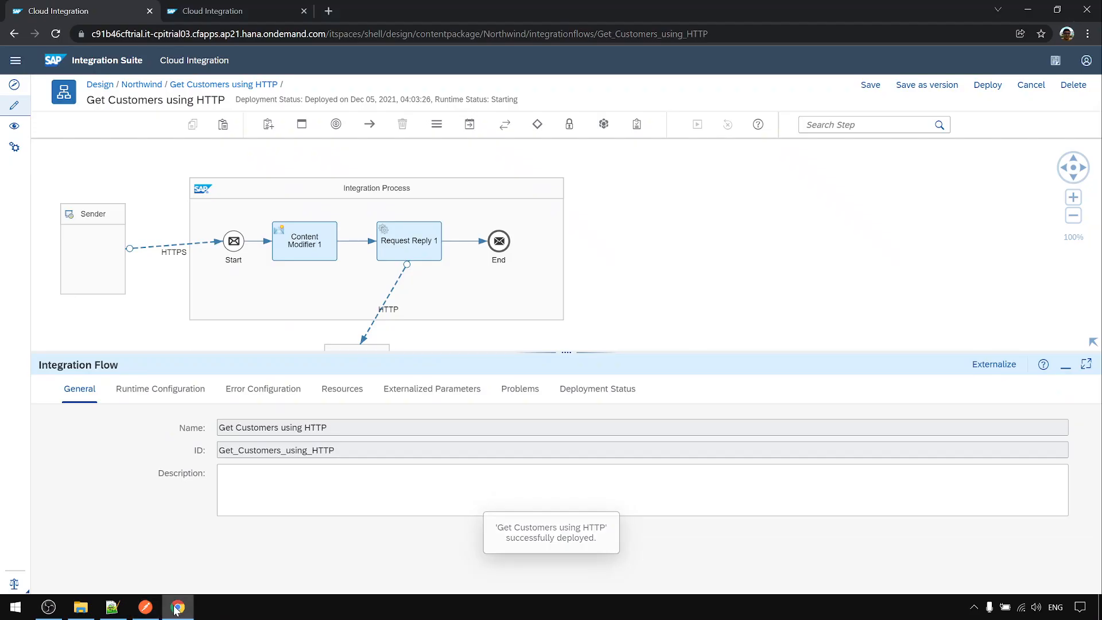
pyautogui.click(112, 606)
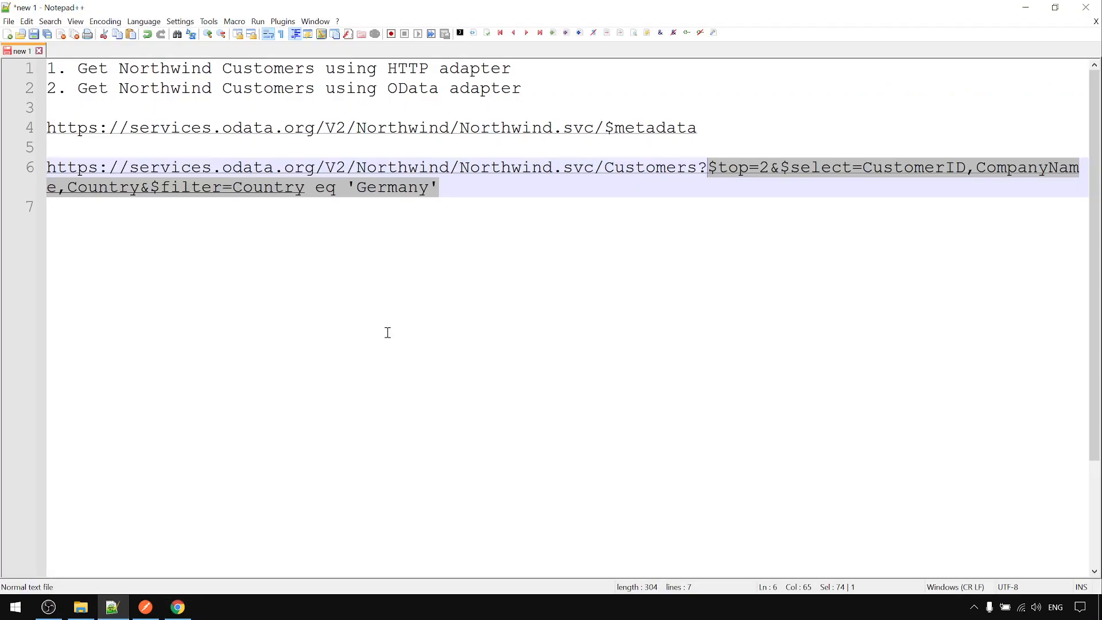